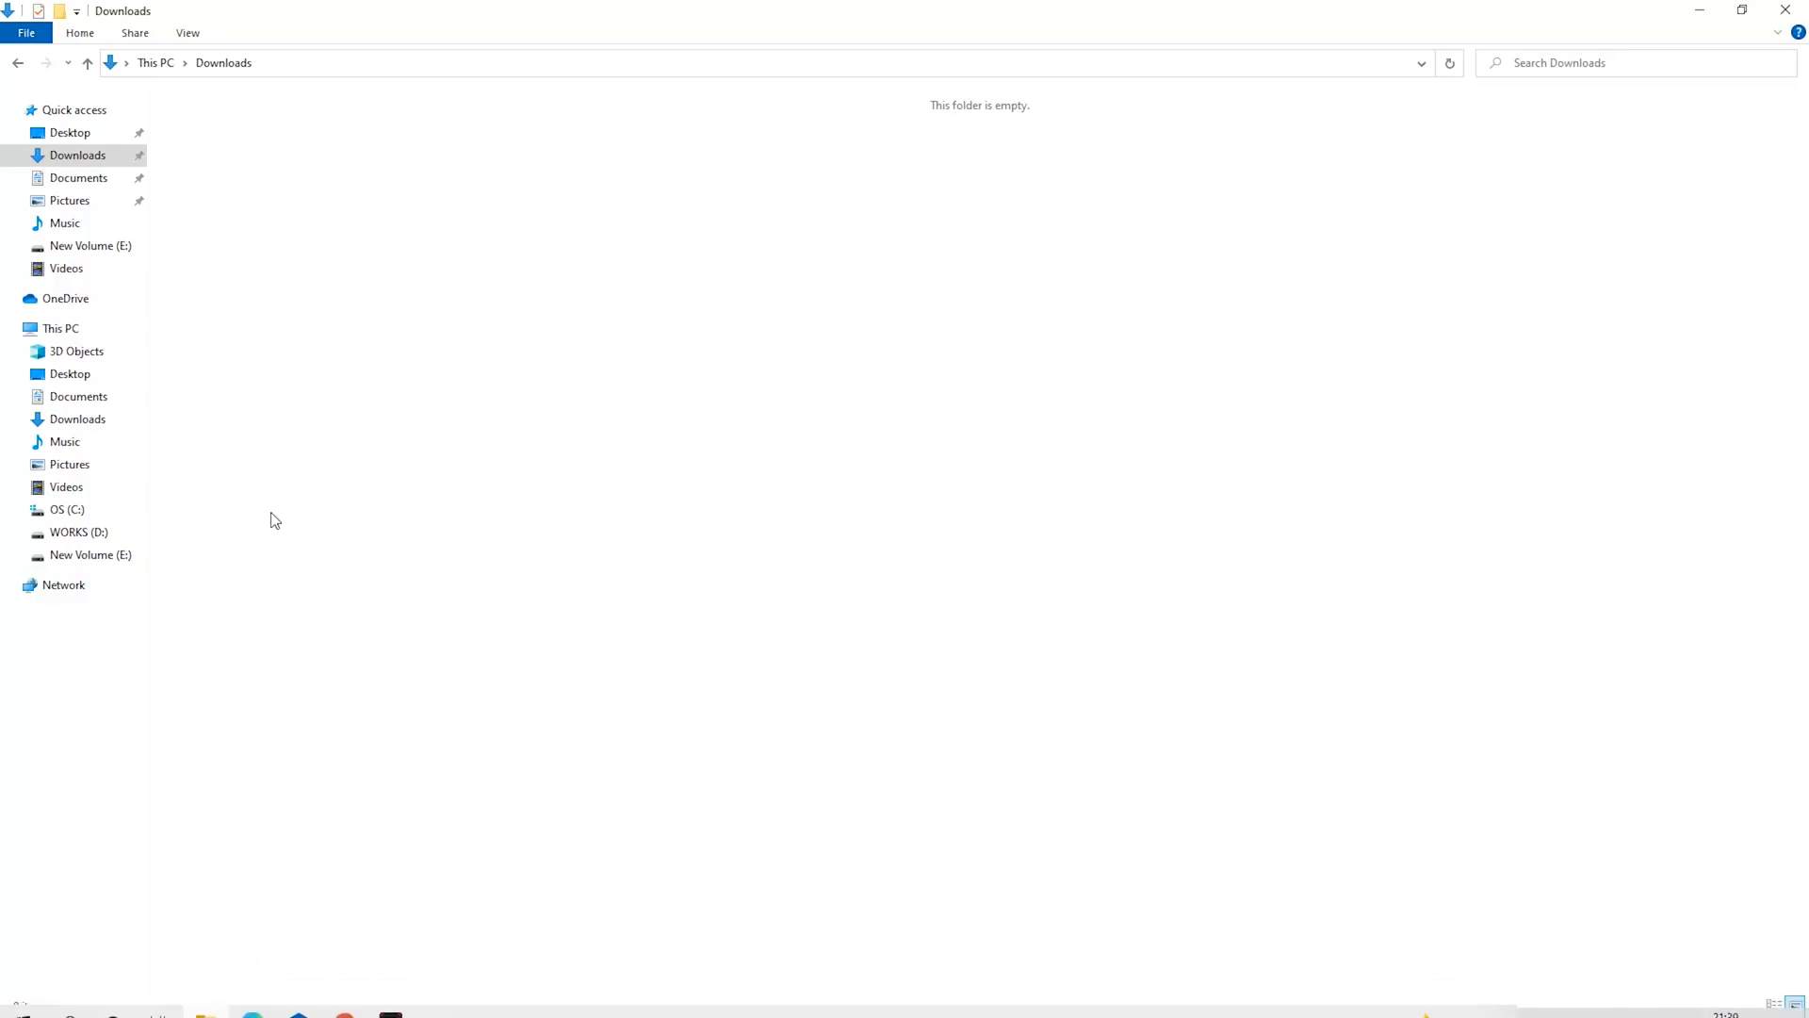
# Create a new folder named Miner in Downloads and search for Windows Security
pyautogui.rightClick(274, 520)
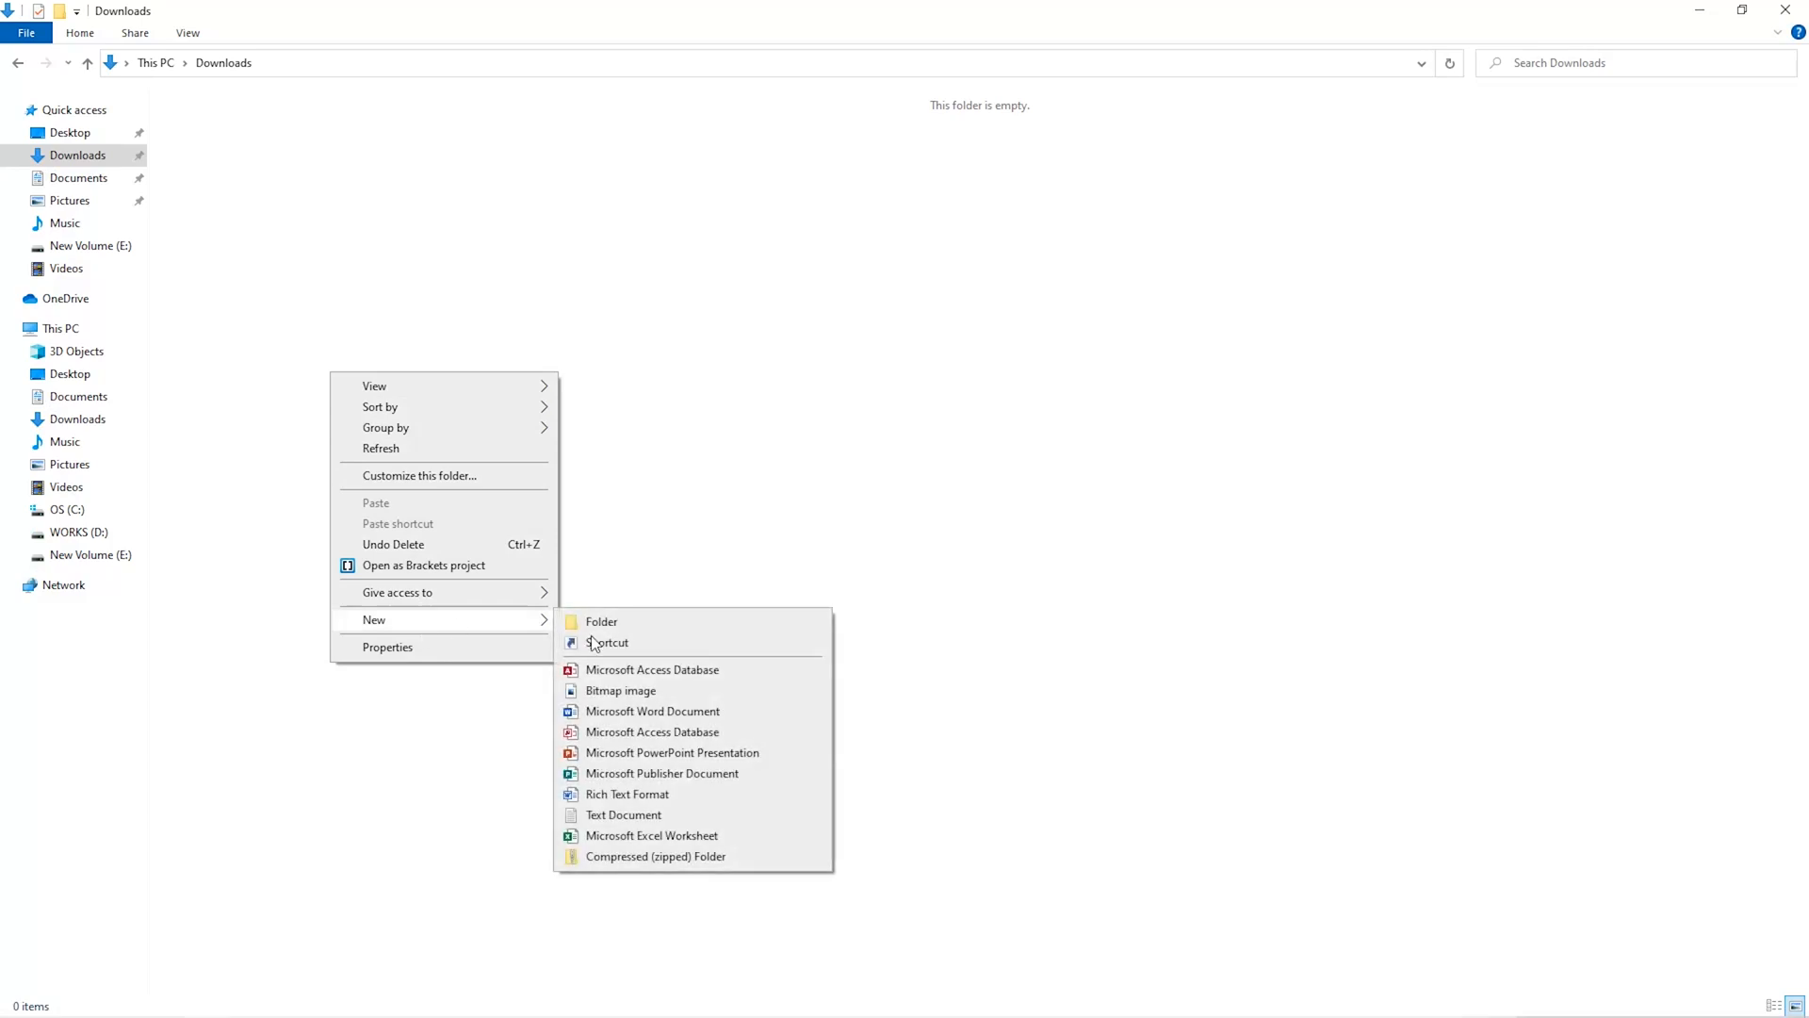
pyautogui.click(601, 621)
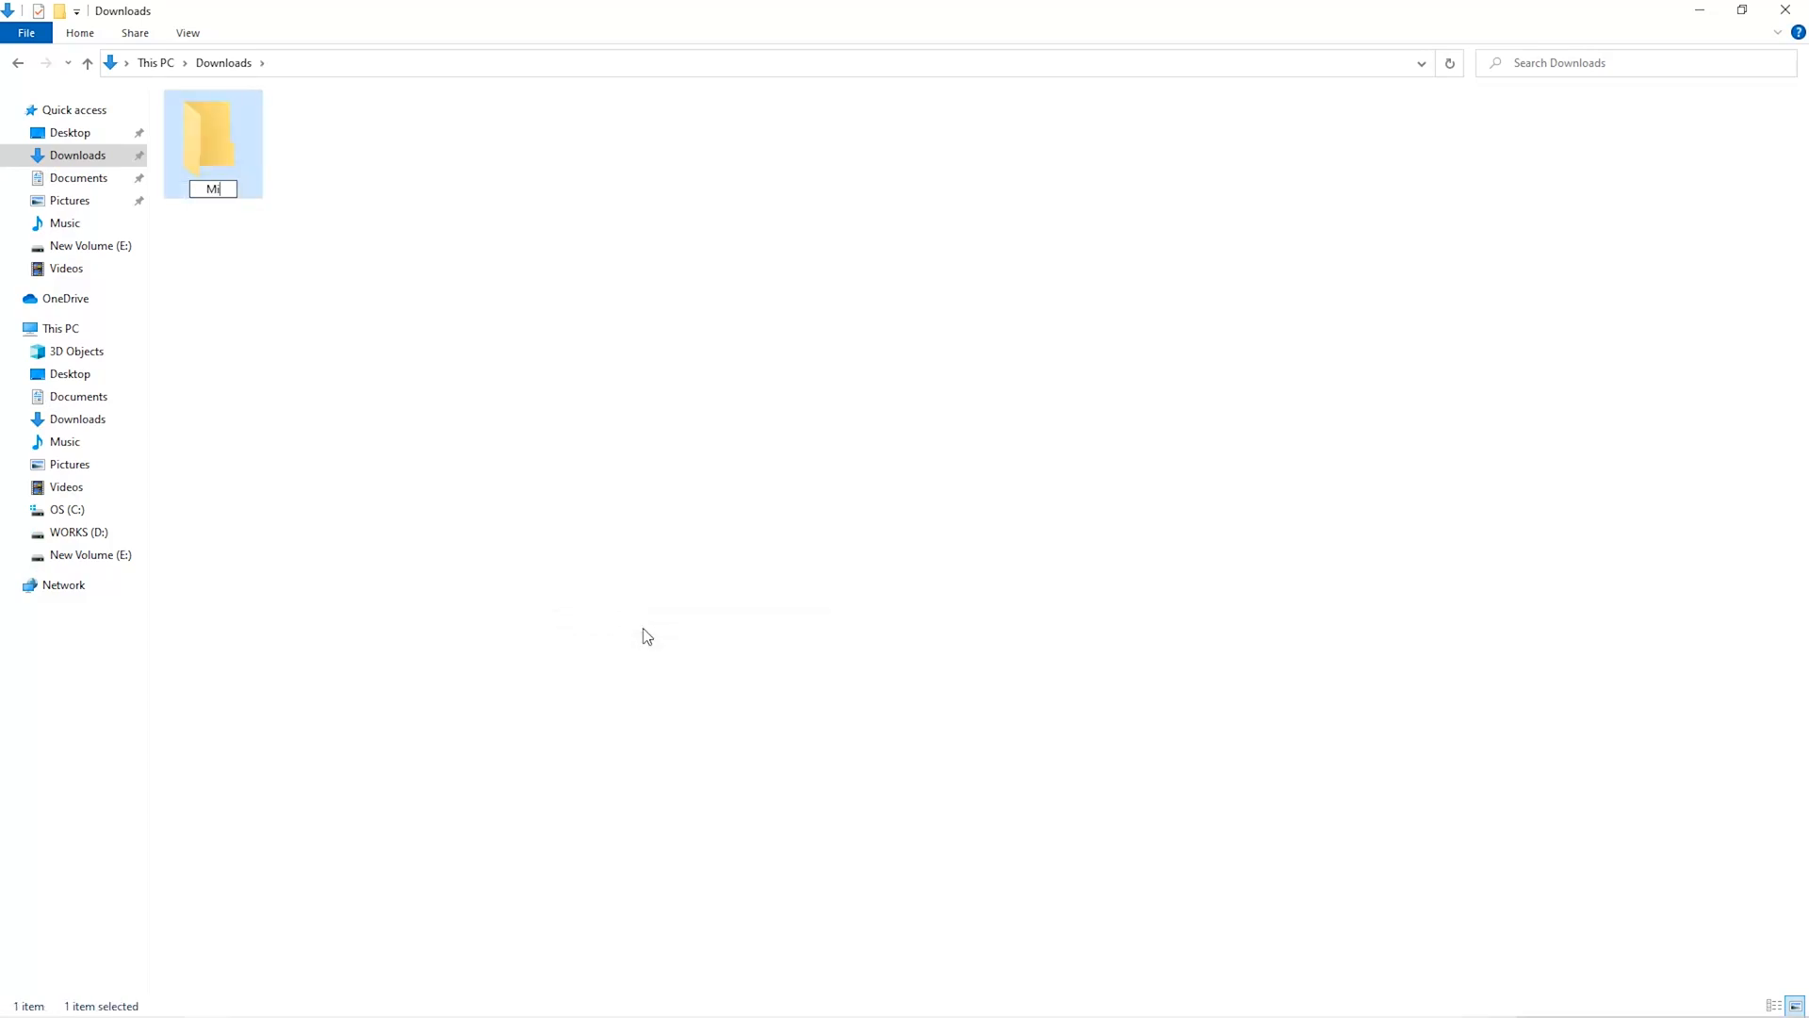
pyautogui.write('sec')
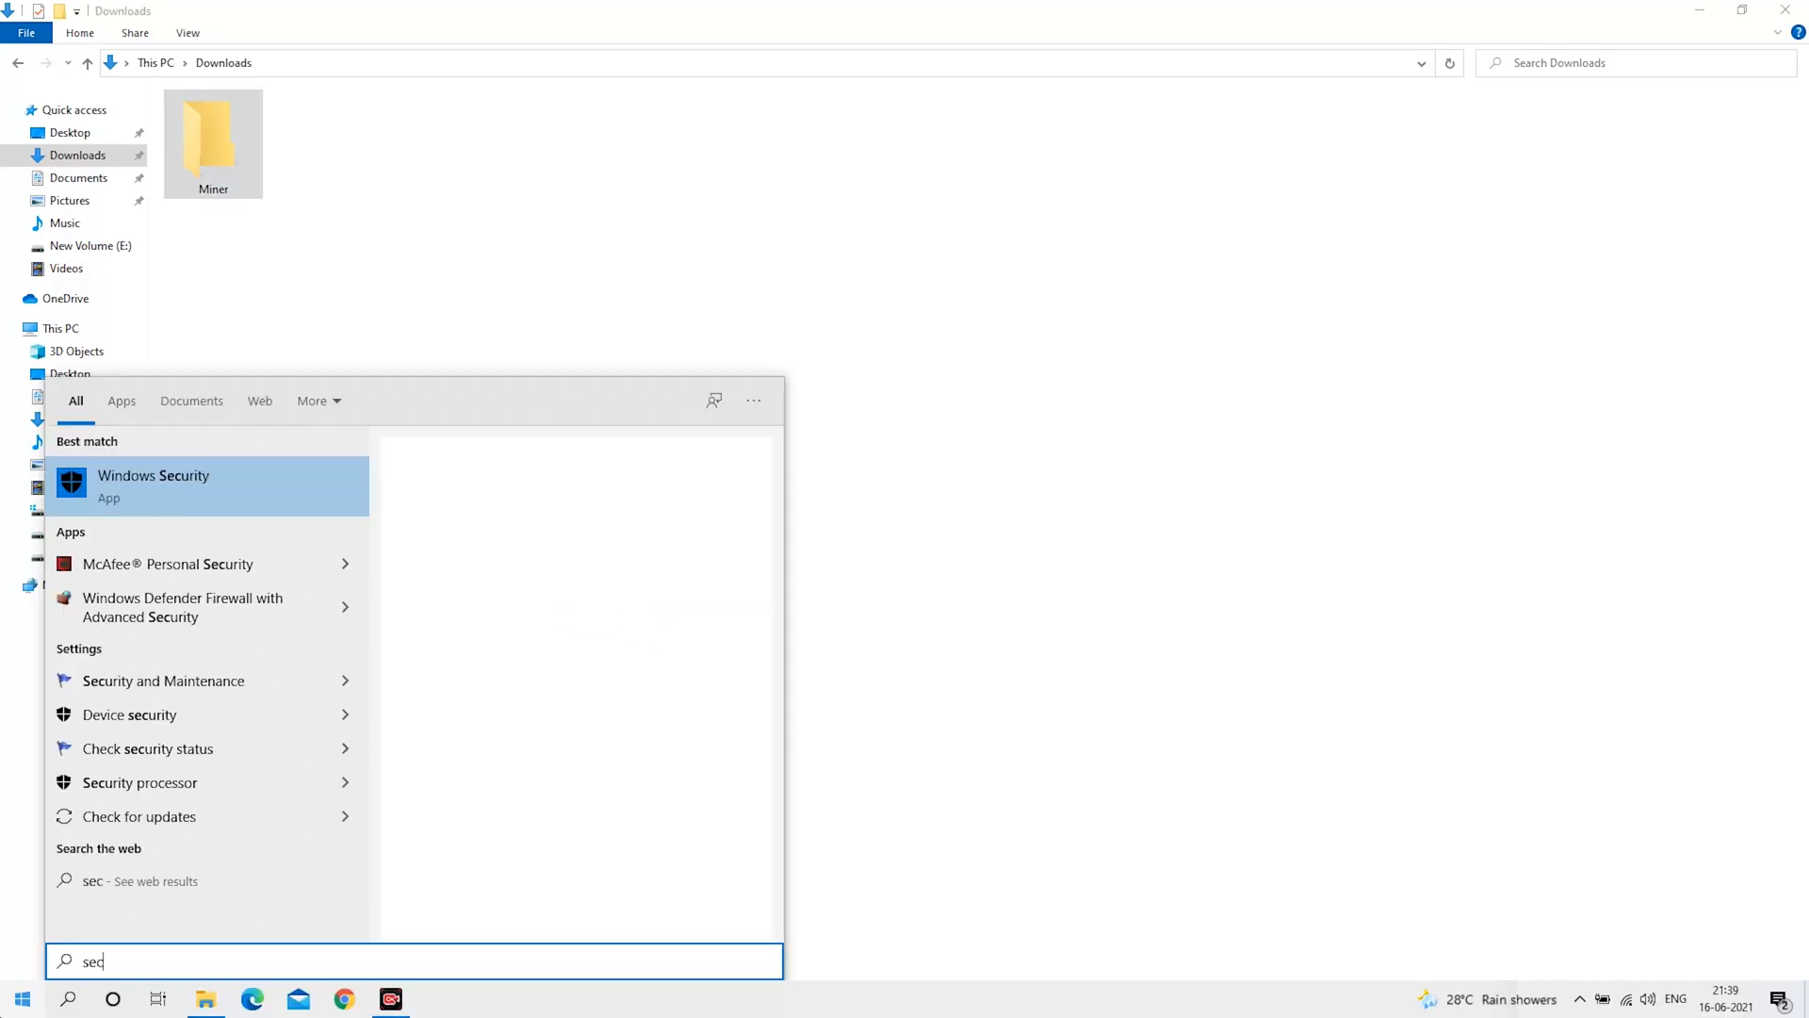
# Open Windows Security's Virus & threat protection settings and go to the exclusions list
pyautogui.click(153, 485)
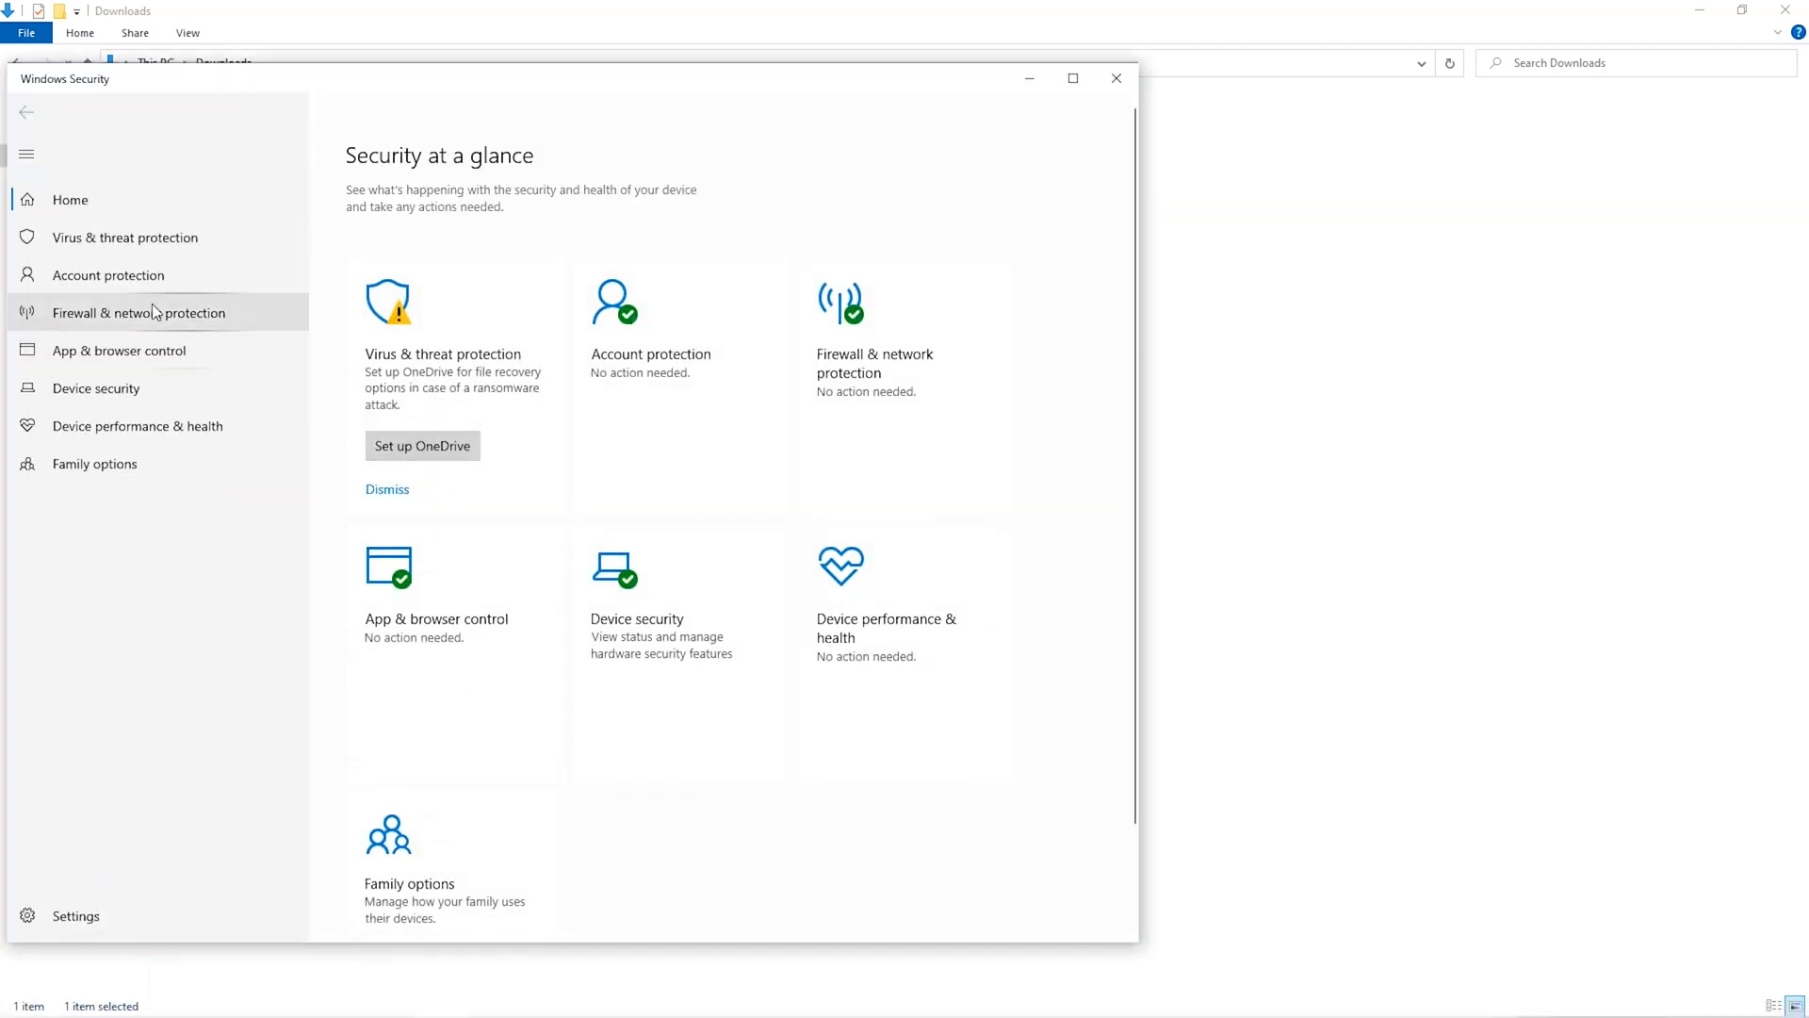
pyautogui.click(124, 236)
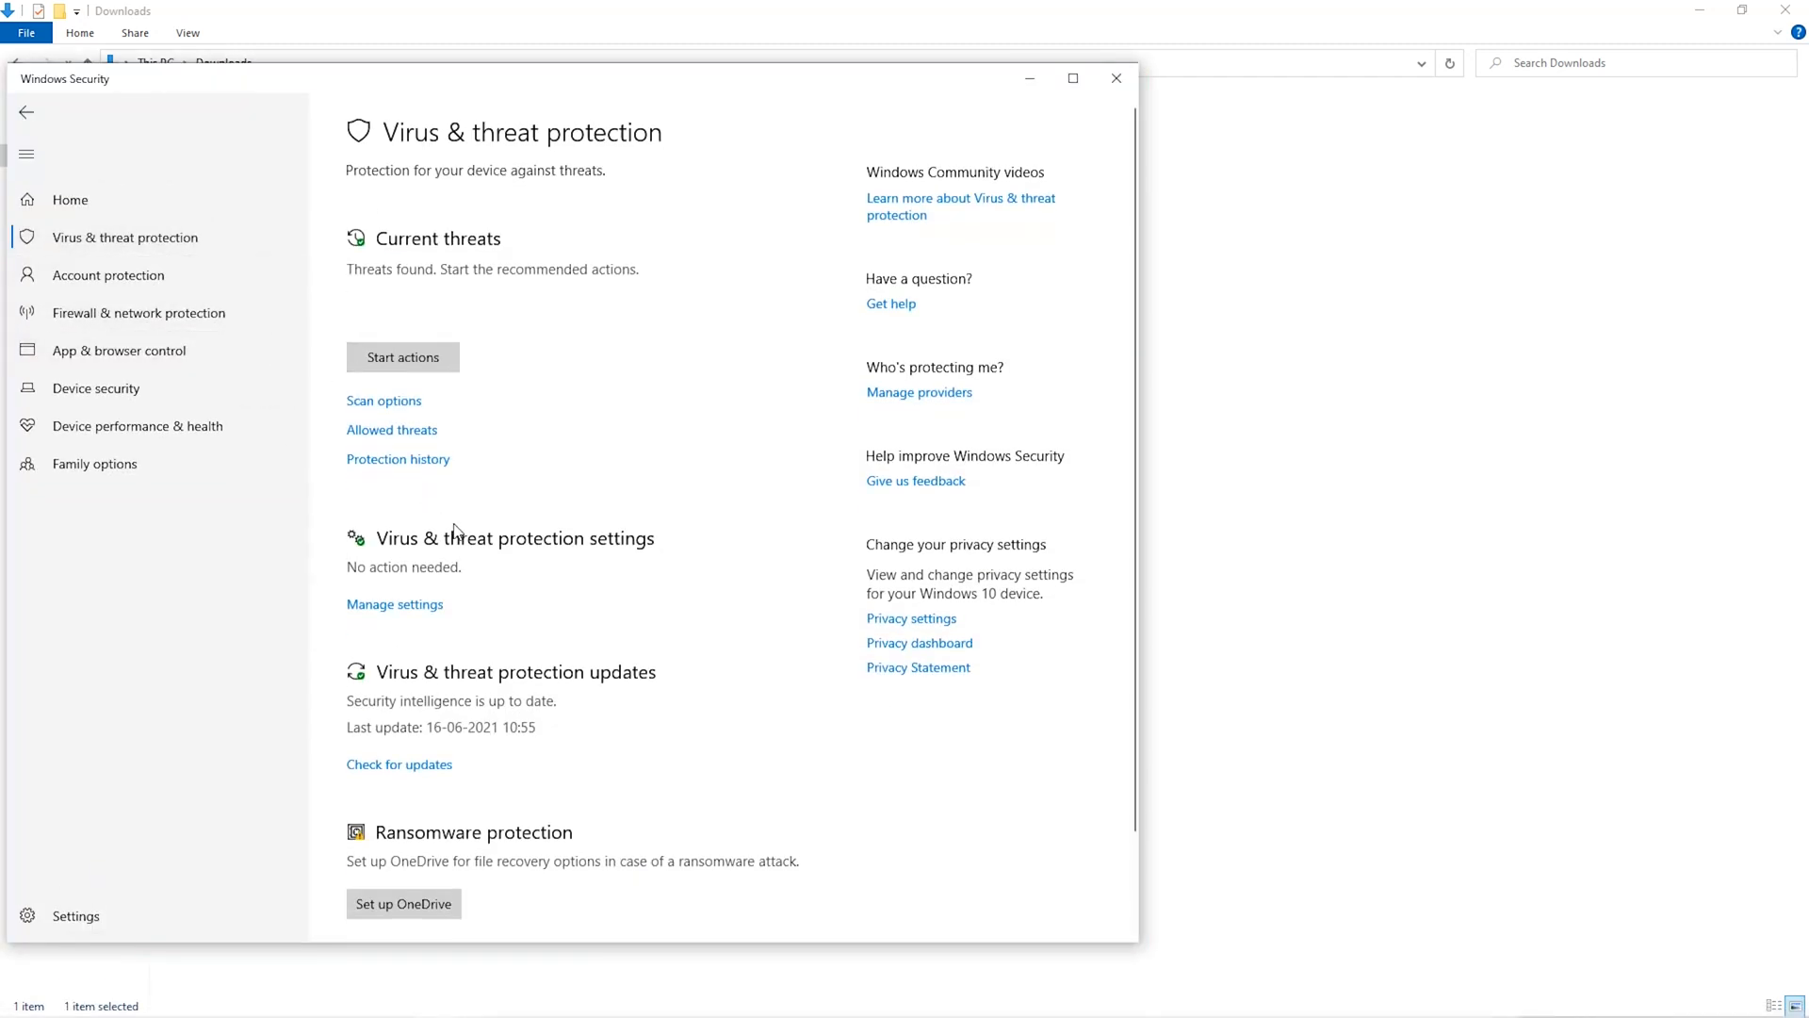
pyautogui.scroll(-3)
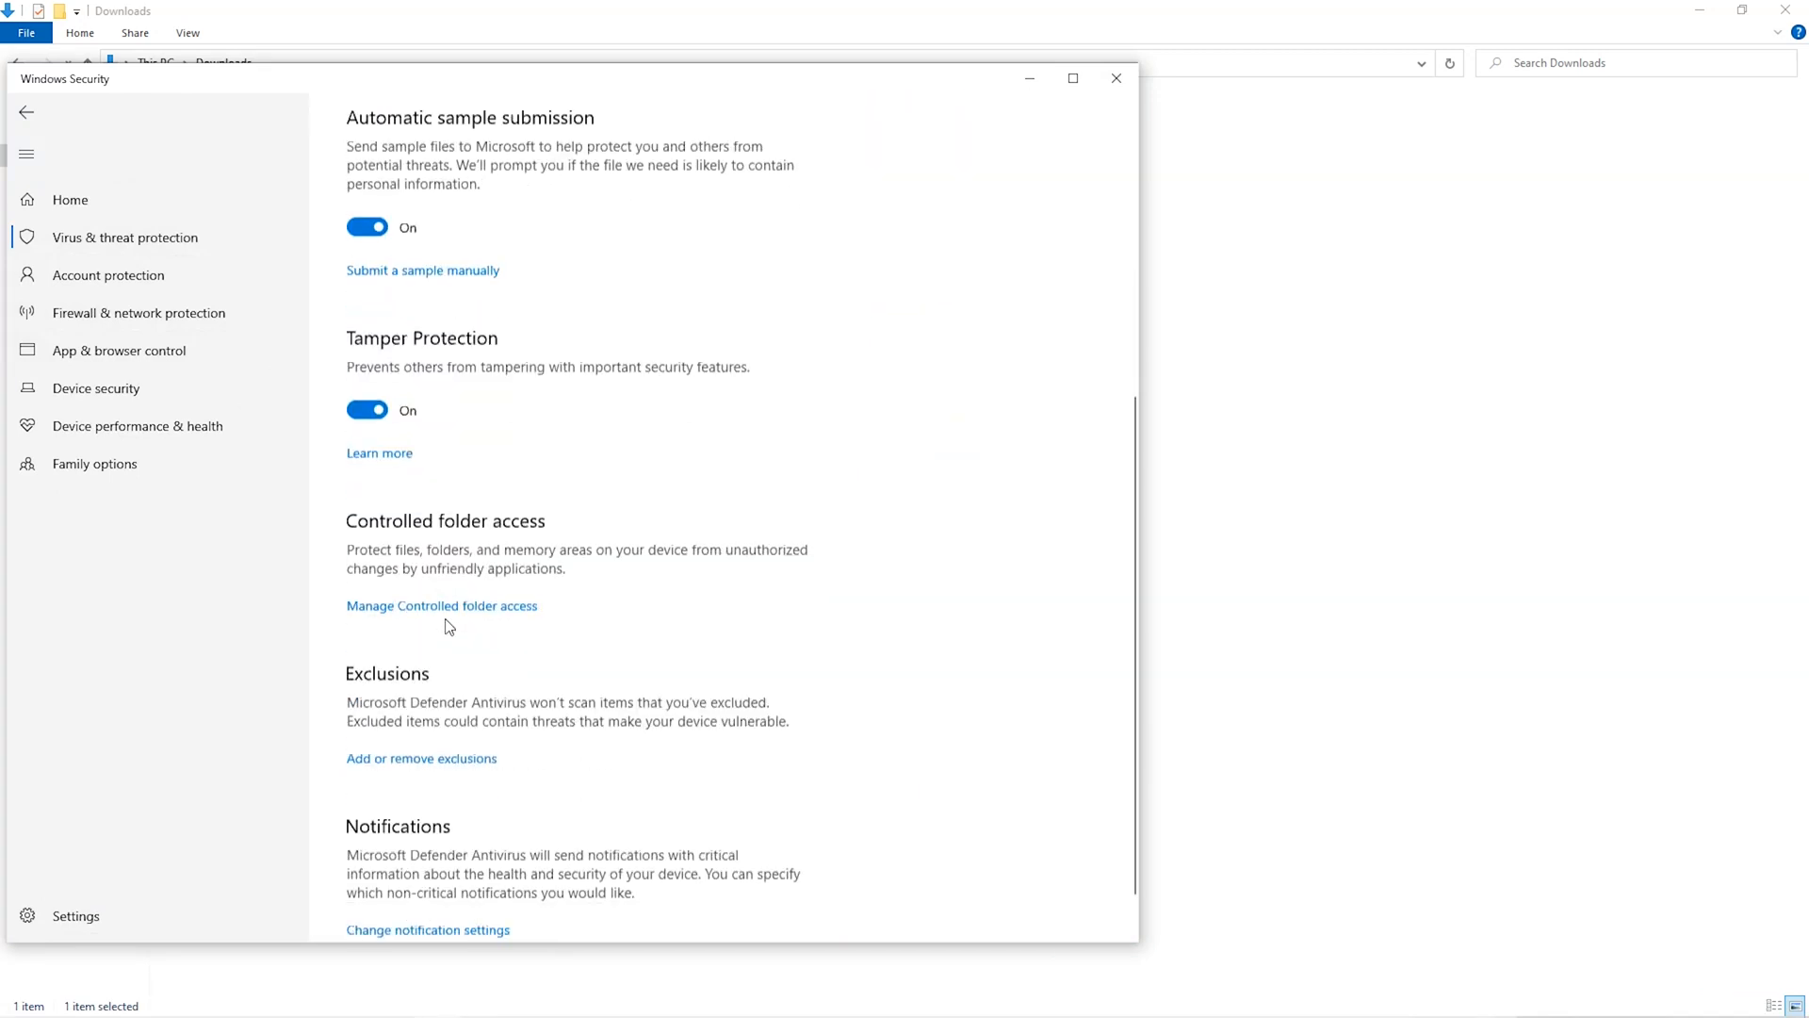
pyautogui.scroll(-3)
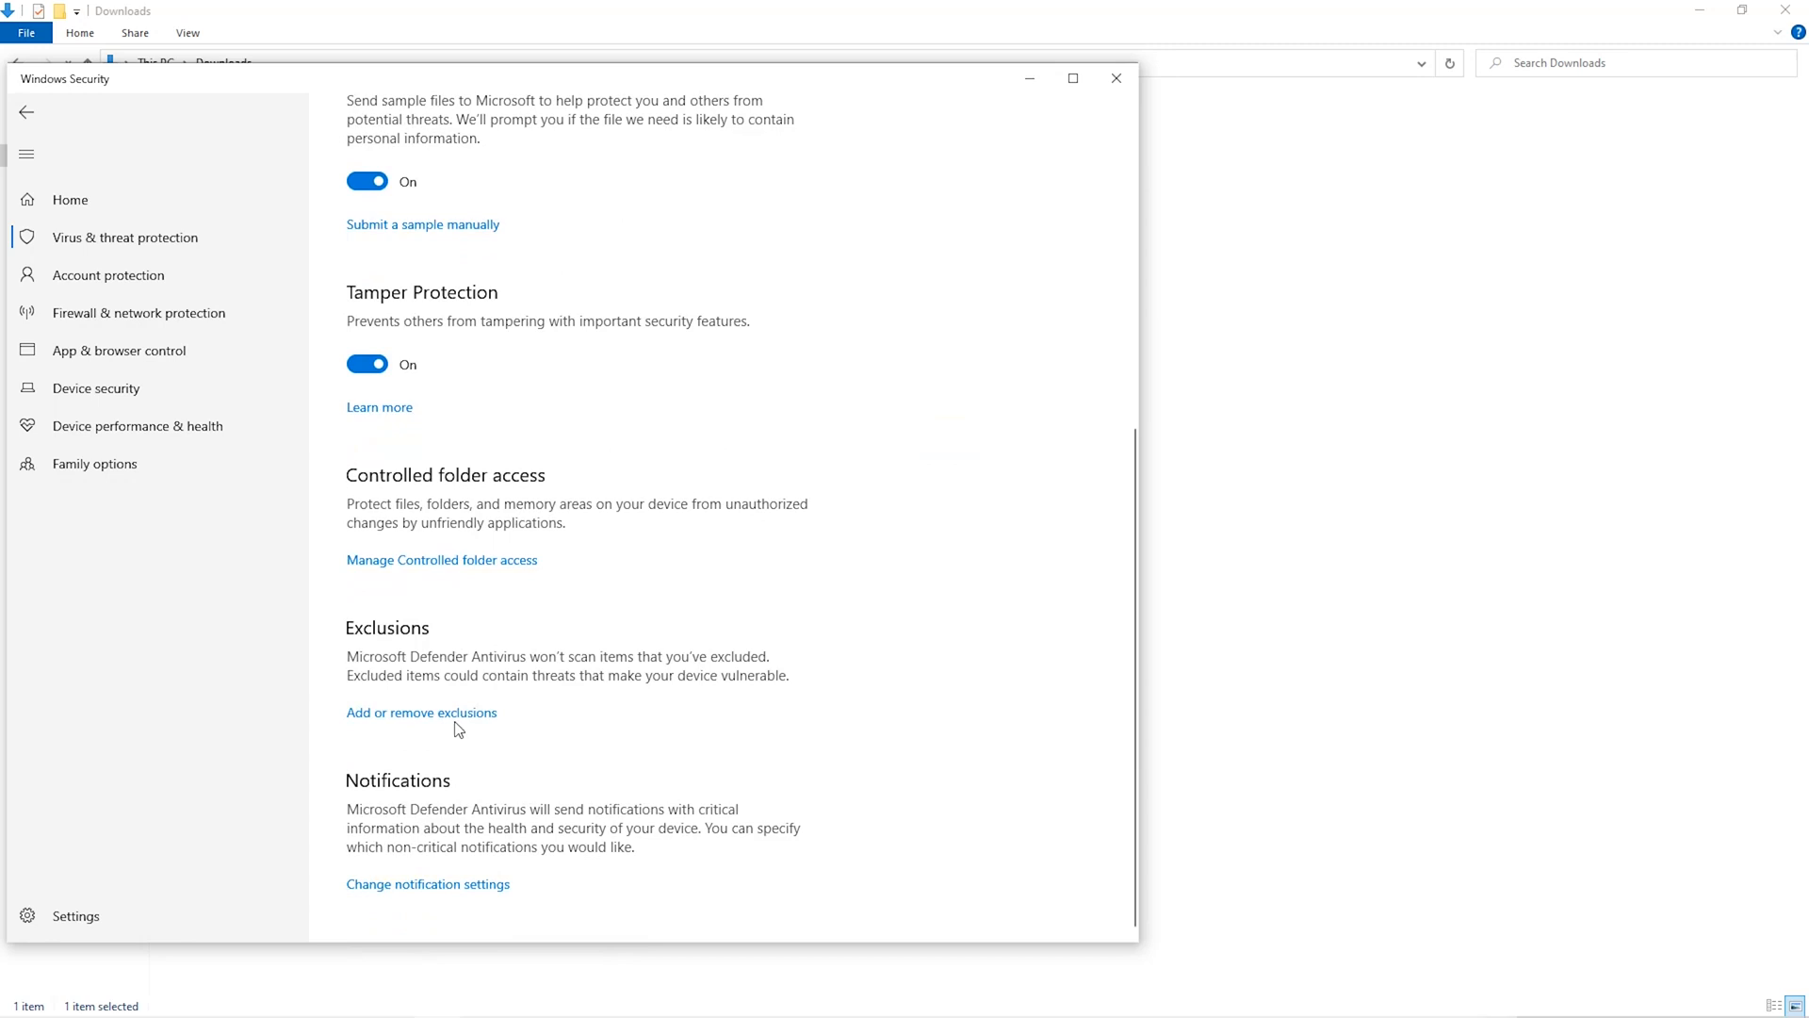
pyautogui.click(422, 713)
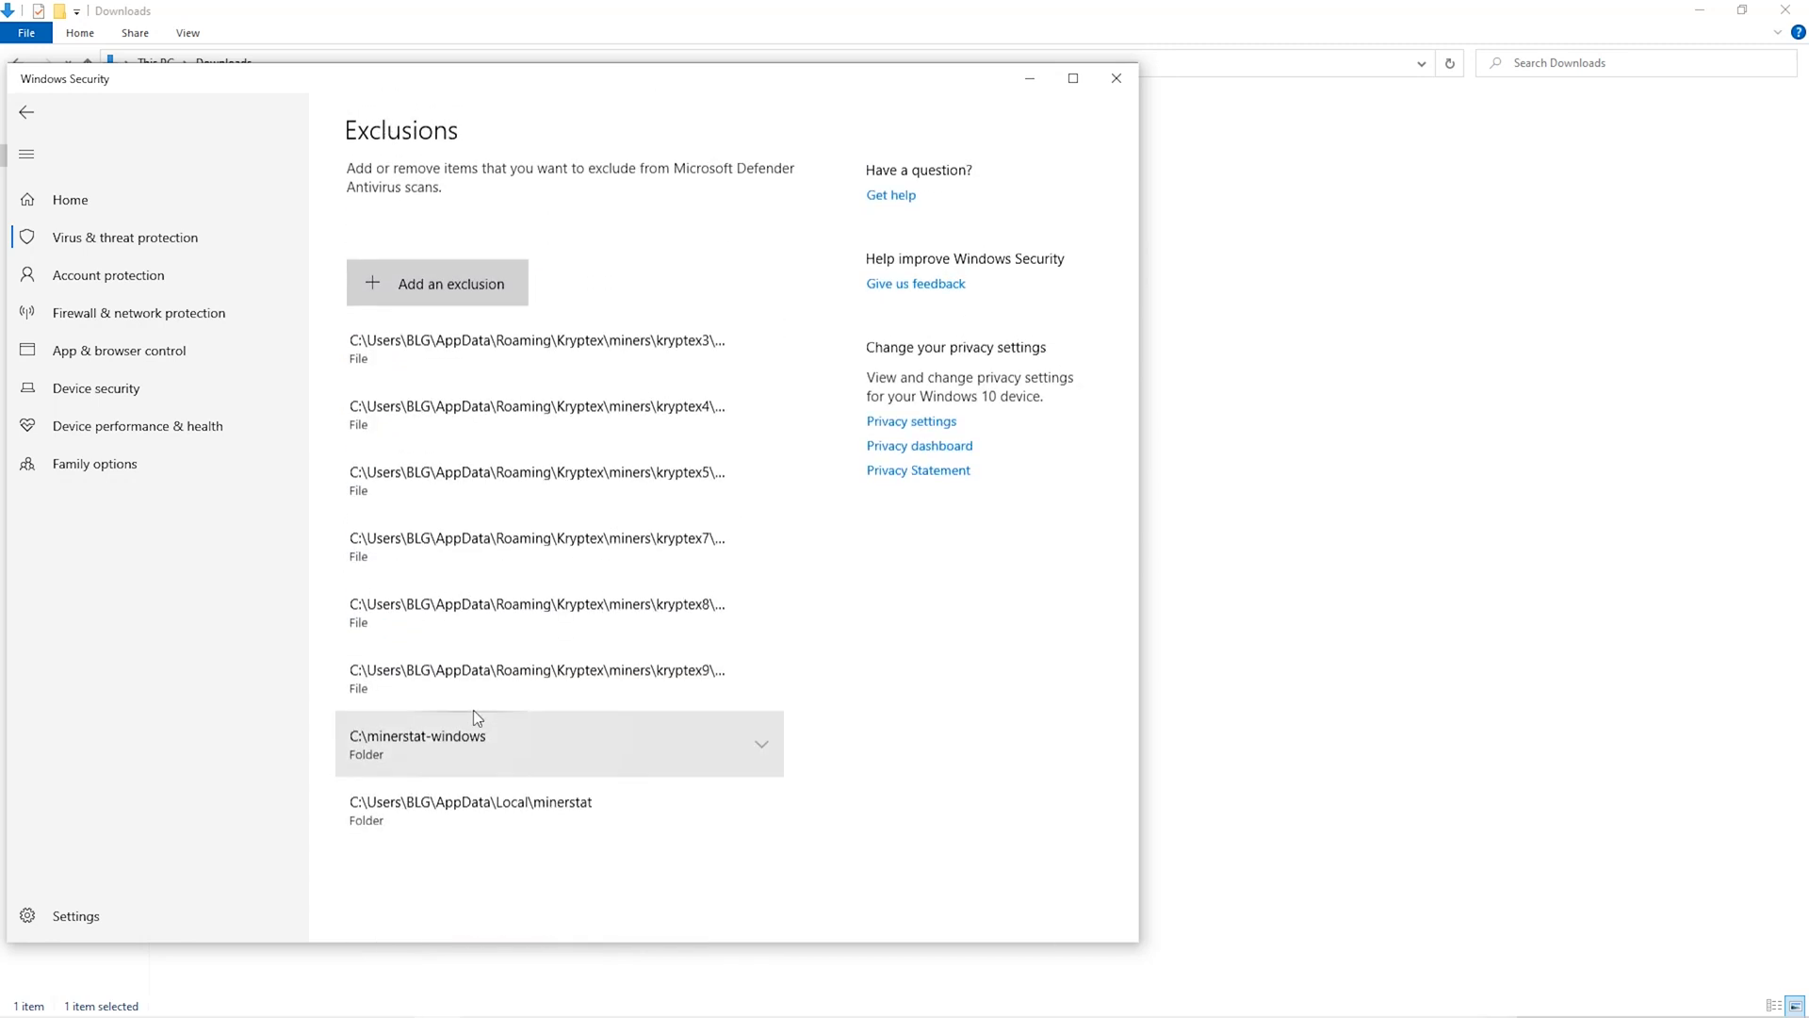
pyautogui.click(451, 285)
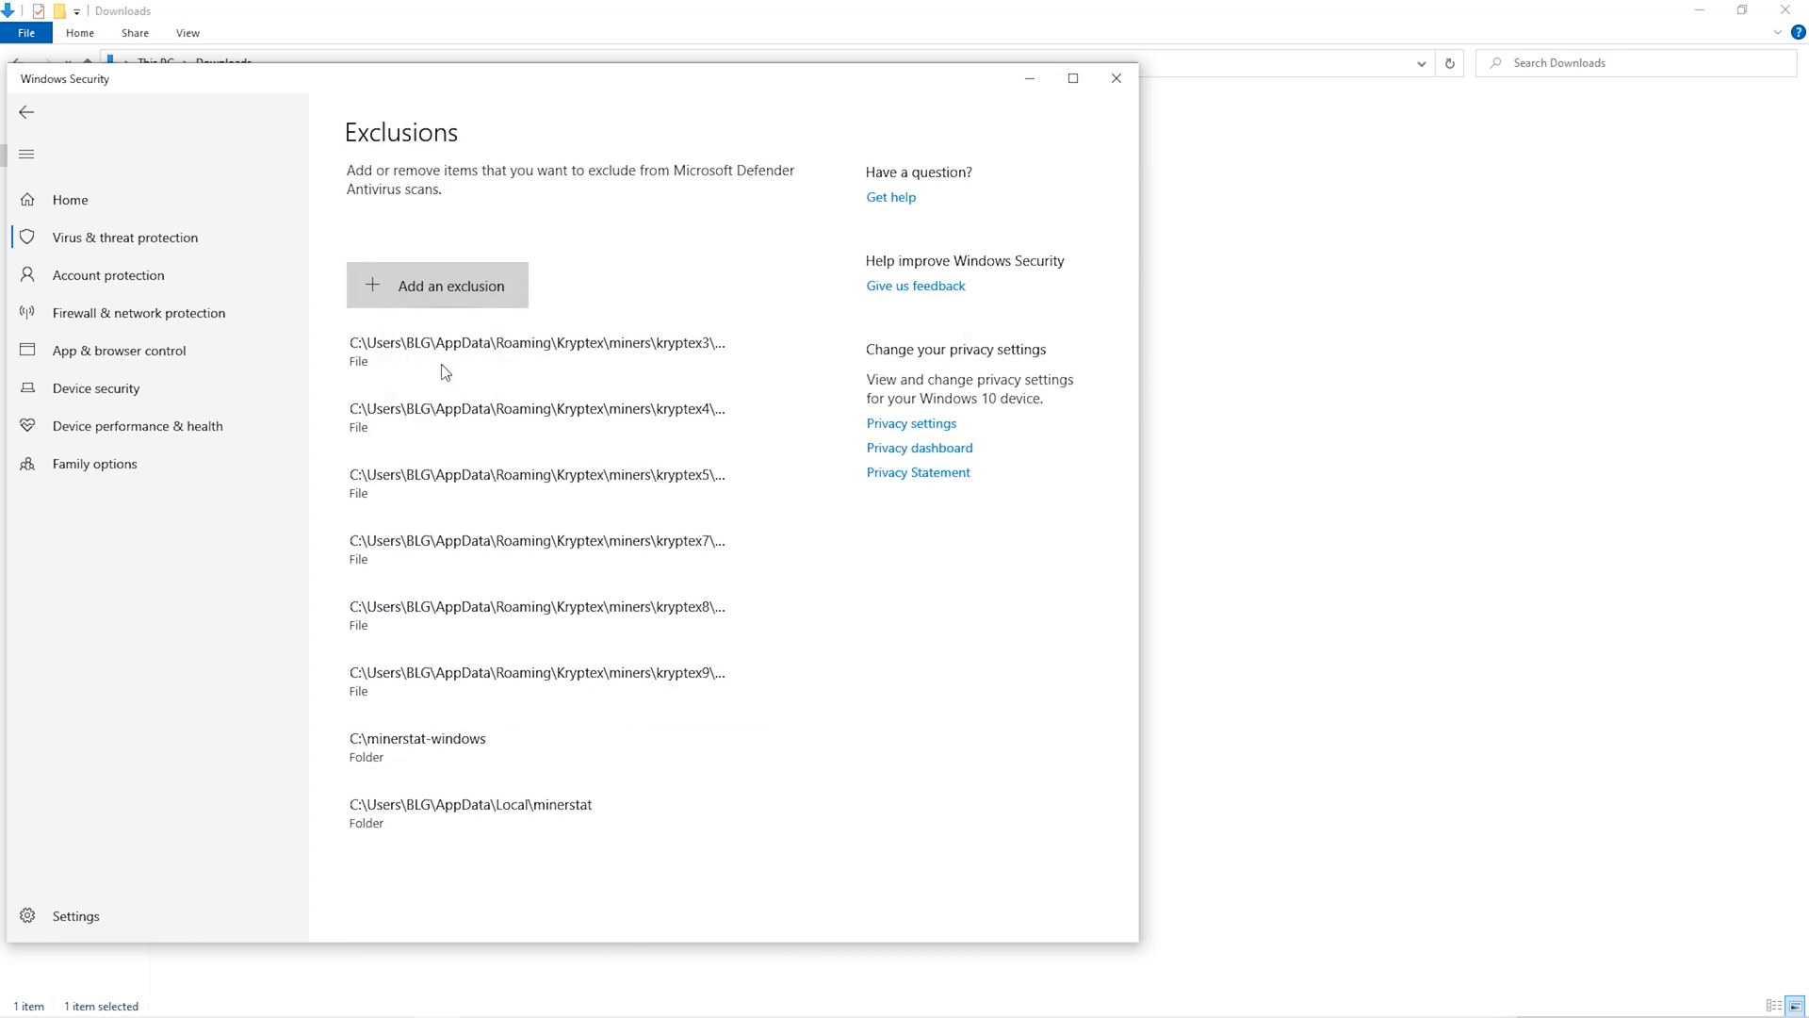
# Add the Downloads\Miner folder as a Defender folder exclusion
pyautogui.click(436, 285)
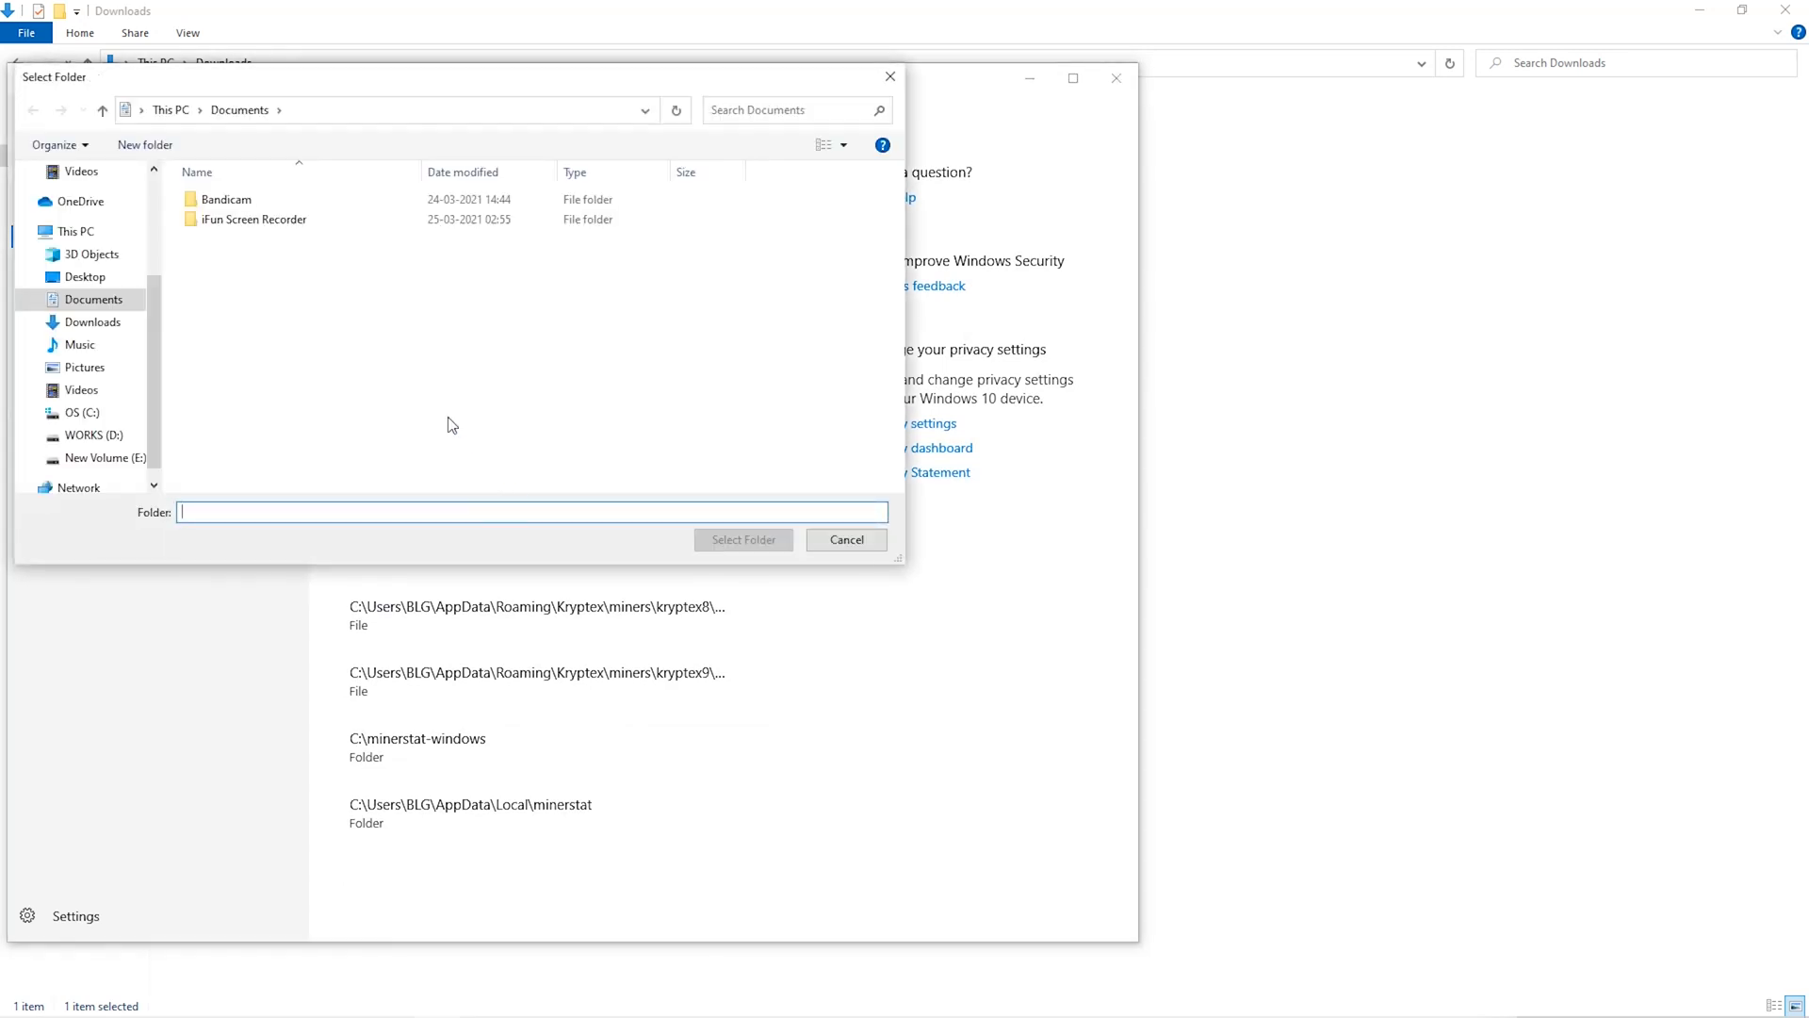
pyautogui.click(91, 345)
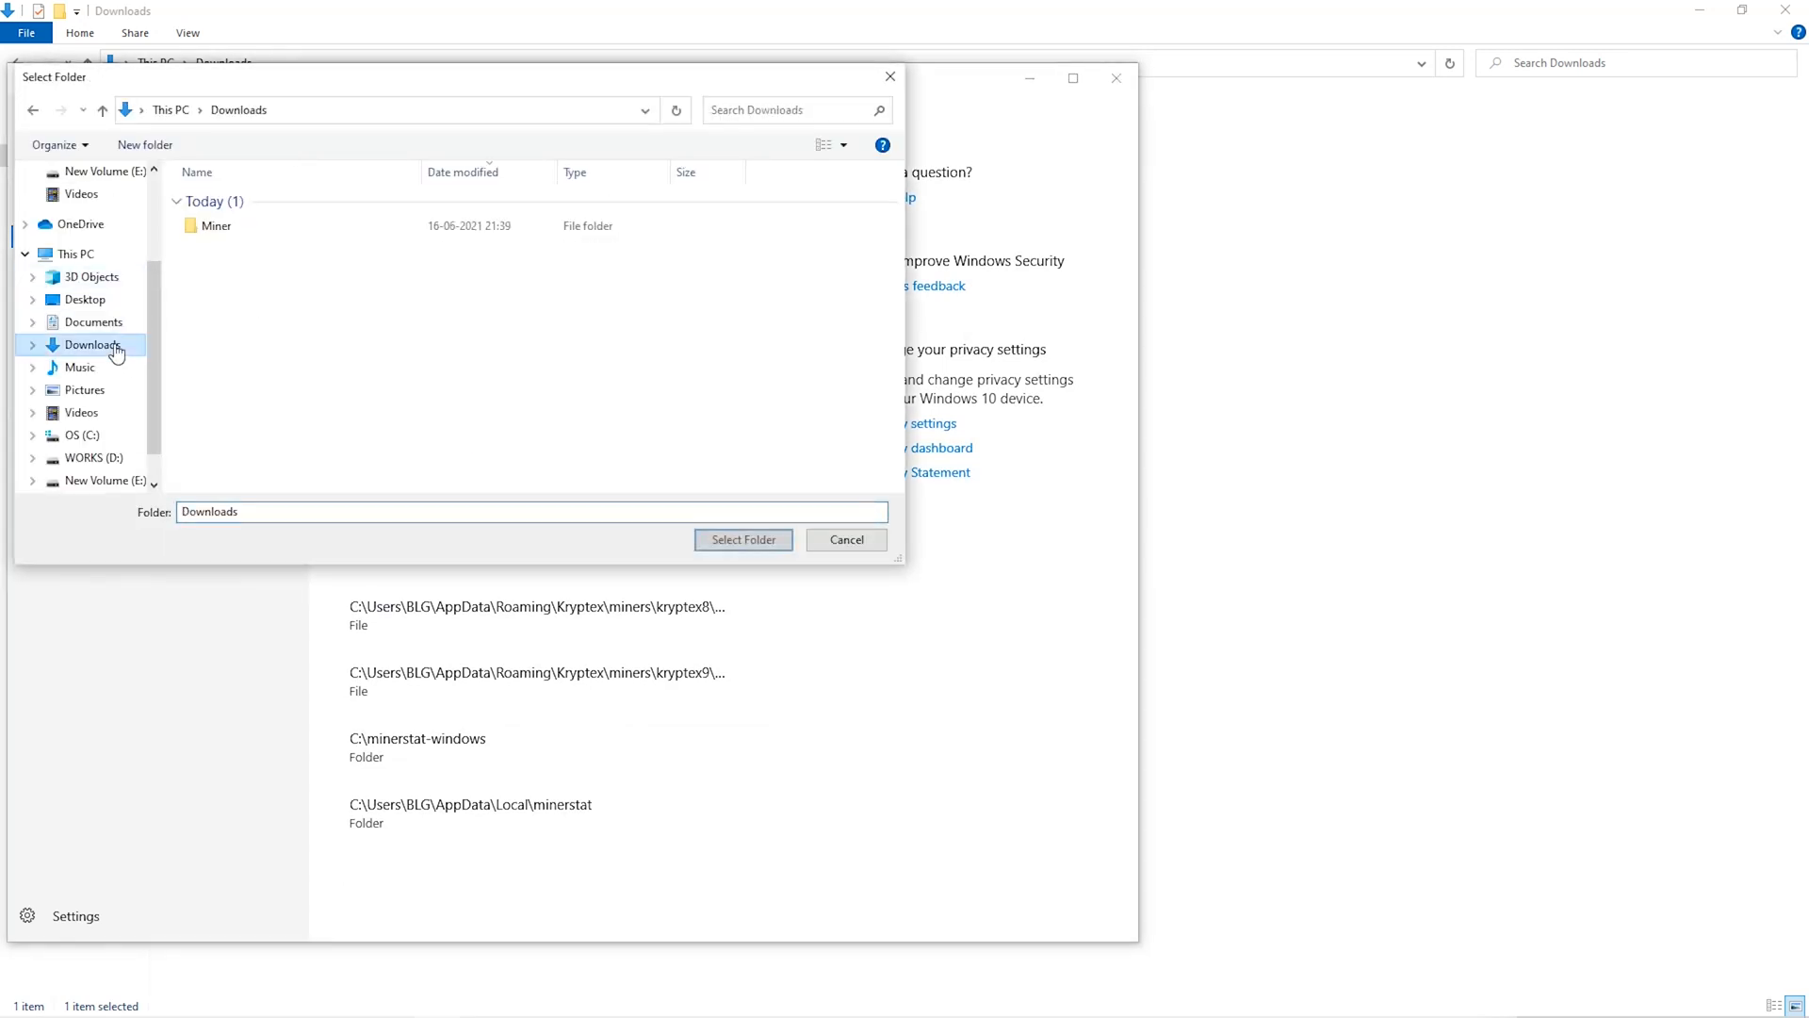
pyautogui.click(215, 225)
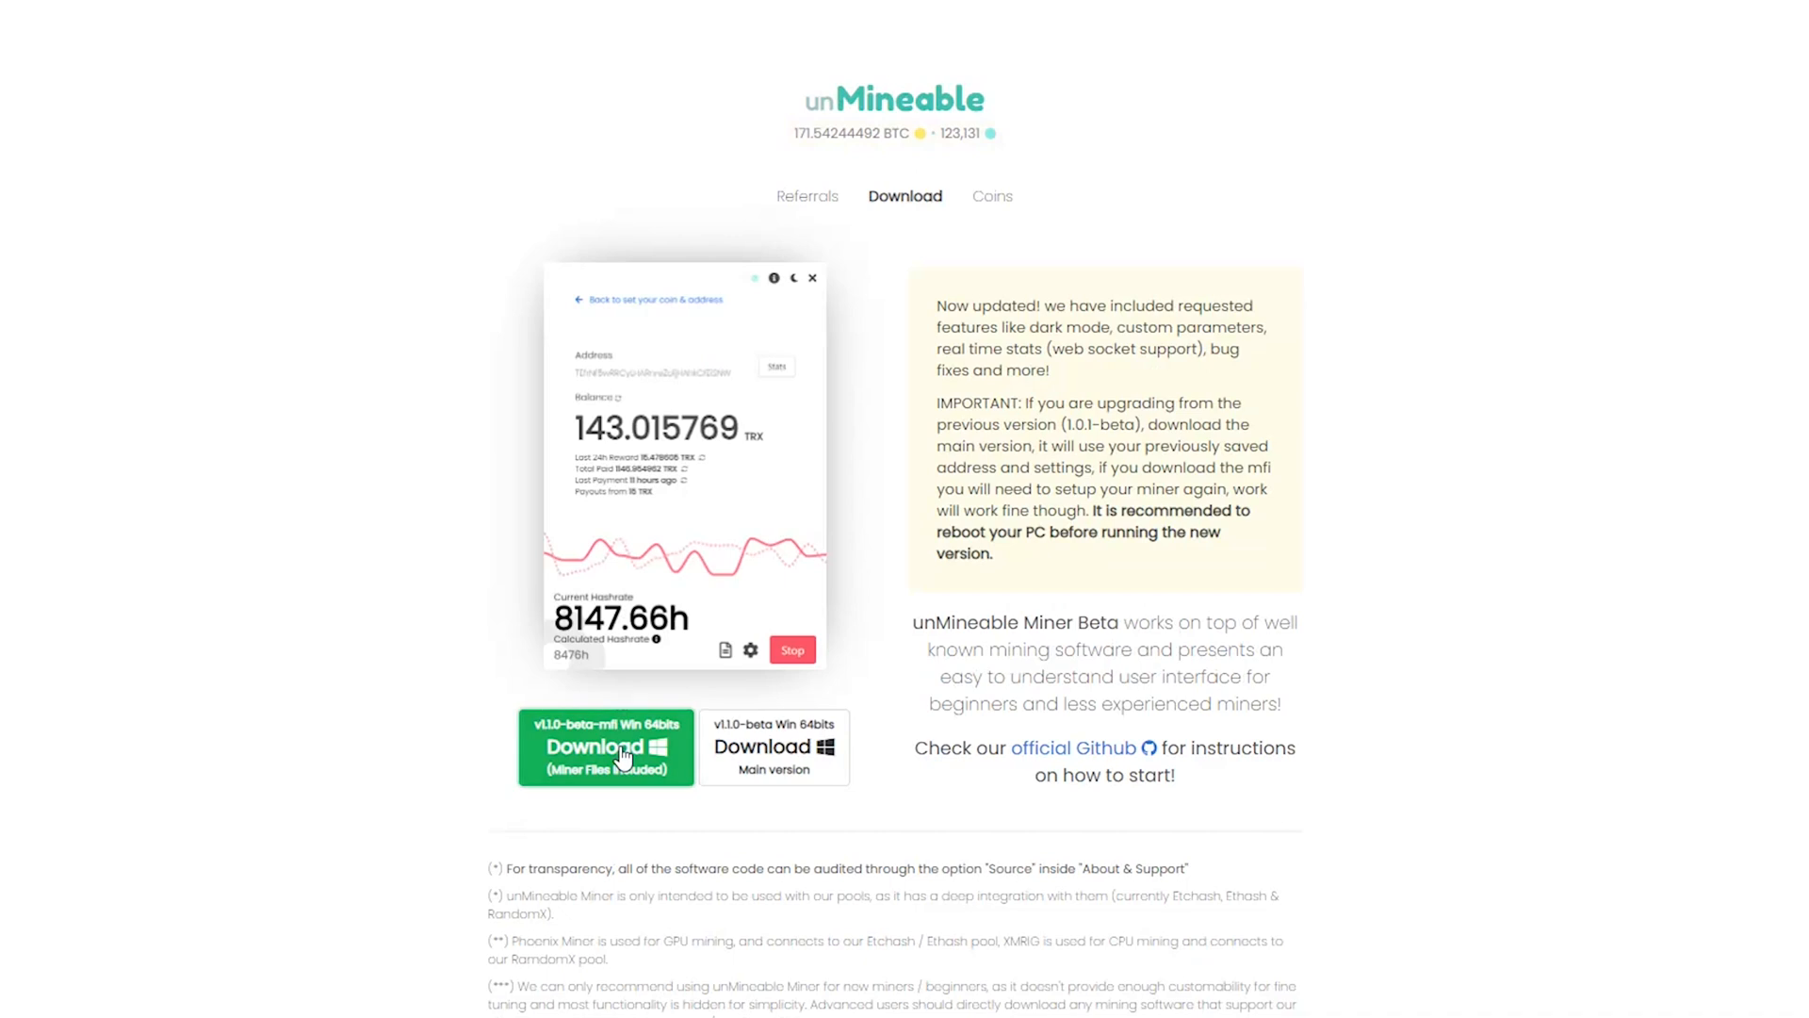
# Save the v1.1.0-beta-mfi Win 64-bit miner zip into Downloads\Miner
pyautogui.click(606, 746)
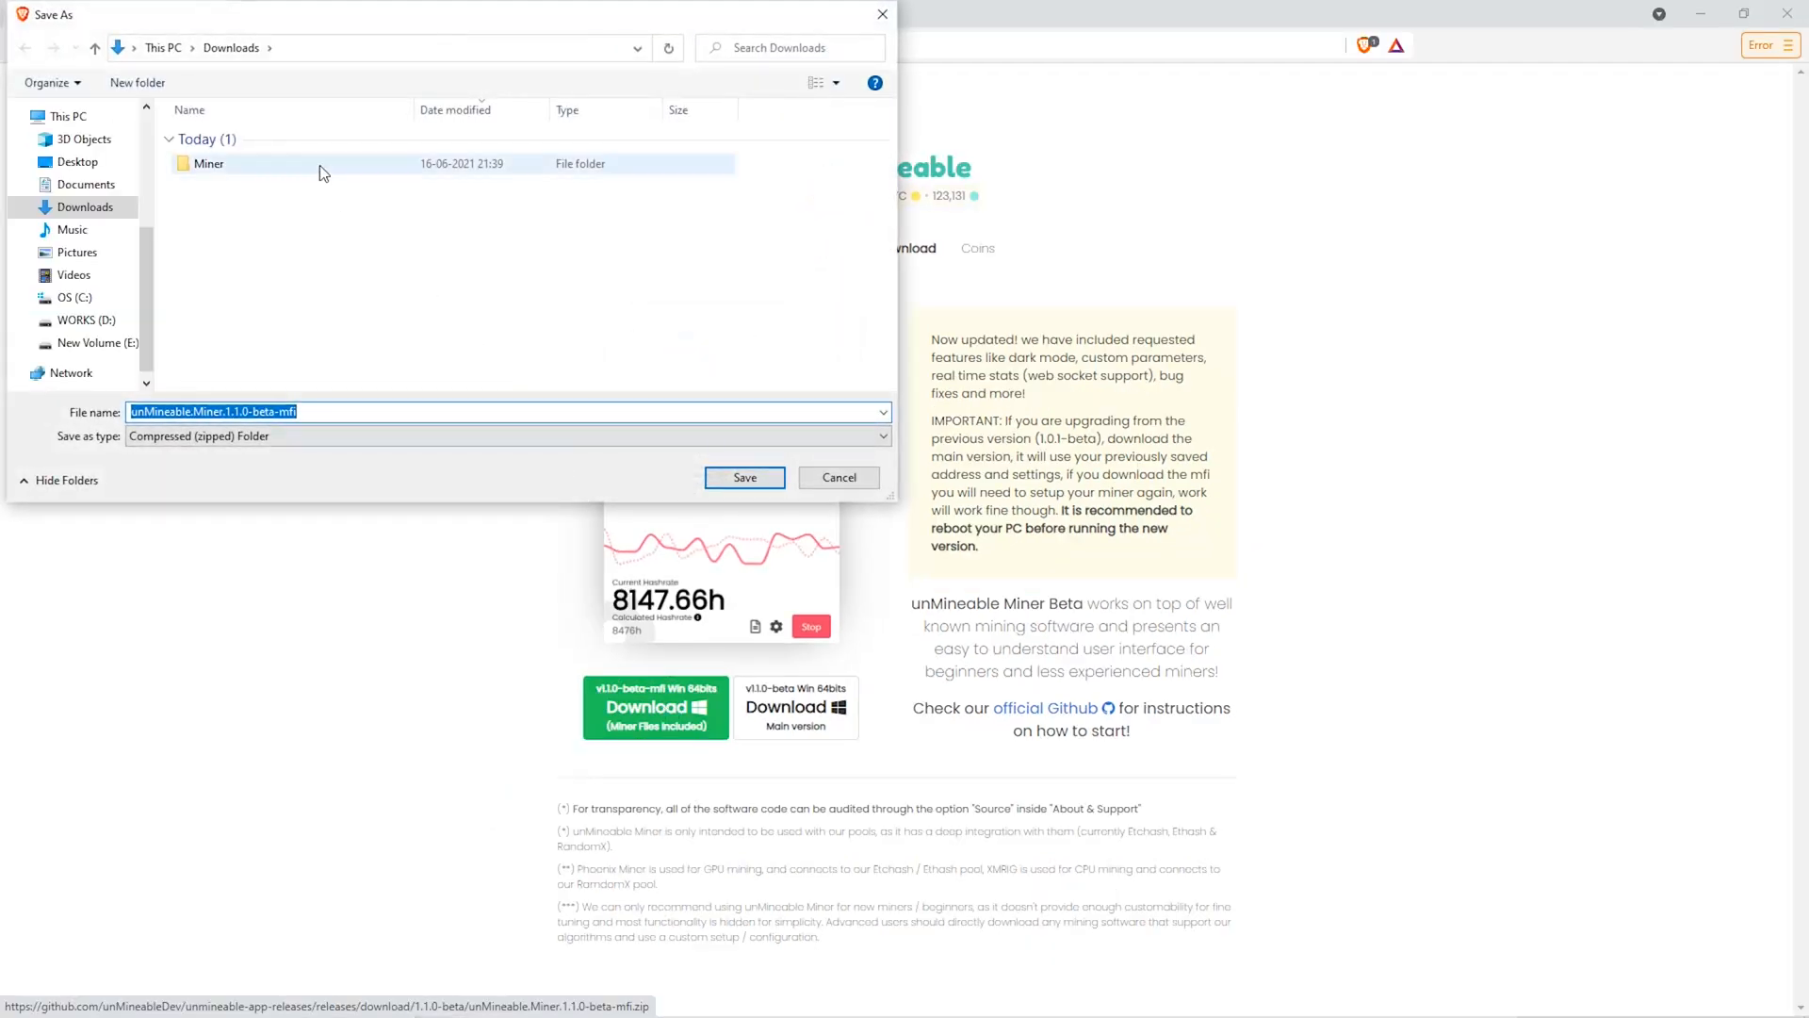
pyautogui.doubleClick(209, 163)
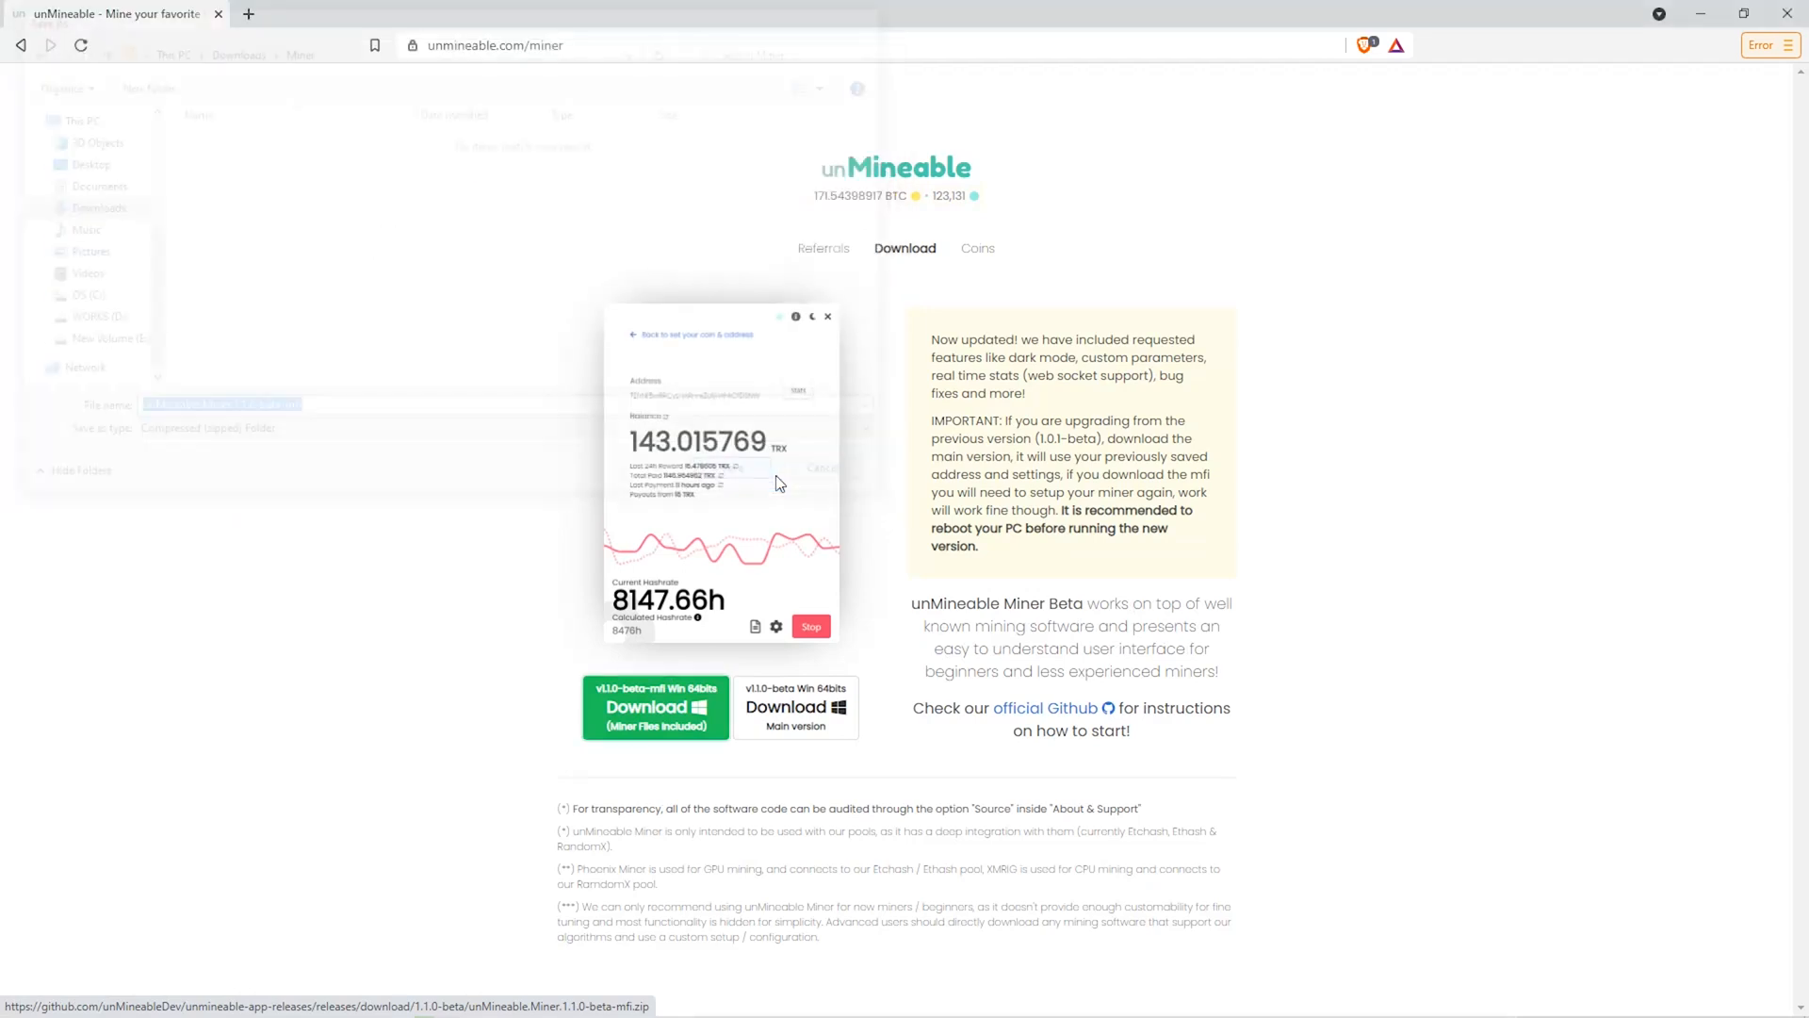
pyautogui.click(656, 698)
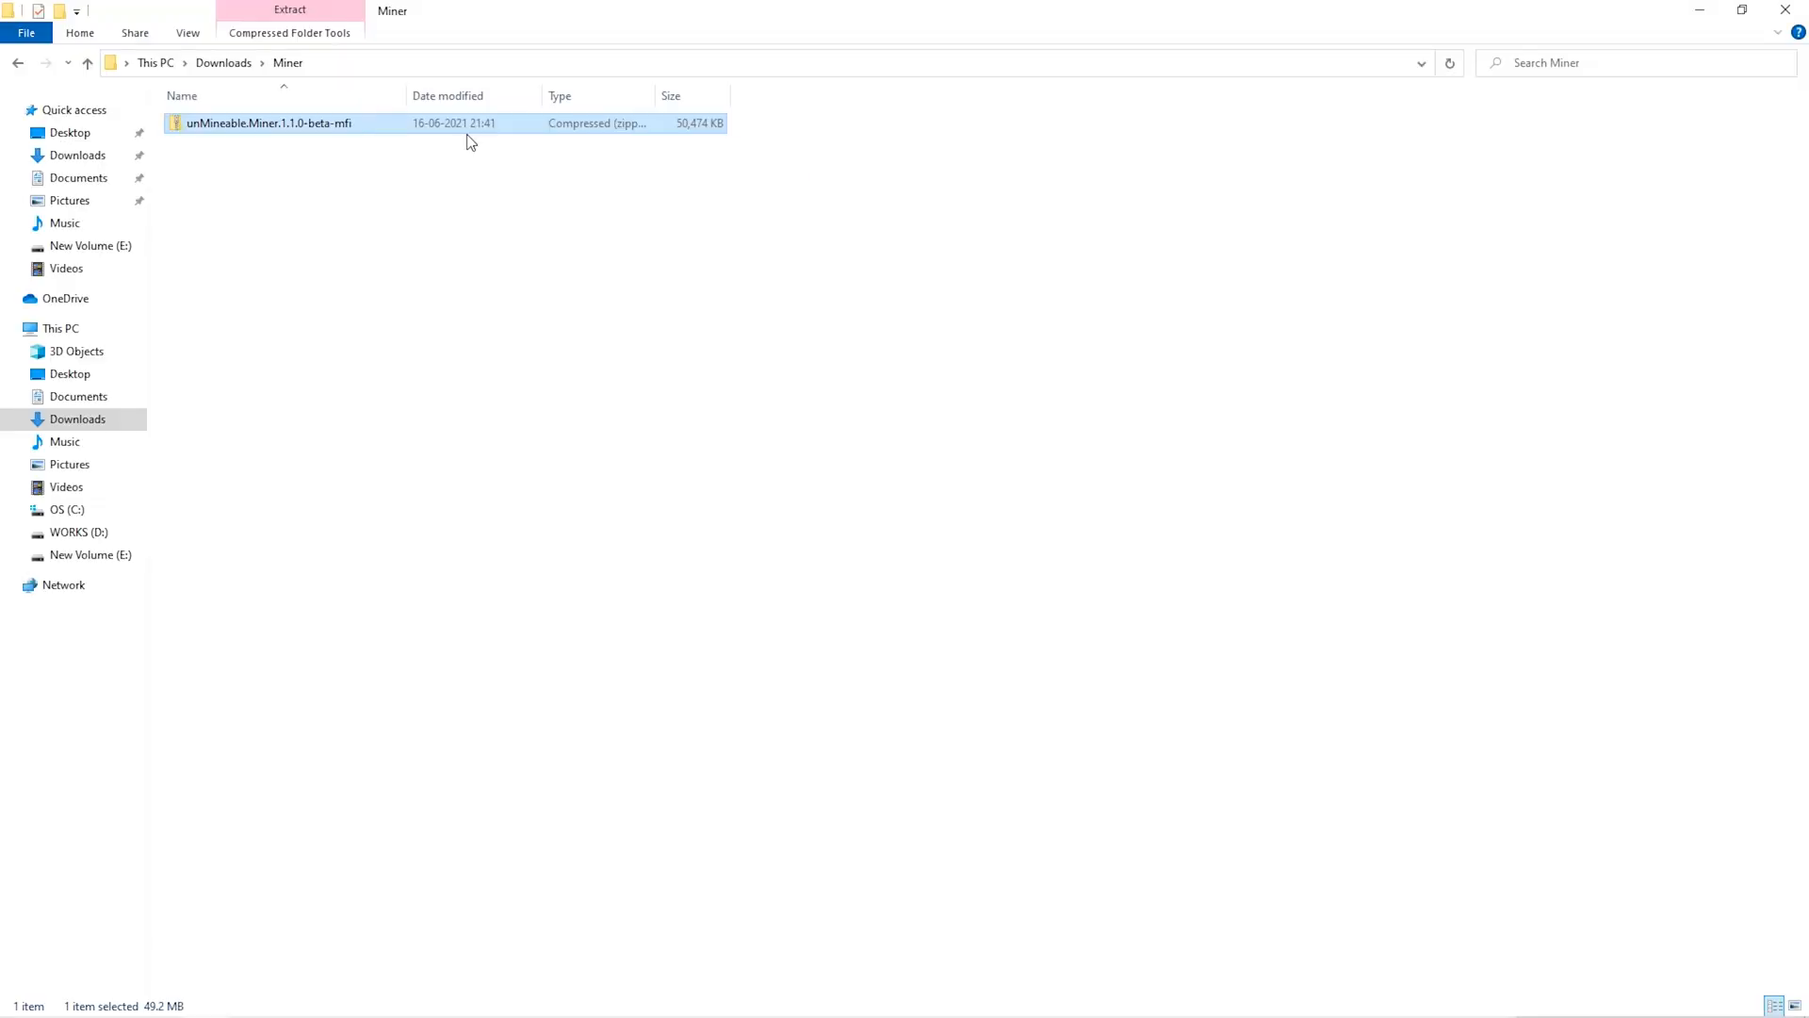
# Extract the miner zip with 7-Zip Extract Here and launch unMineable Miner
pyautogui.rightClick(268, 123)
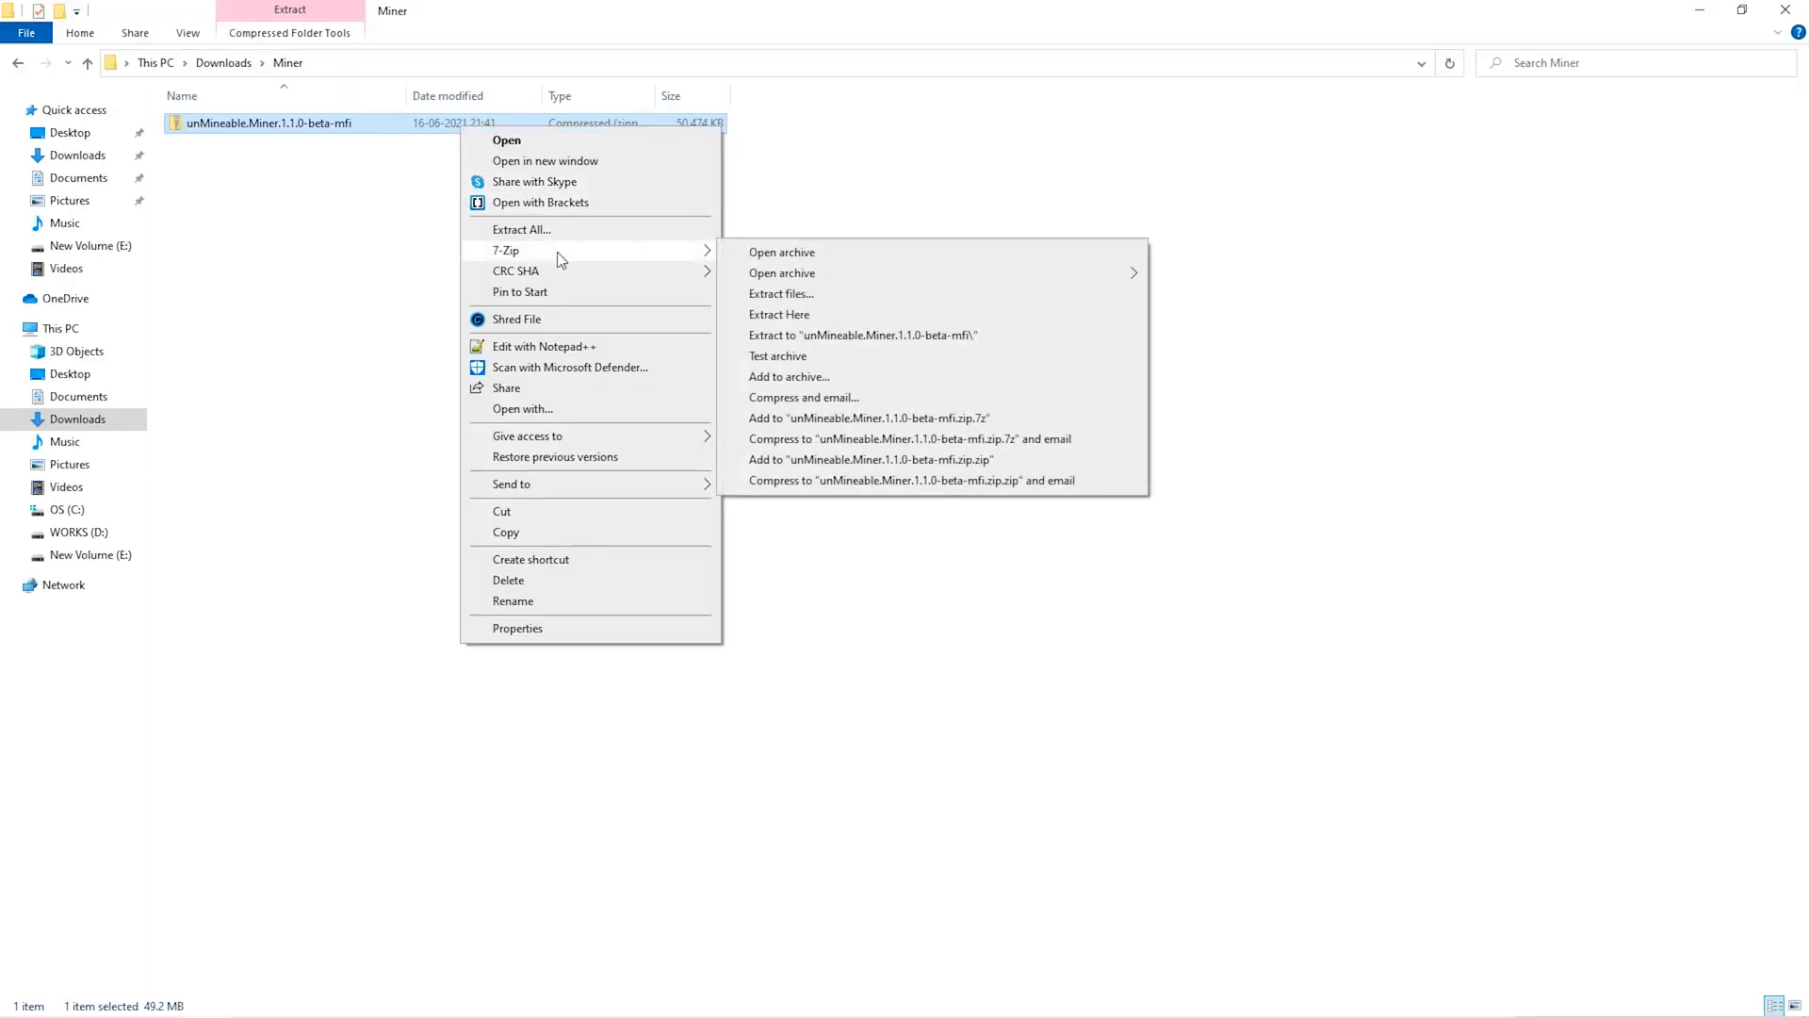
pyautogui.click(780, 329)
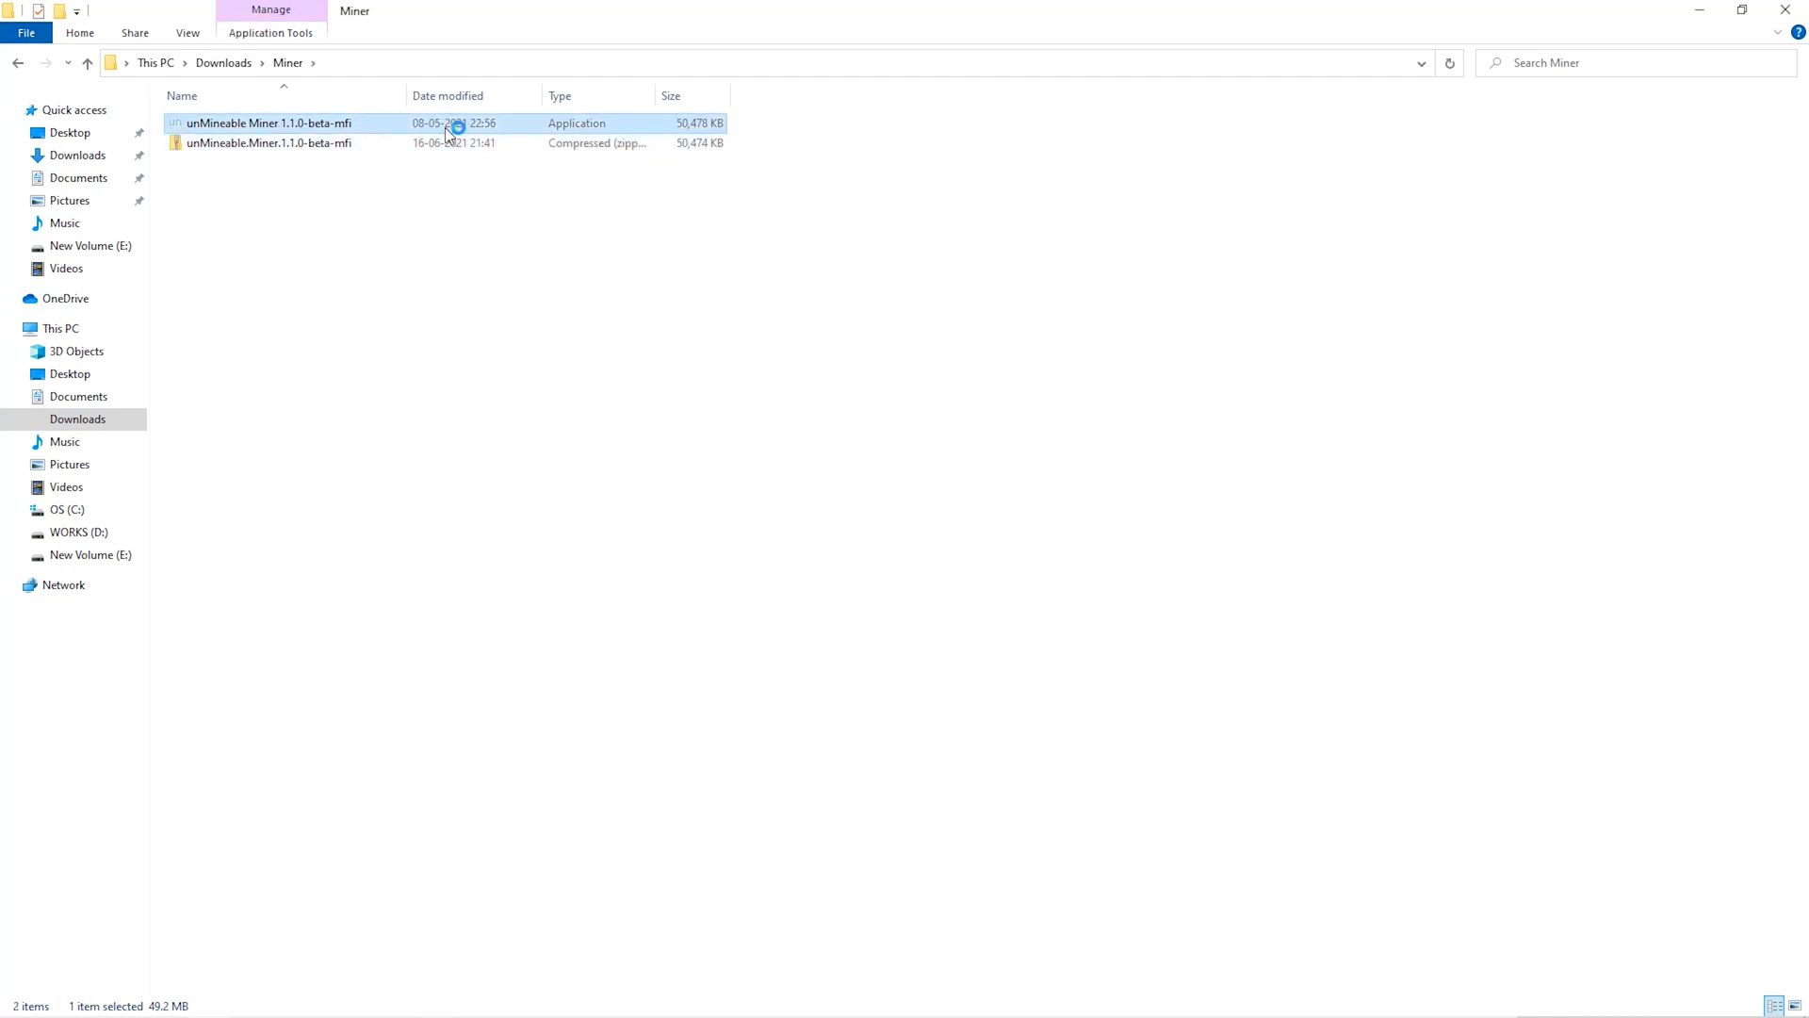
pyautogui.doubleClick(266, 123)
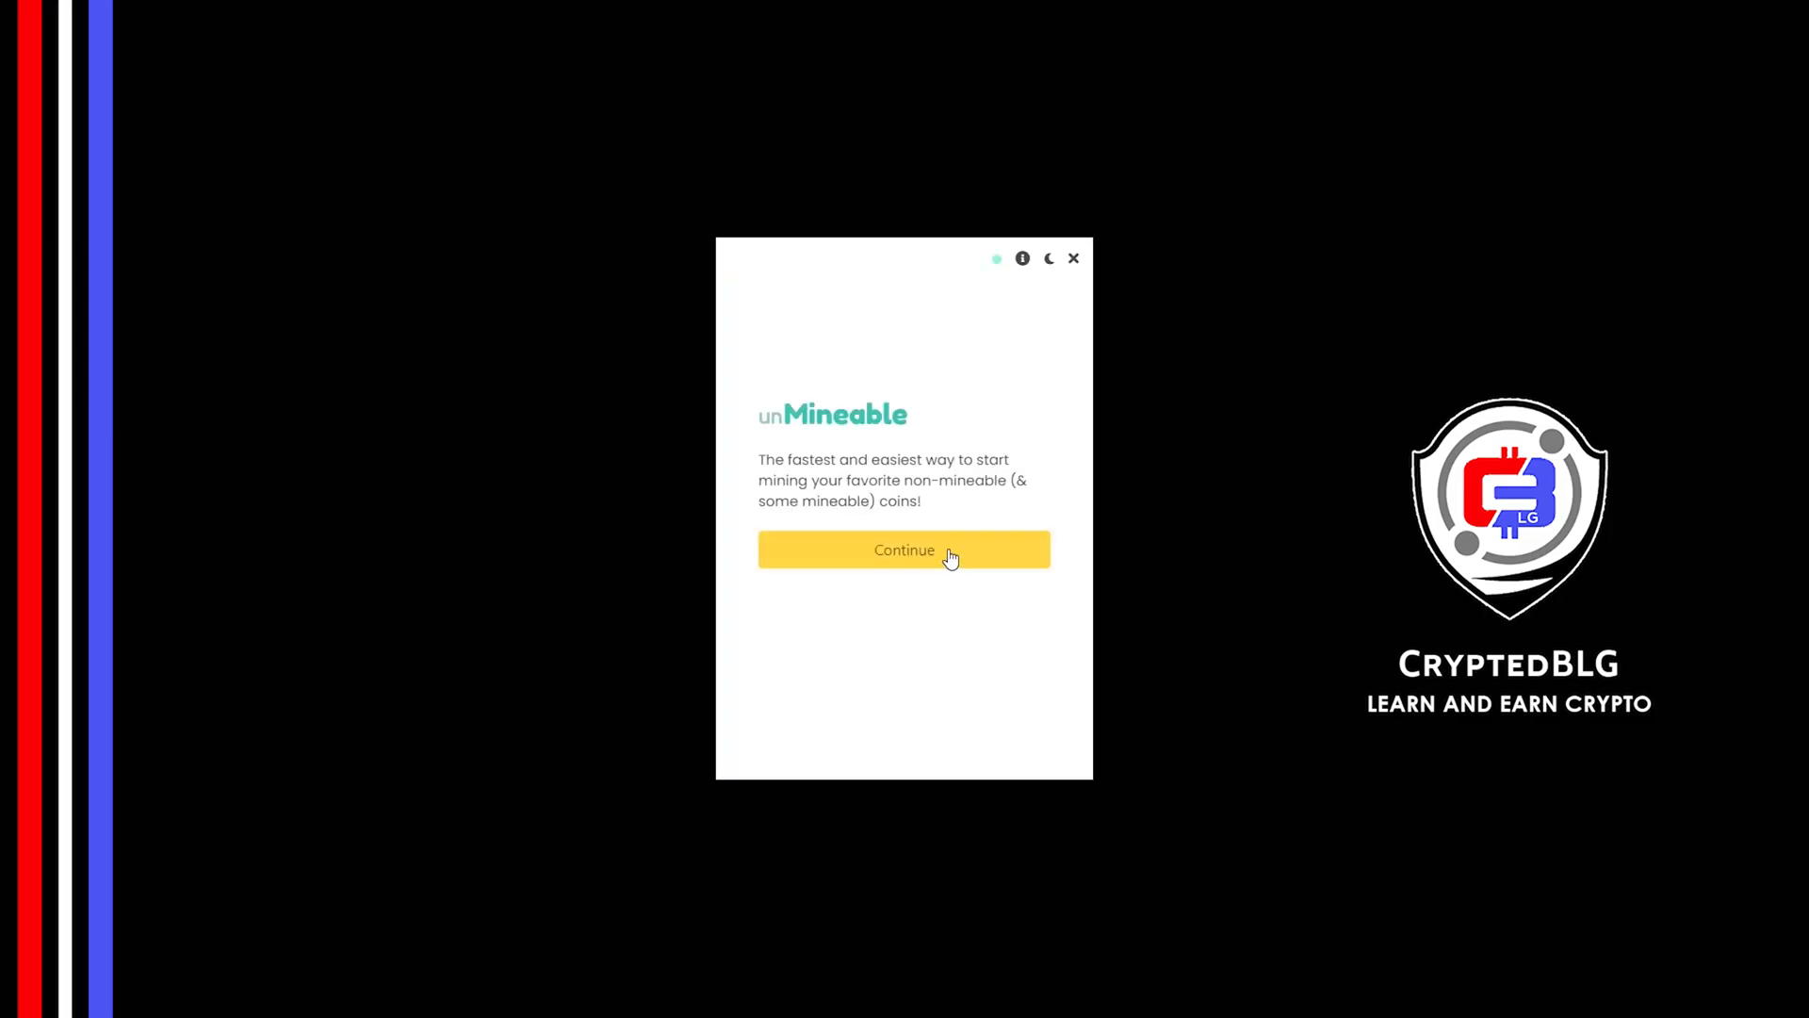
# Get past the welcome screen, select Graphics Card (GPU) mining, and continue
pyautogui.click(904, 549)
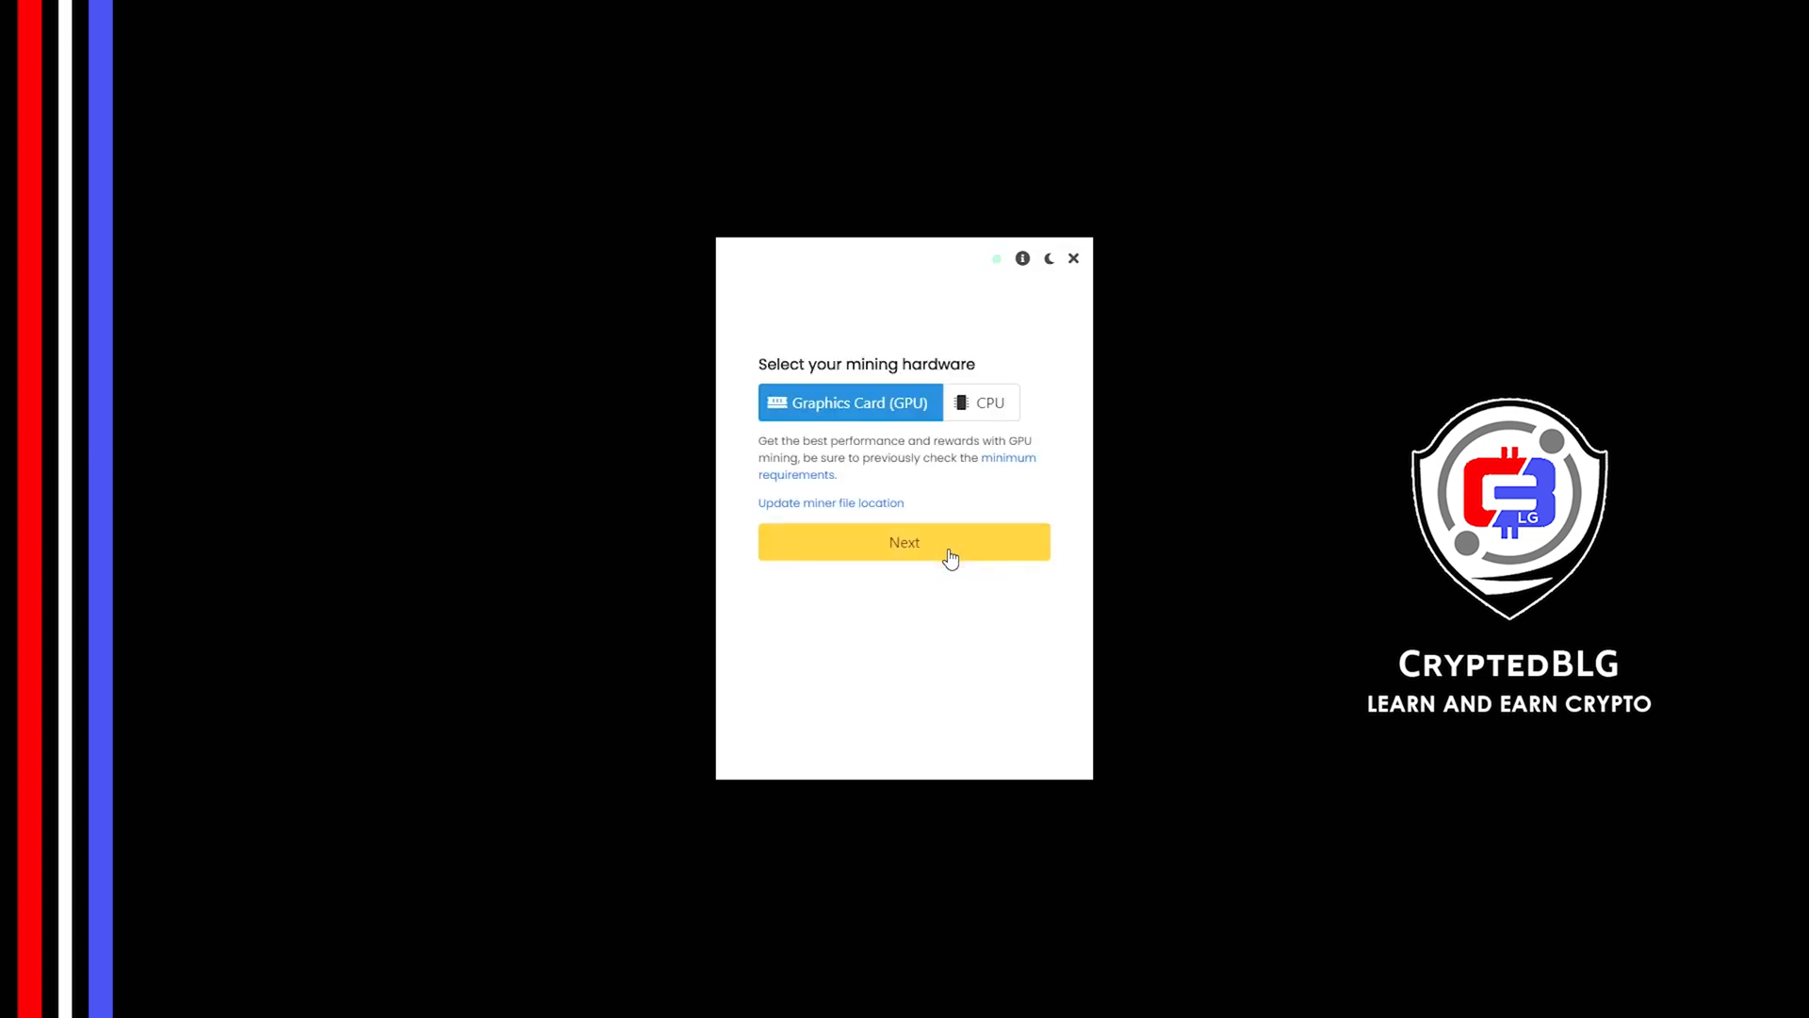
pyautogui.moveTo(946, 412)
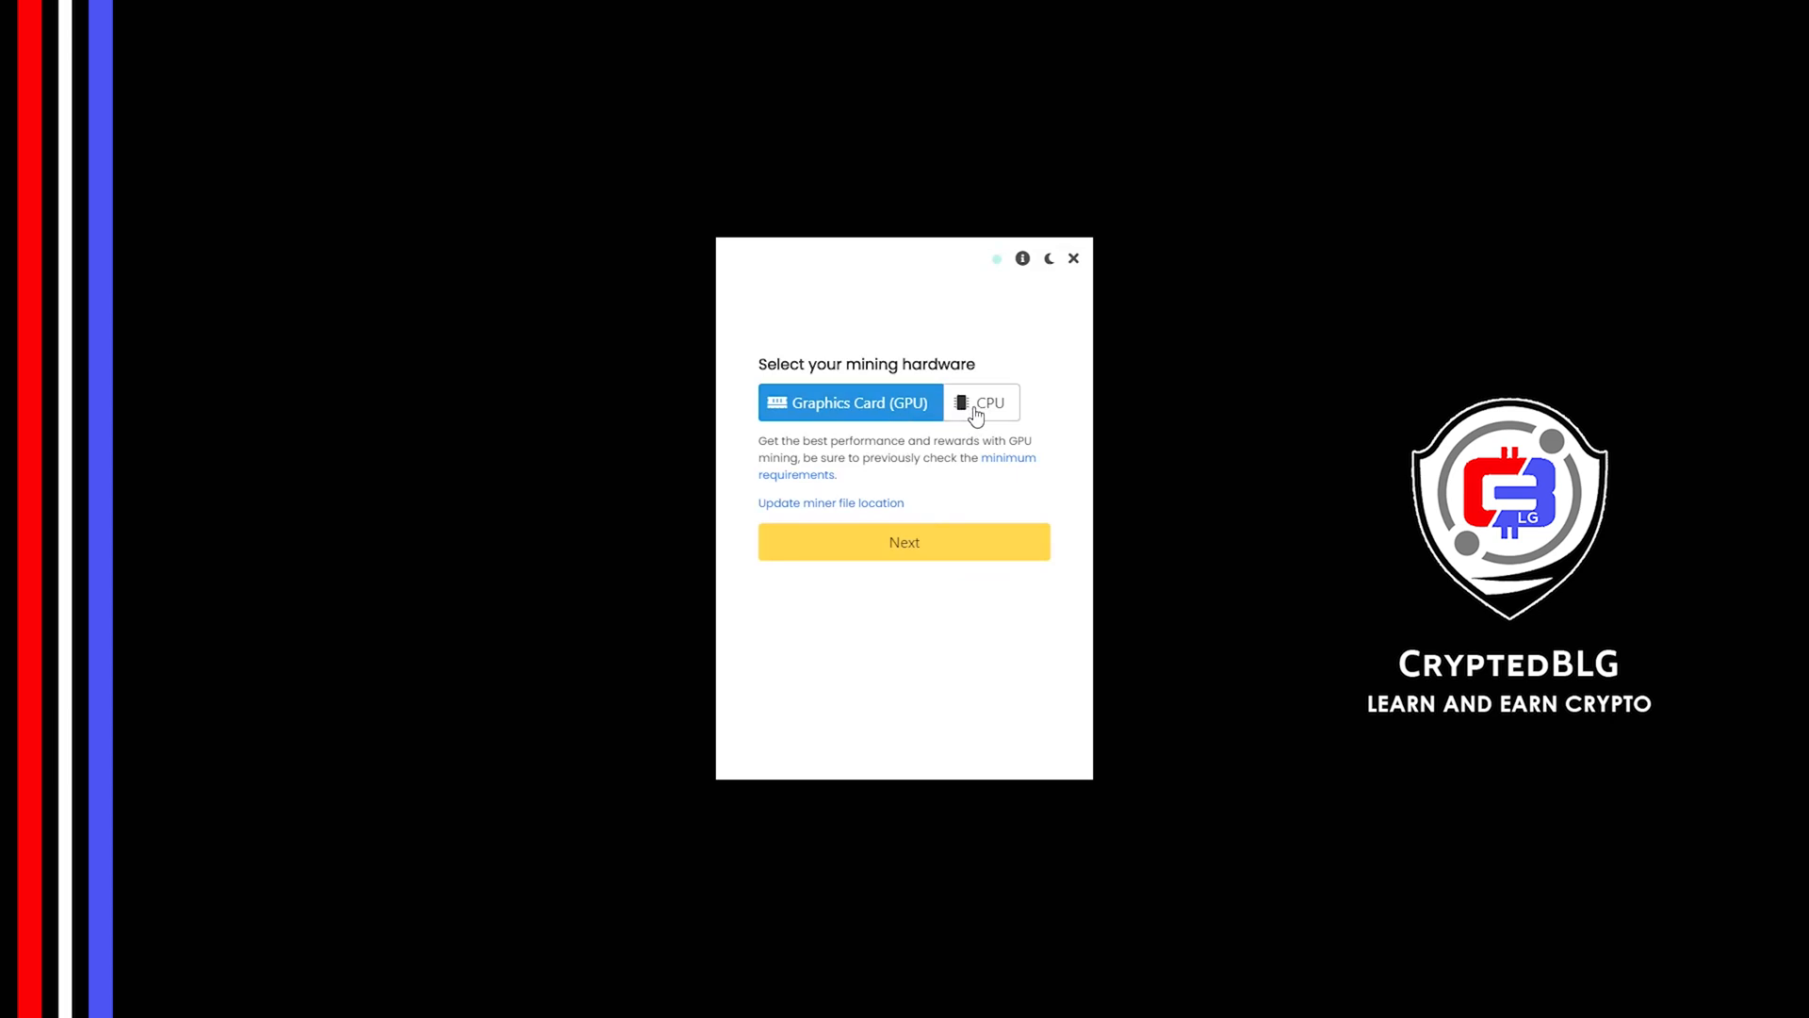
pyautogui.click(981, 403)
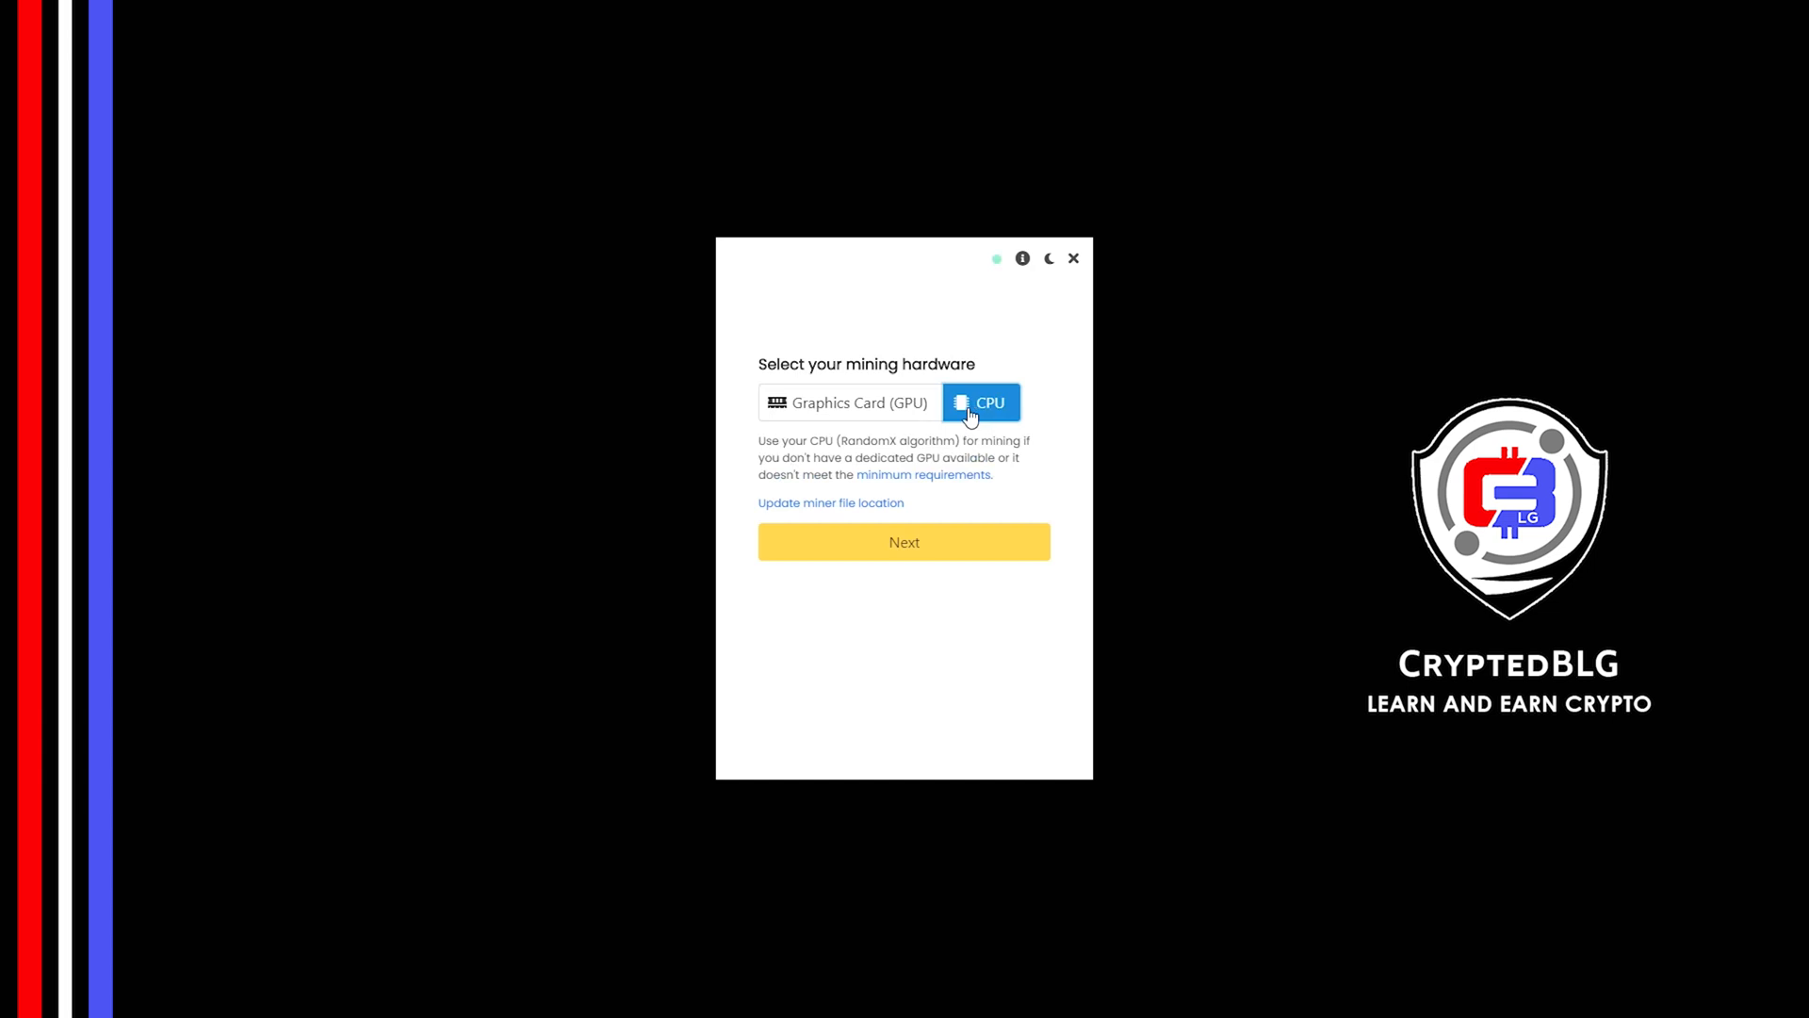
pyautogui.click(850, 402)
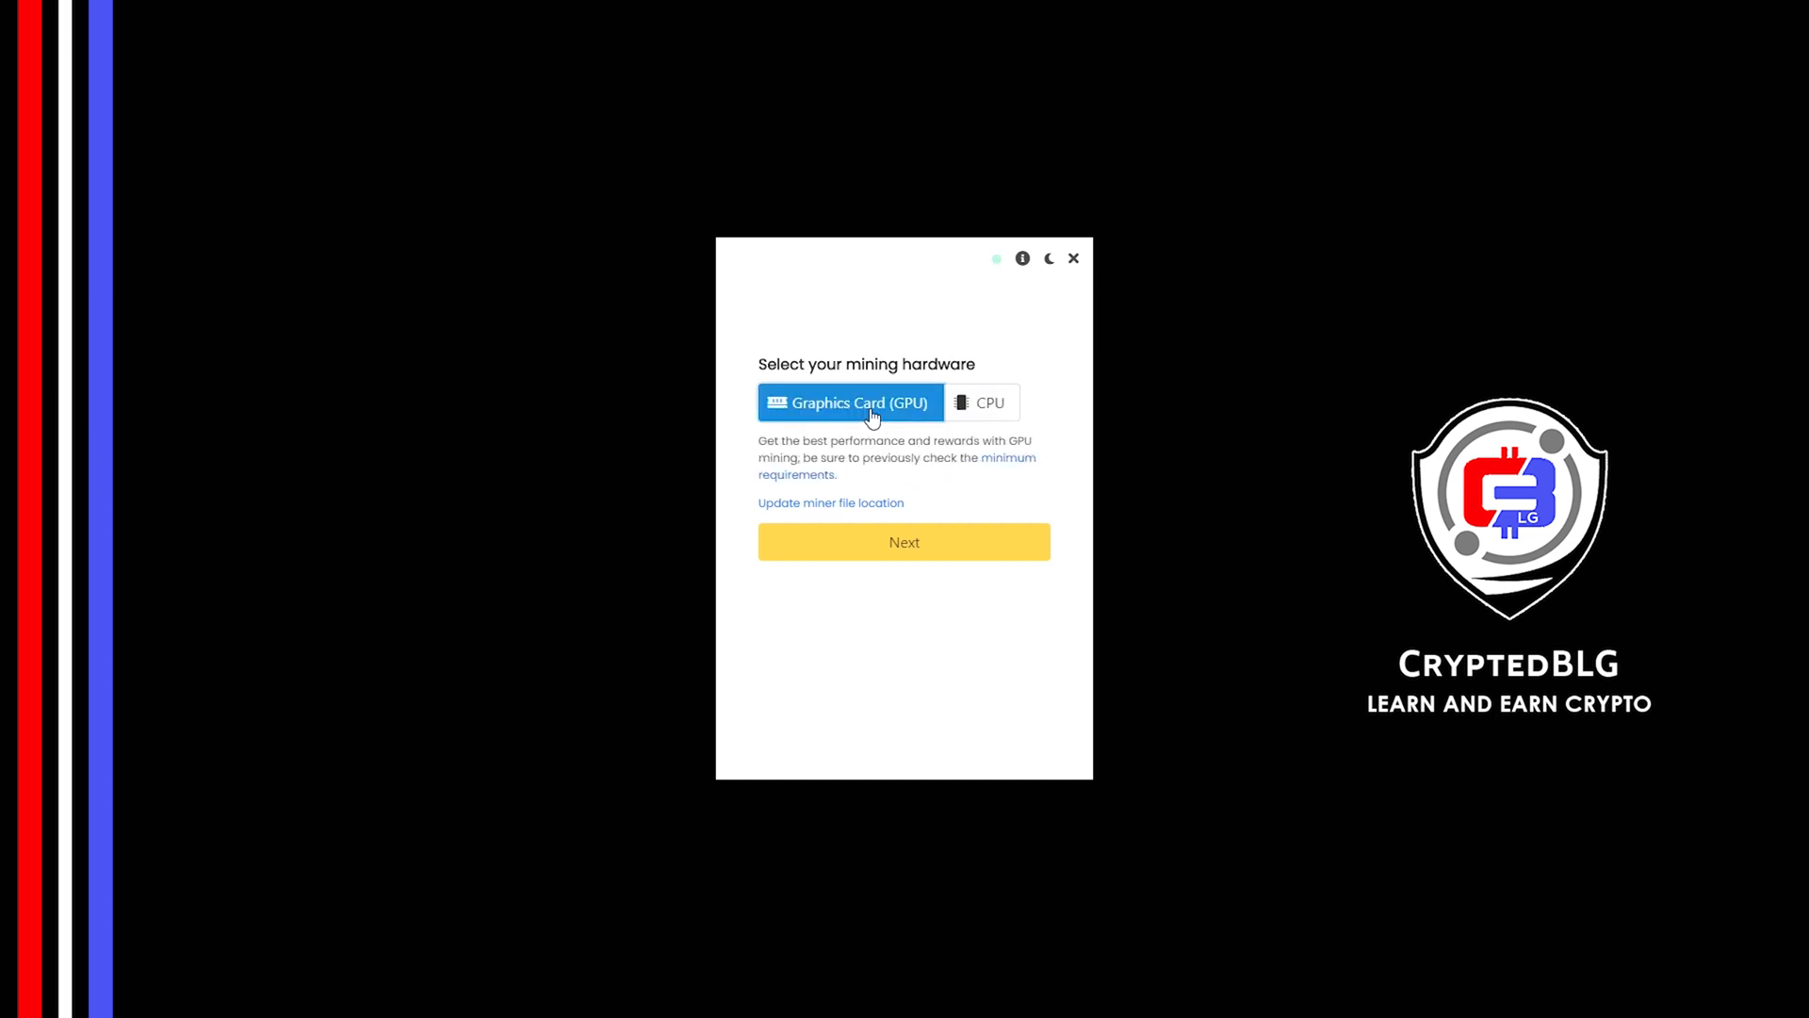
pyautogui.moveTo(924, 597)
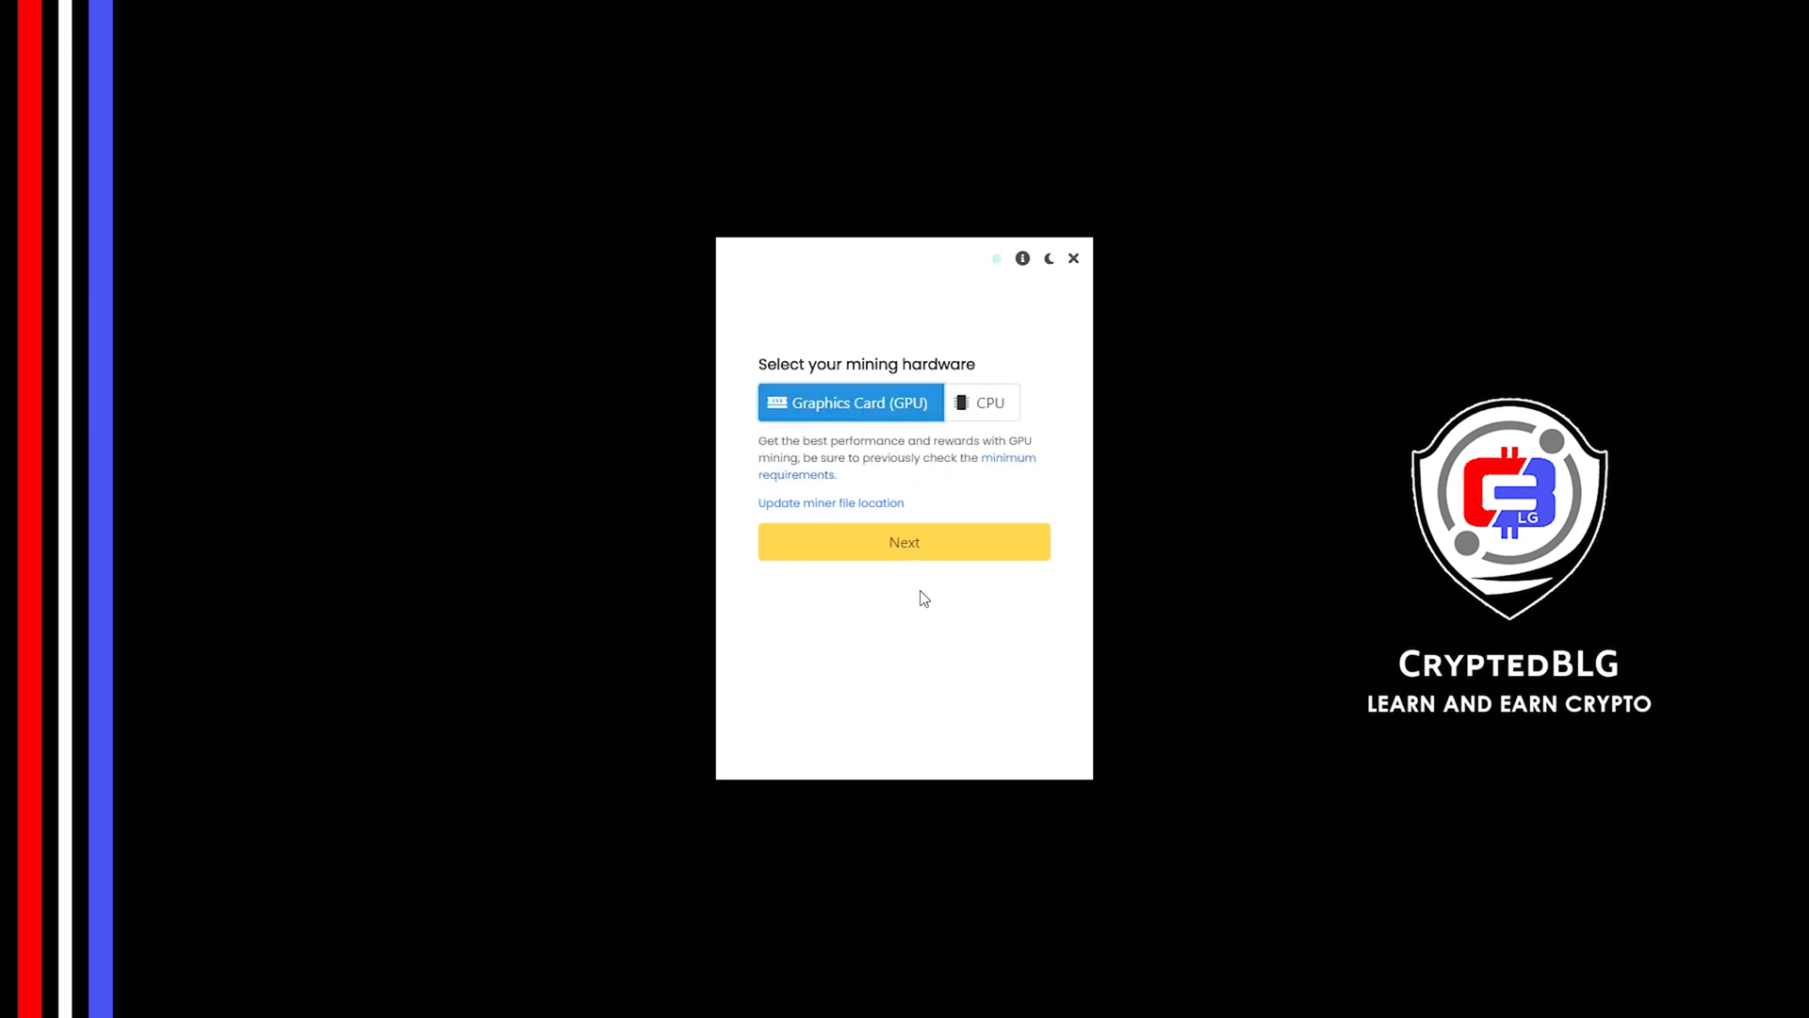
pyautogui.click(903, 541)
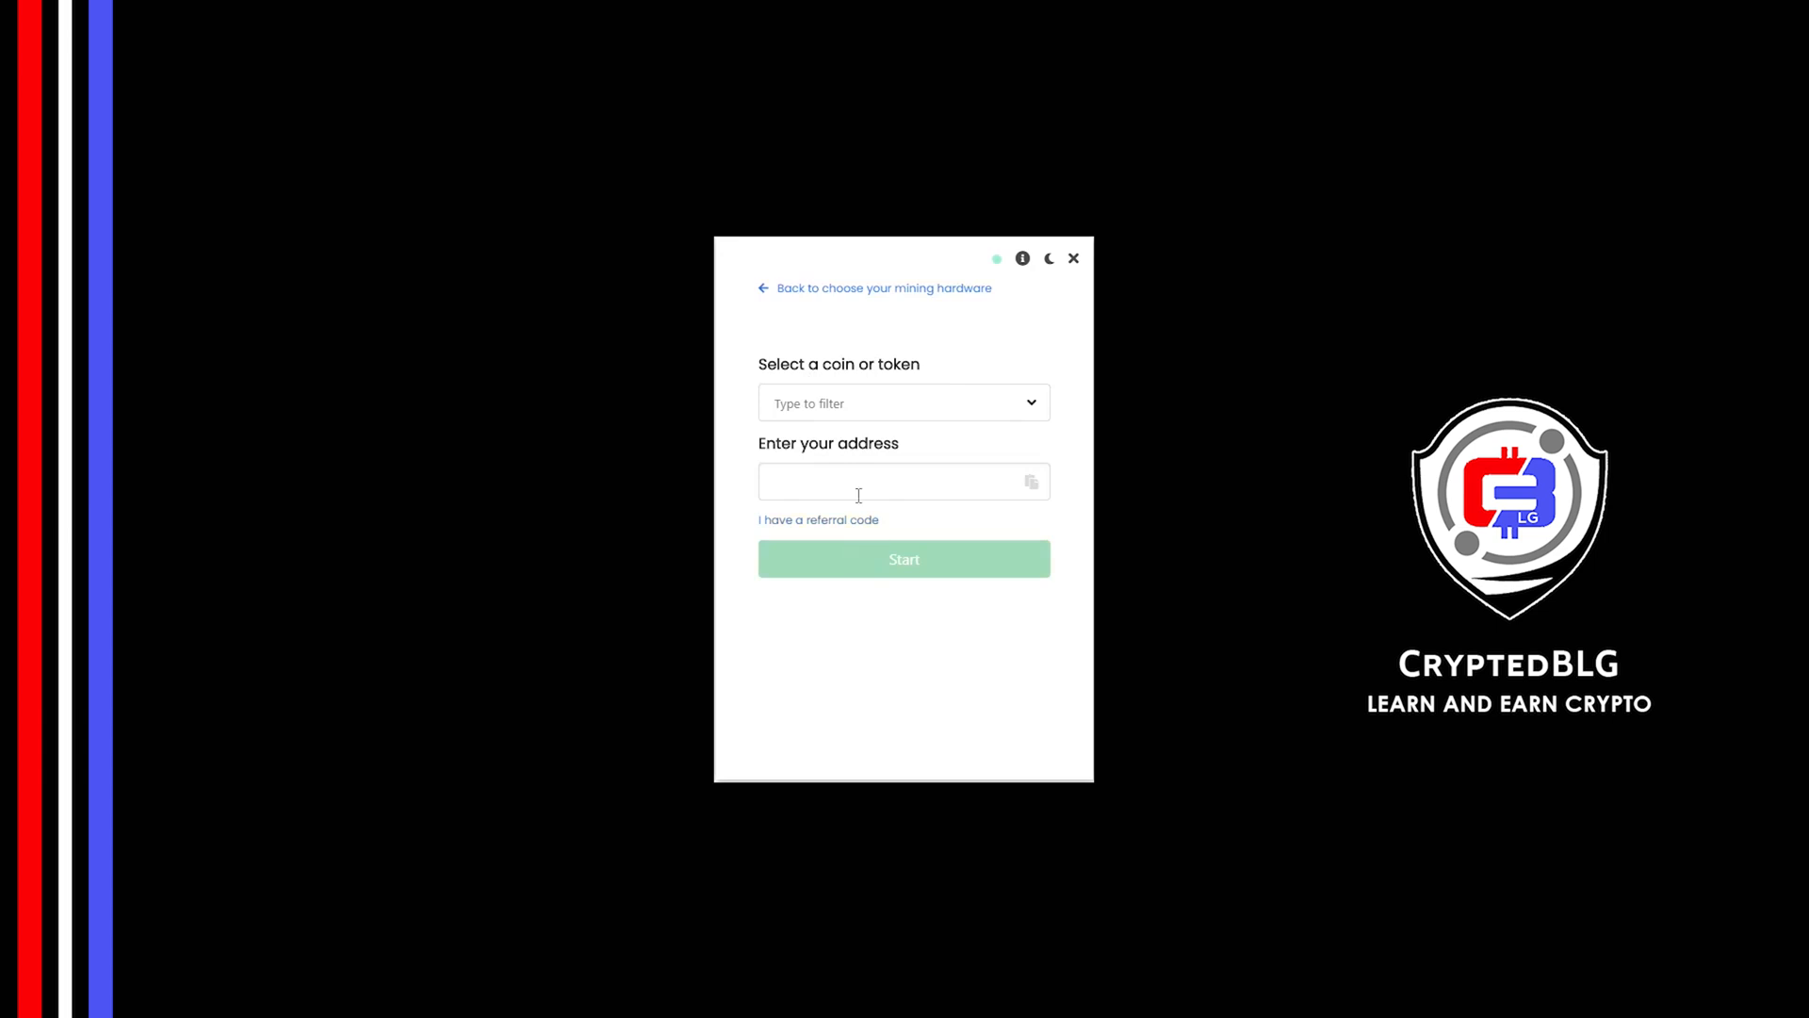
pyautogui.write('s')
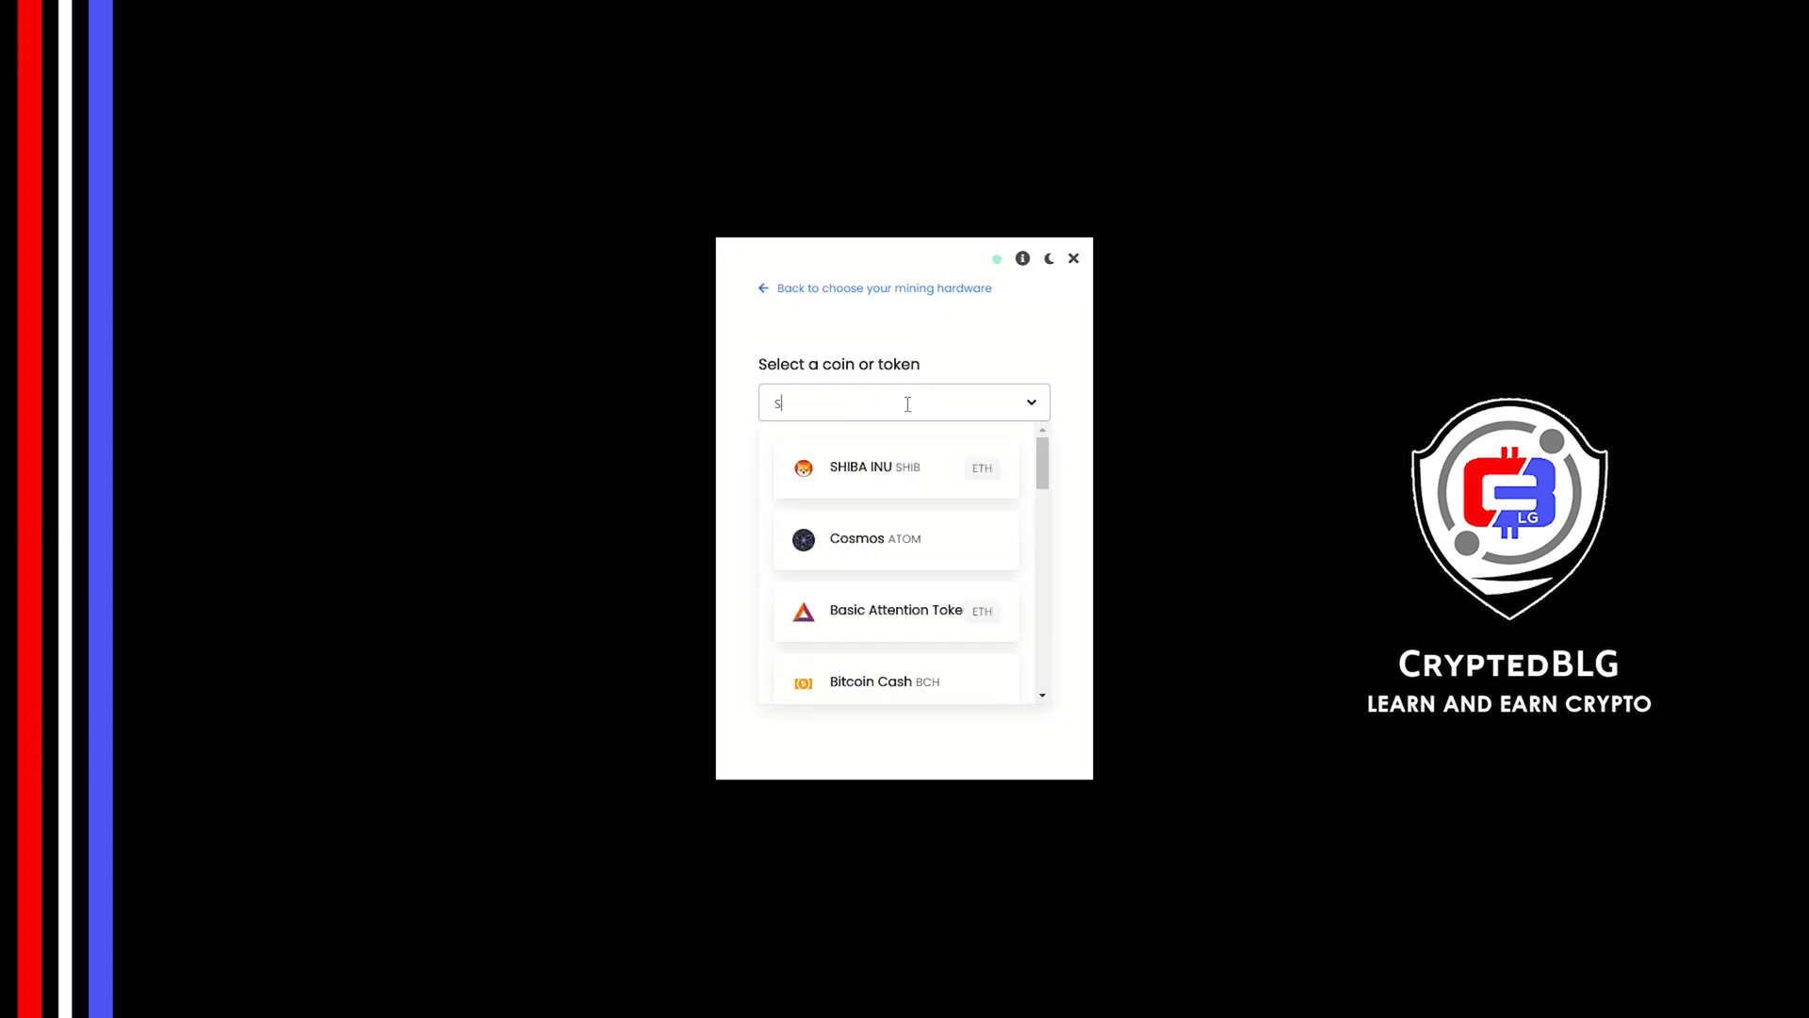
pyautogui.write('US')
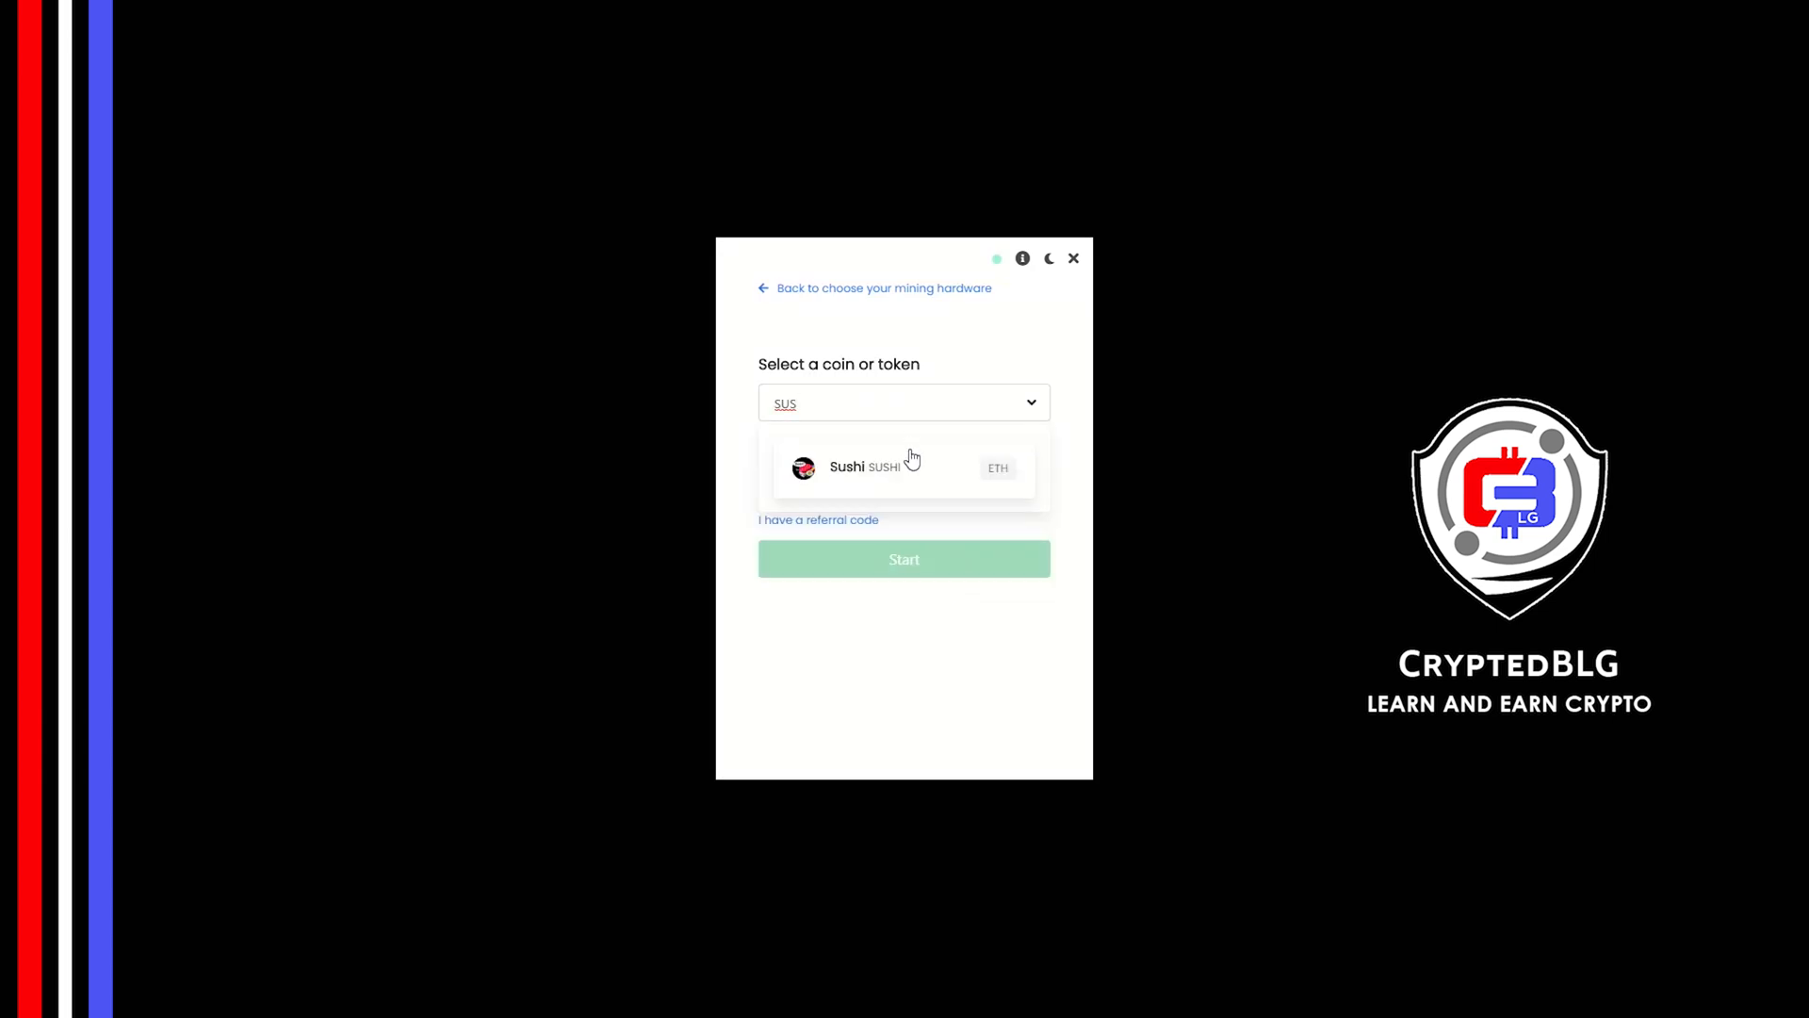
pyautogui.click(854, 467)
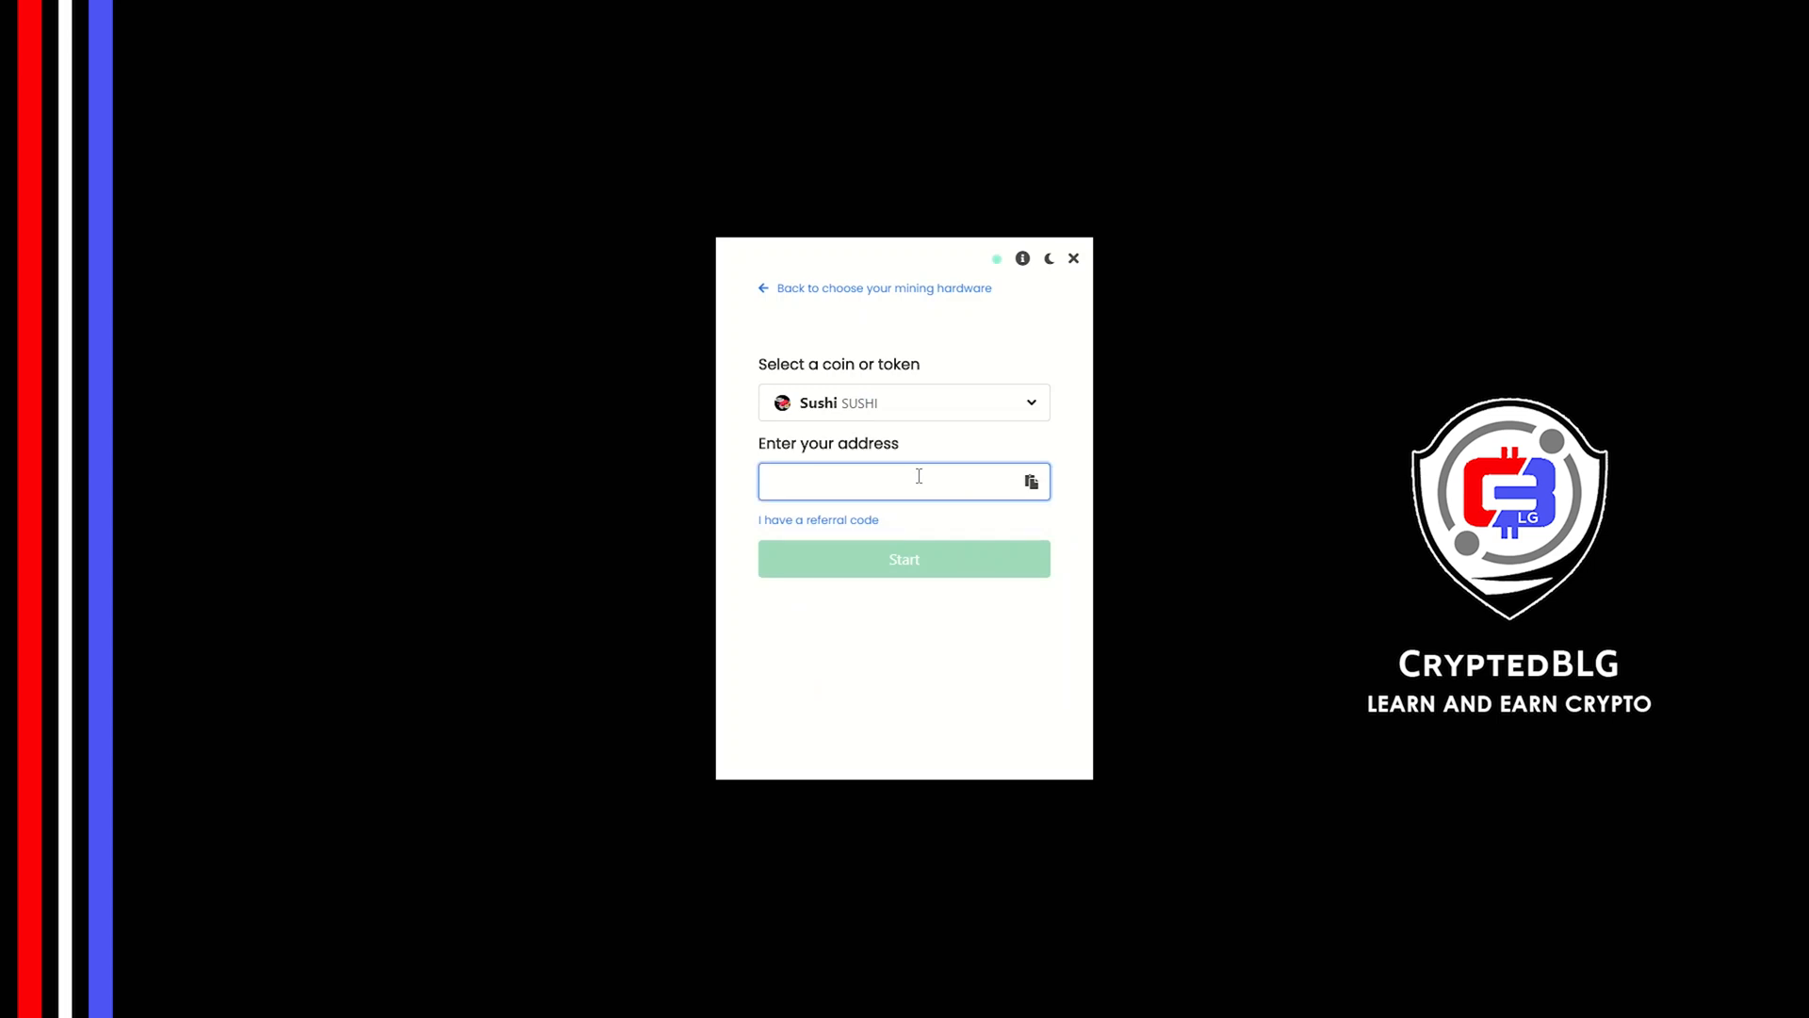
pyautogui.write('0x545fb44bb6ef63933fbe9c9f9c1214')
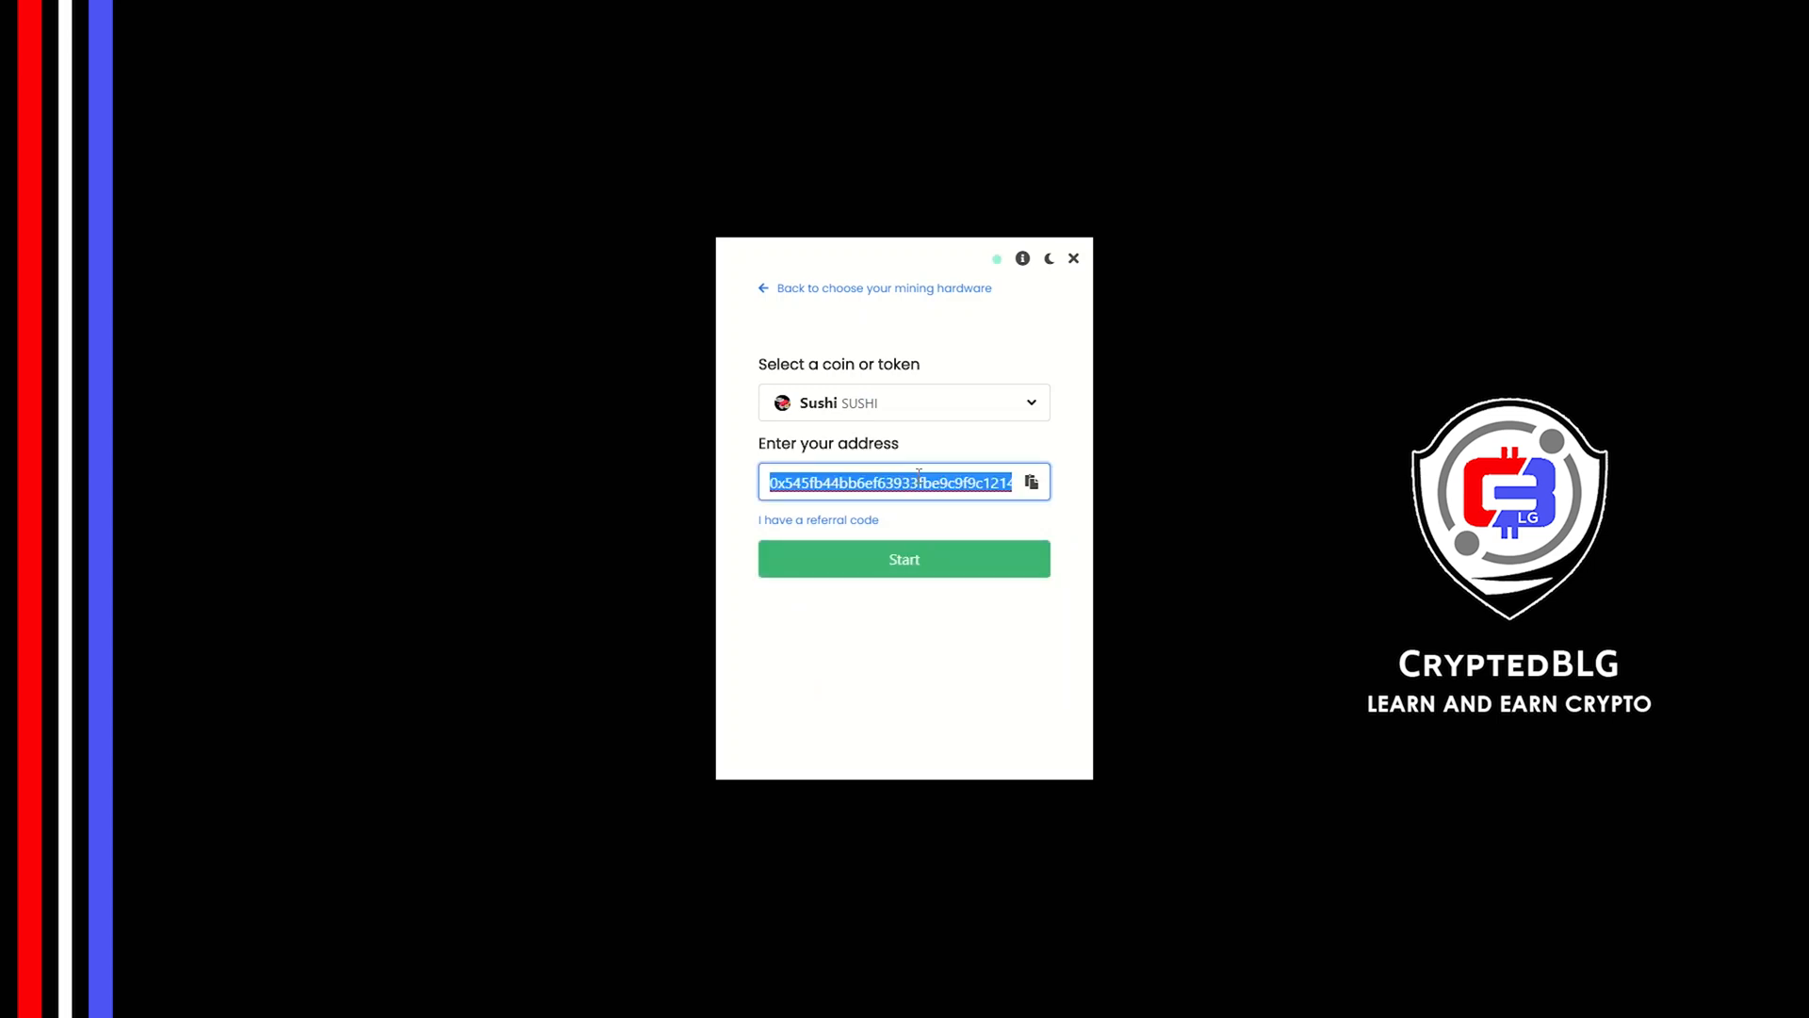
# Add referral code x7i5-y97y and start the miner
pyautogui.click(817, 519)
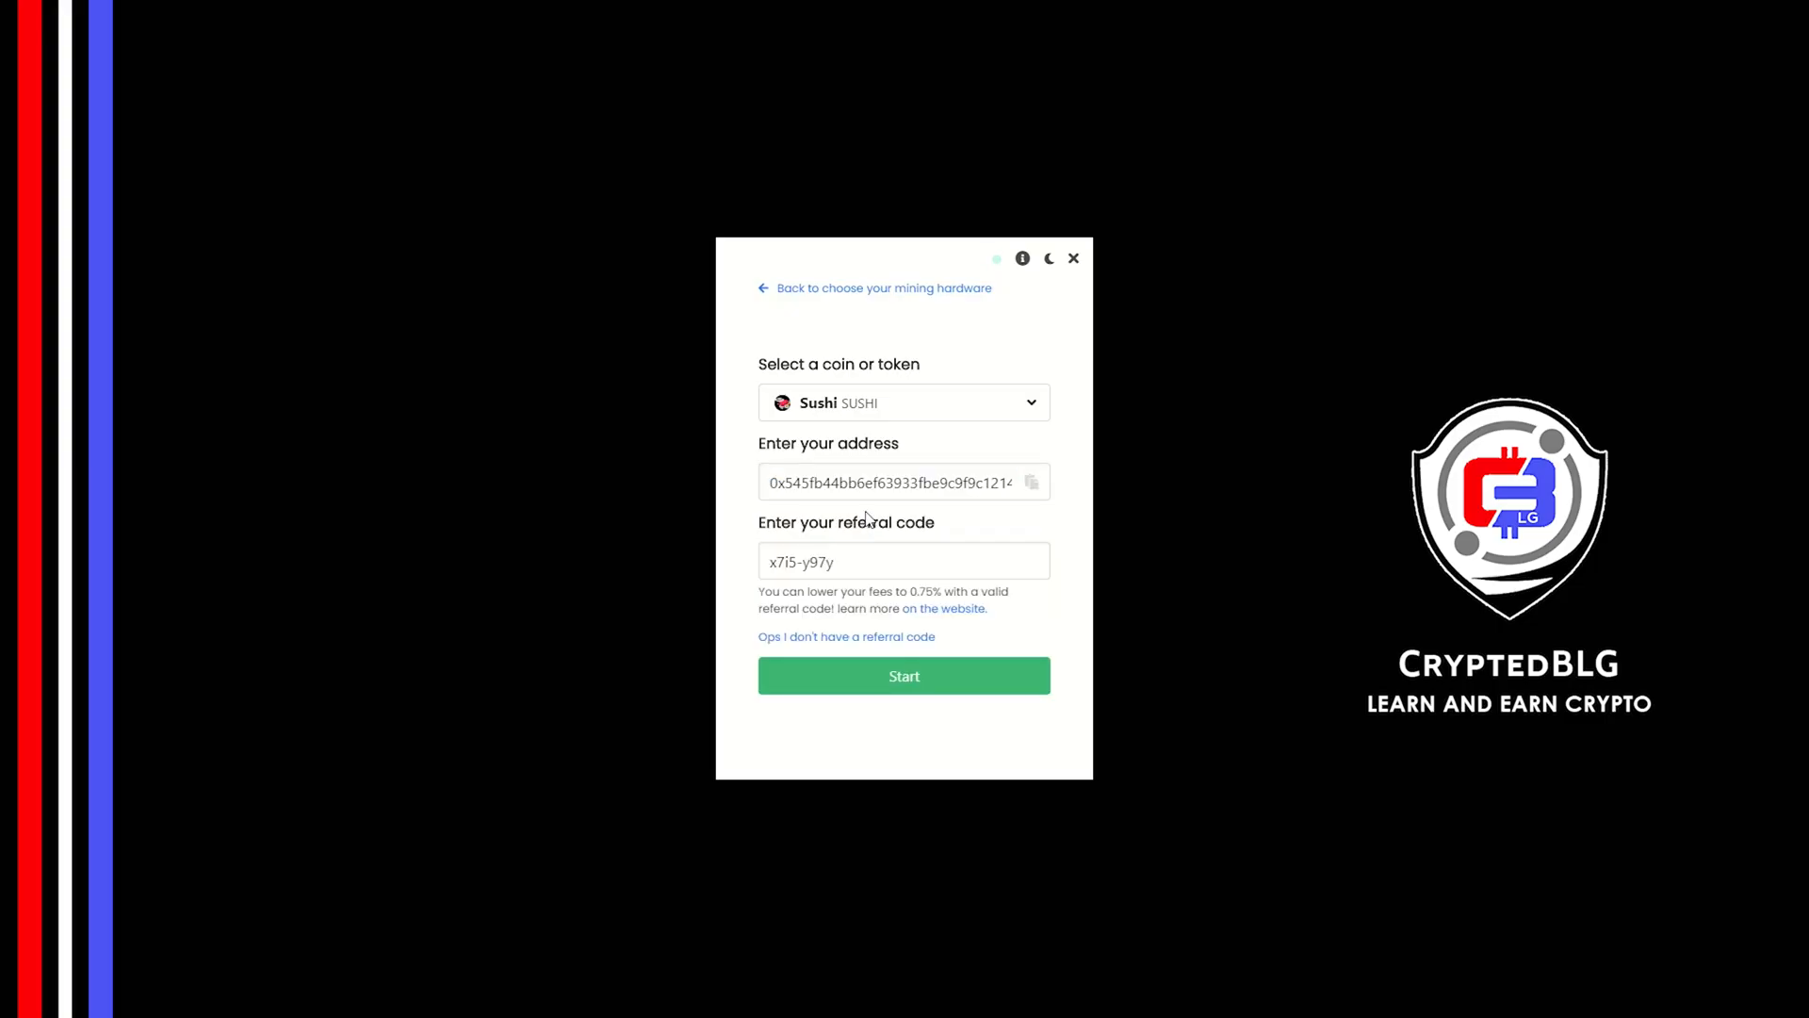
pyautogui.click(903, 560)
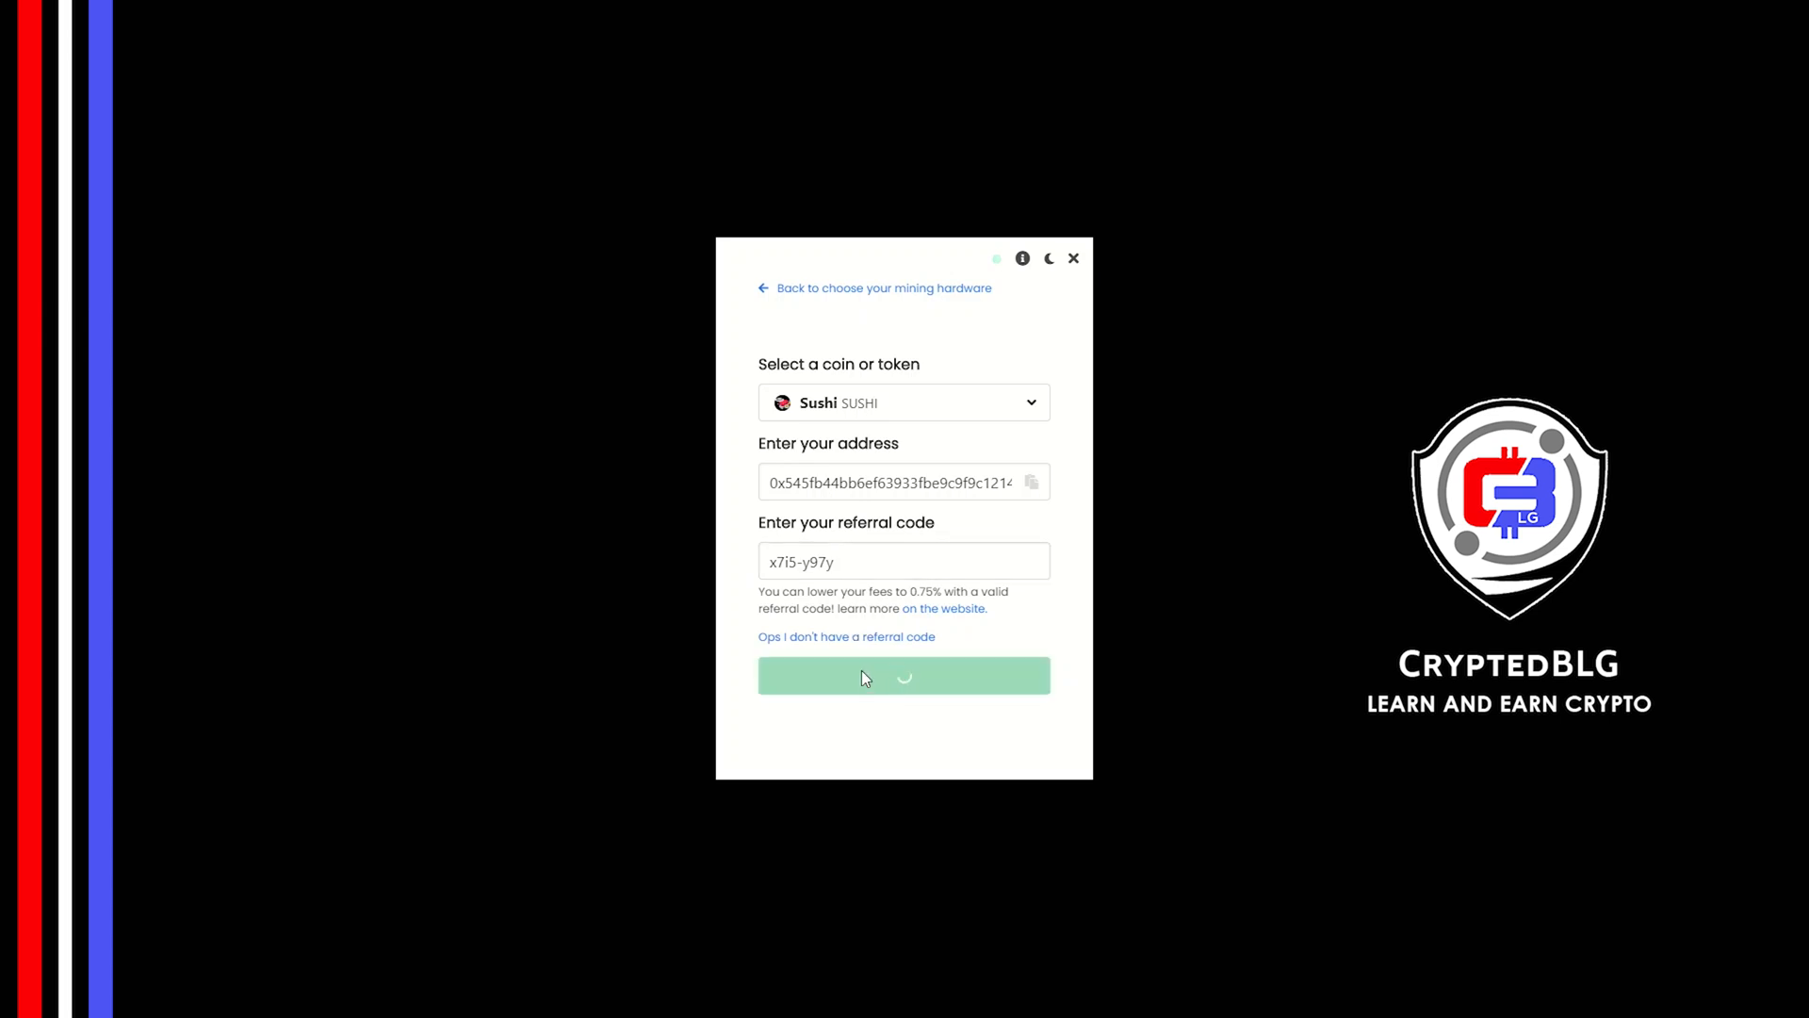
pyautogui.click(903, 675)
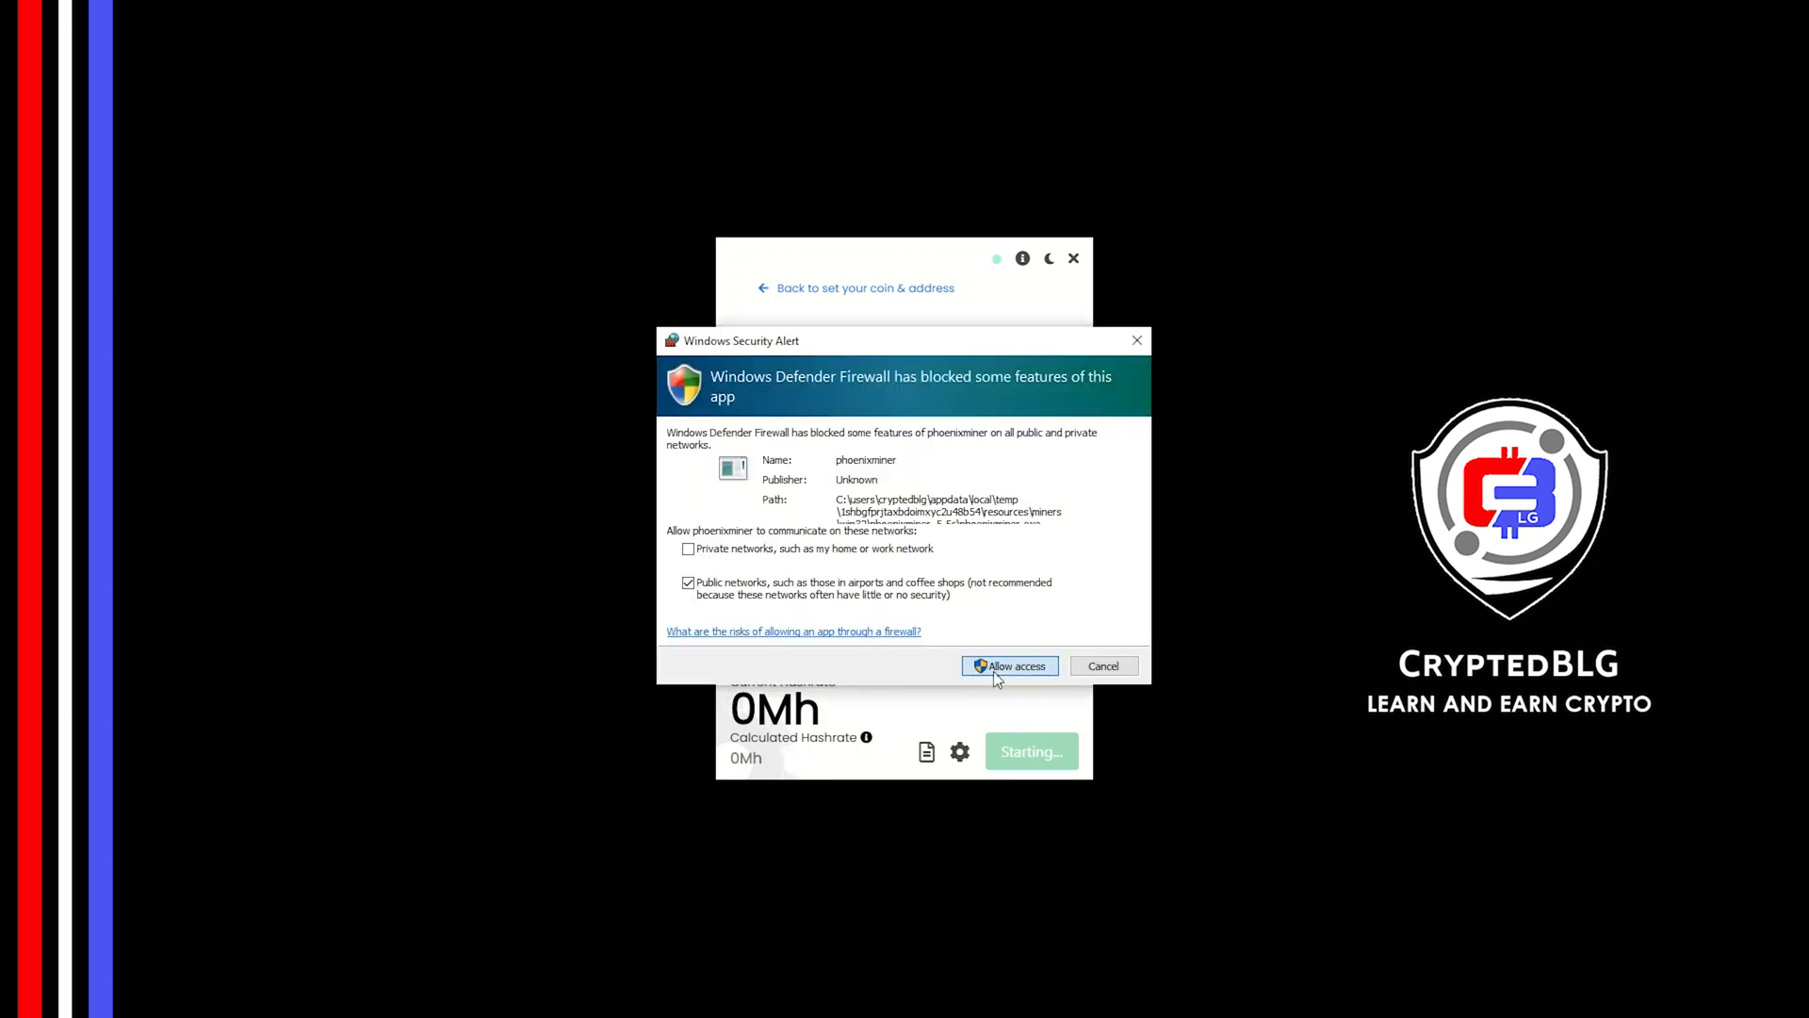
# Allow the miner through Windows Defender Firewall, then open Advanced settings once mining runs
pyautogui.click(1009, 666)
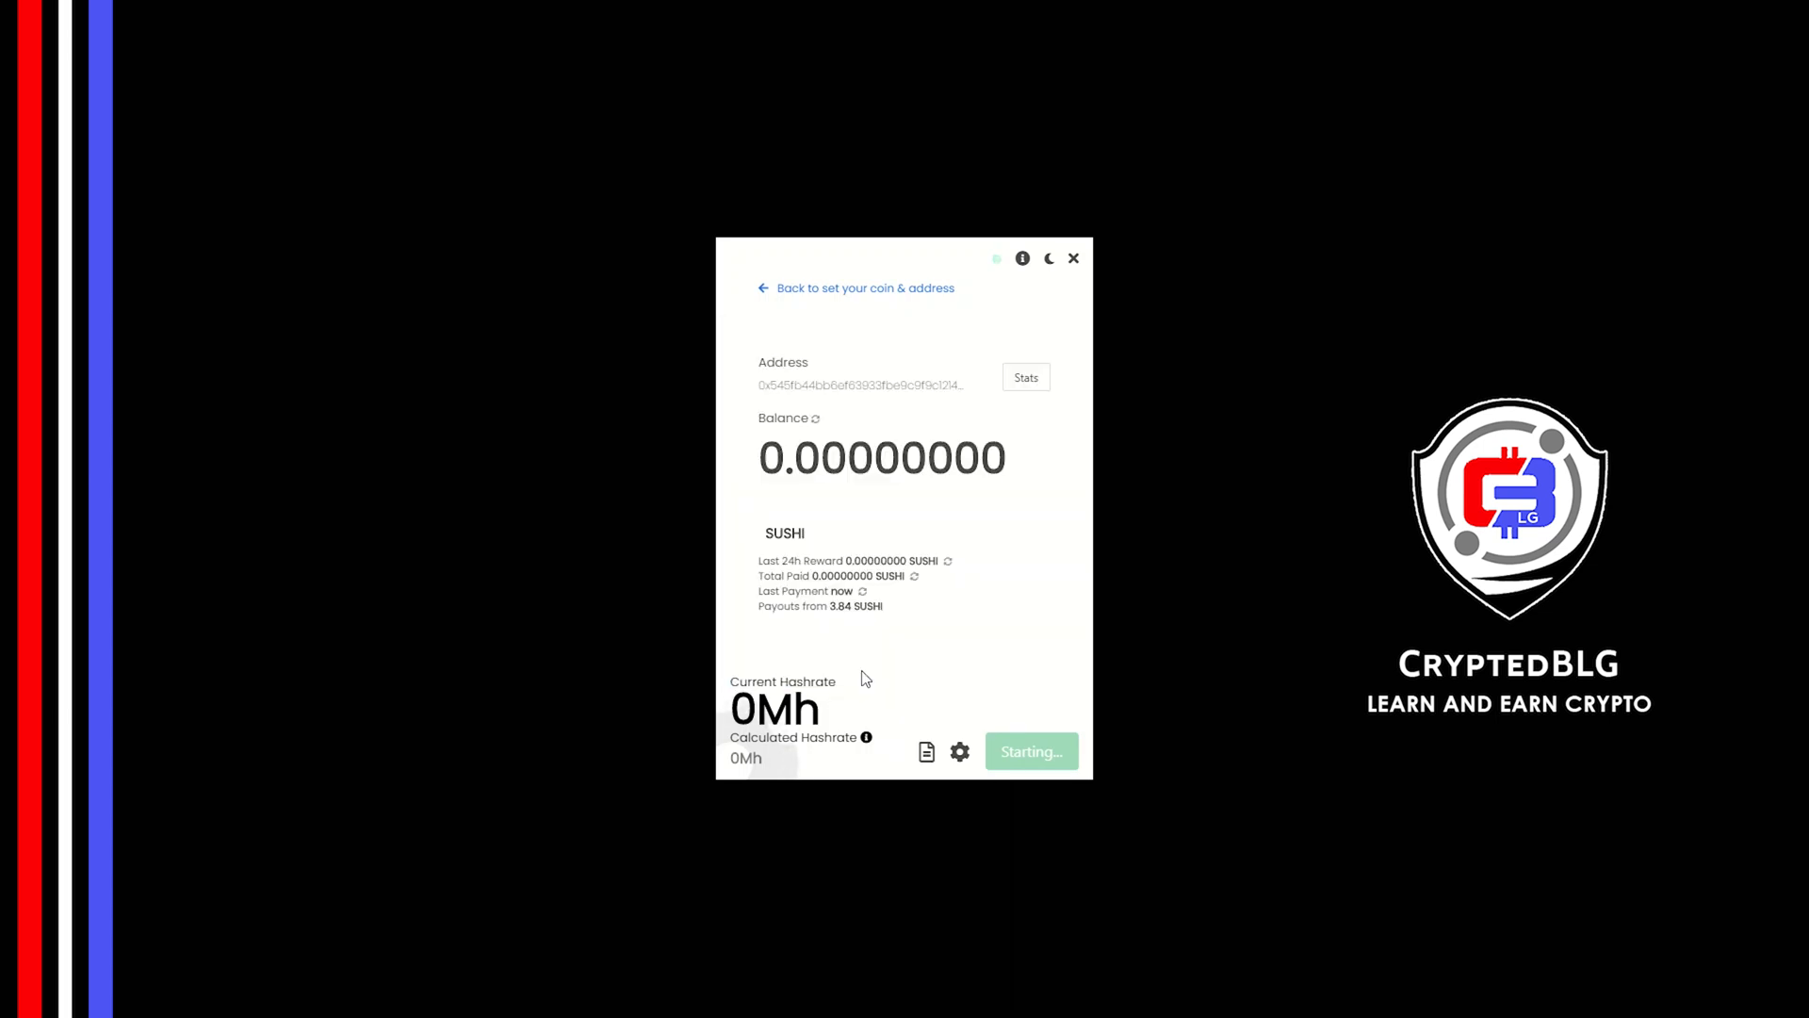
pyautogui.click(1029, 751)
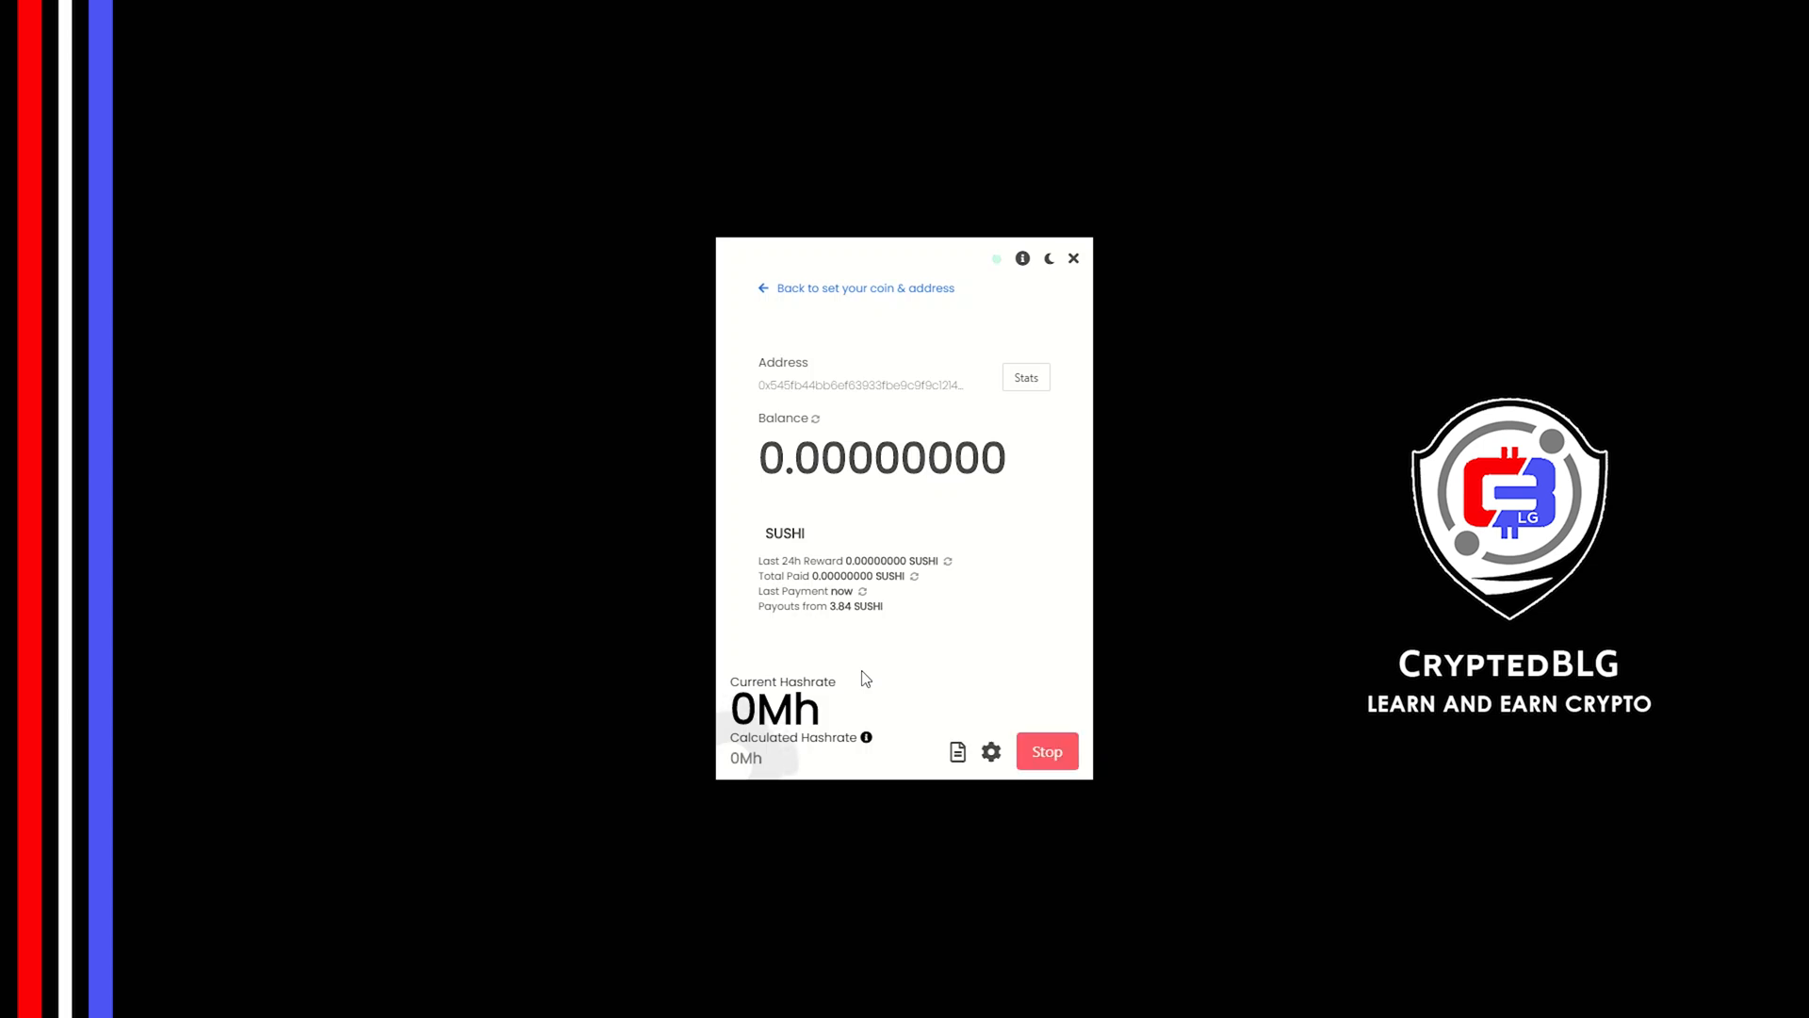
pyautogui.moveTo(991, 751)
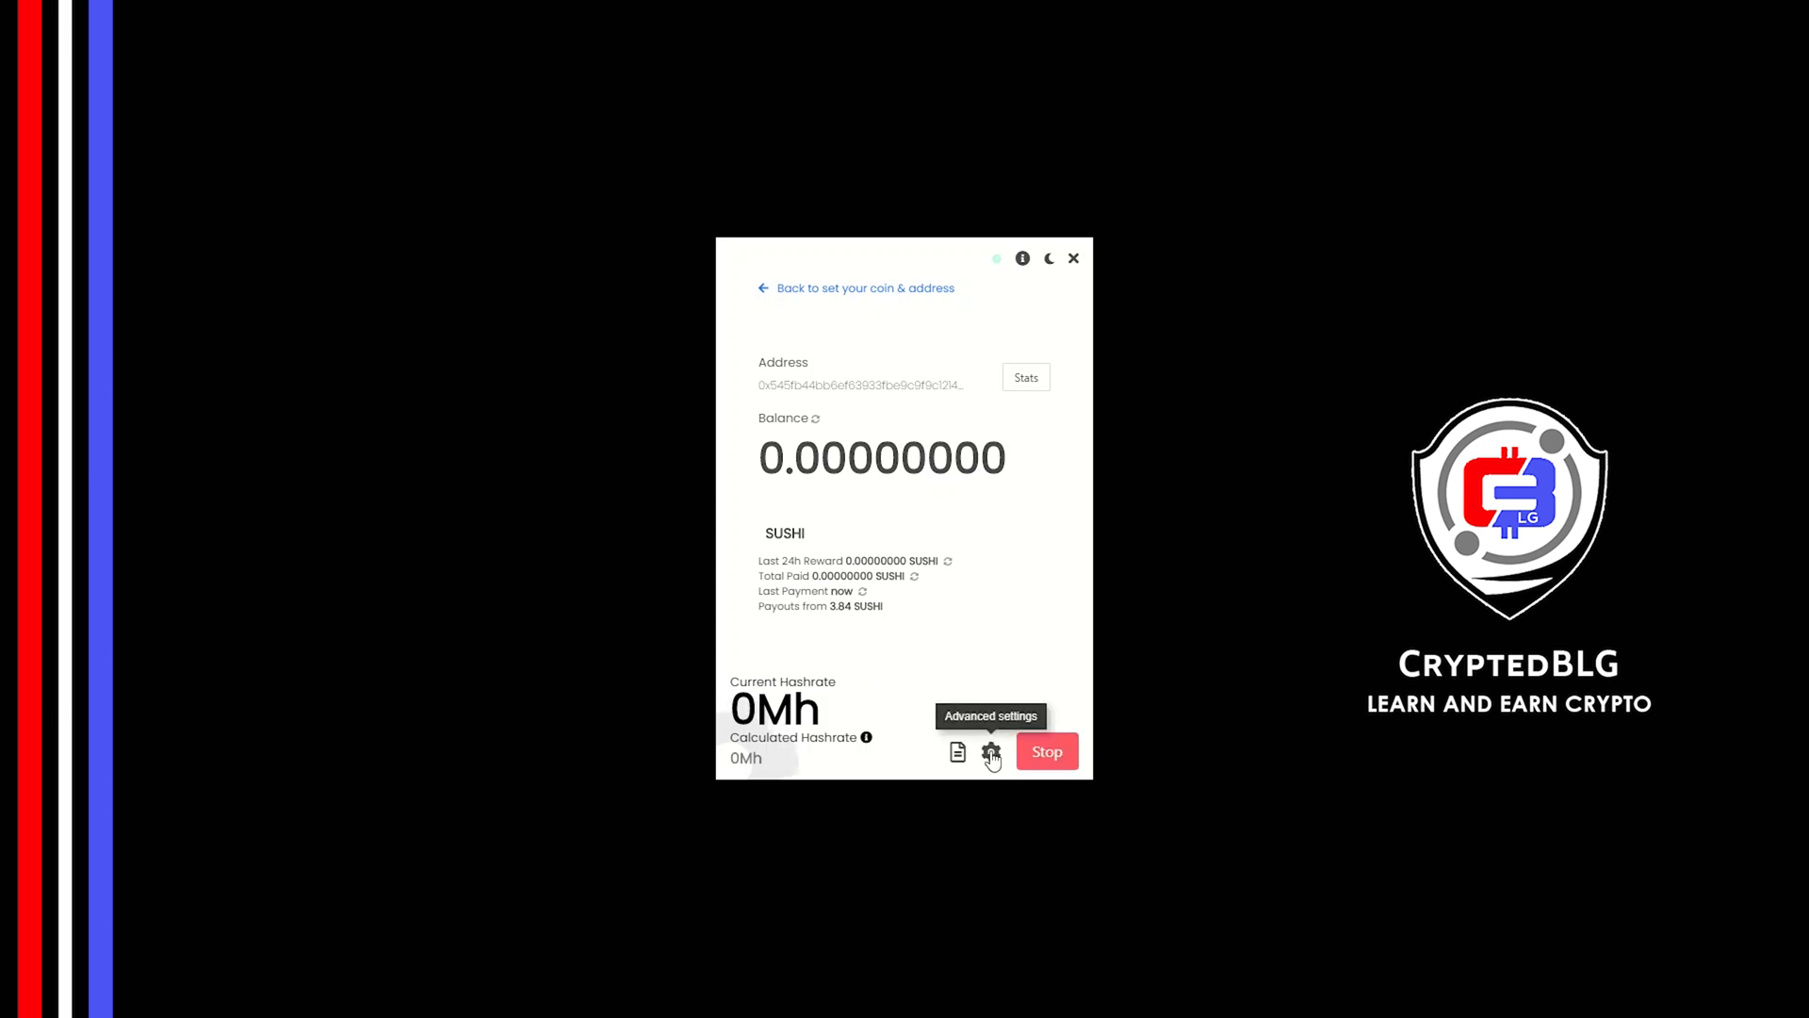
pyautogui.click(992, 751)
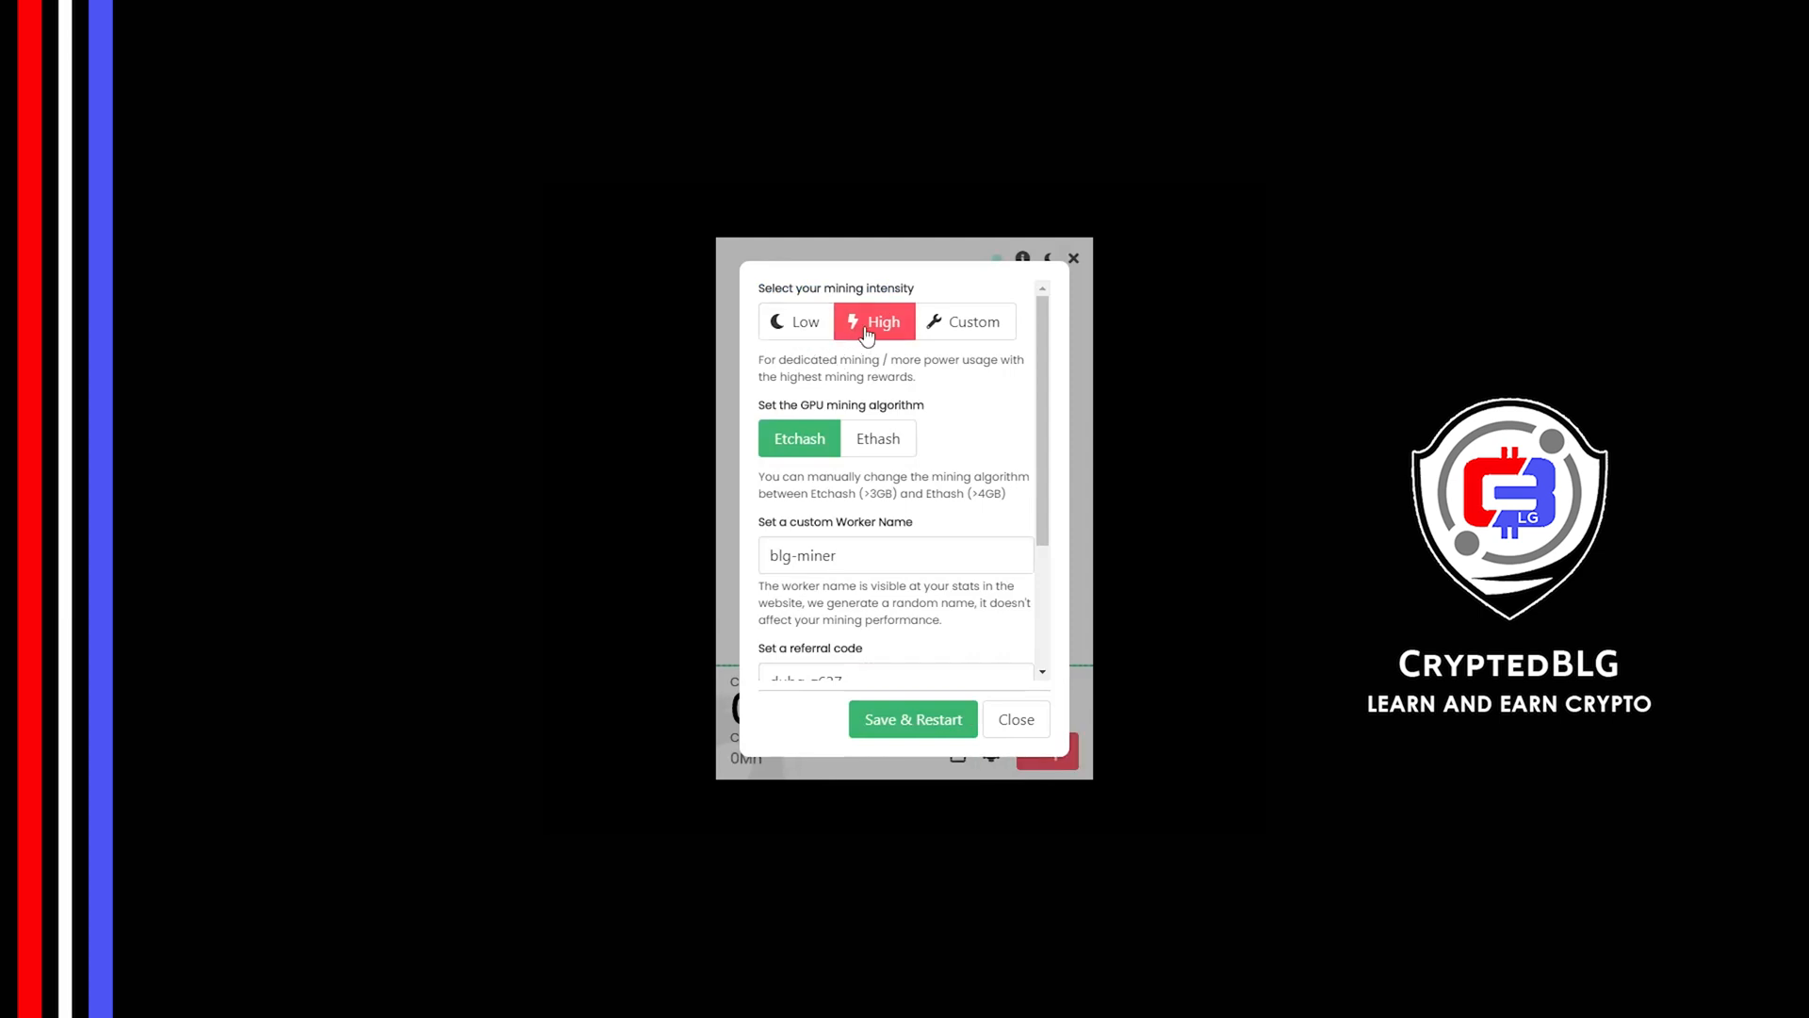
pyautogui.moveTo(870, 395)
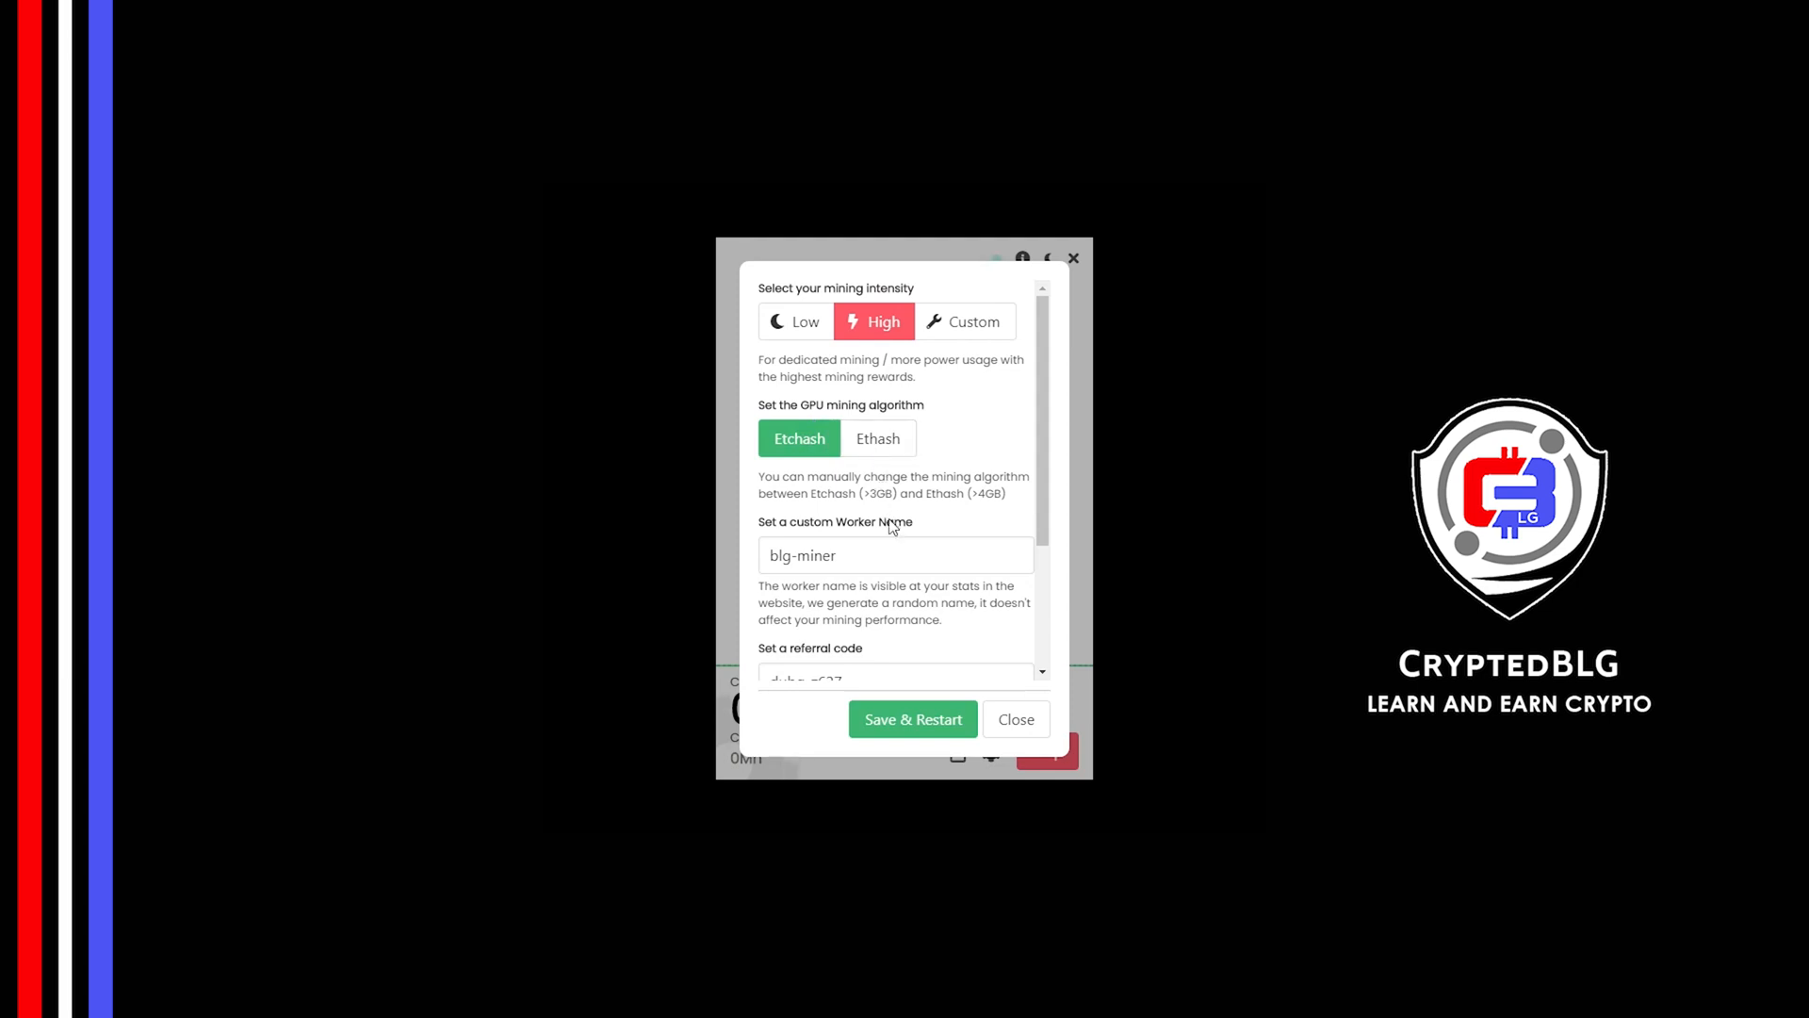
# Keep High intensity, Etchash, worker blg-miner and referral x7i5-y97y, then Save & Restart
pyautogui.doubleClick(802, 555)
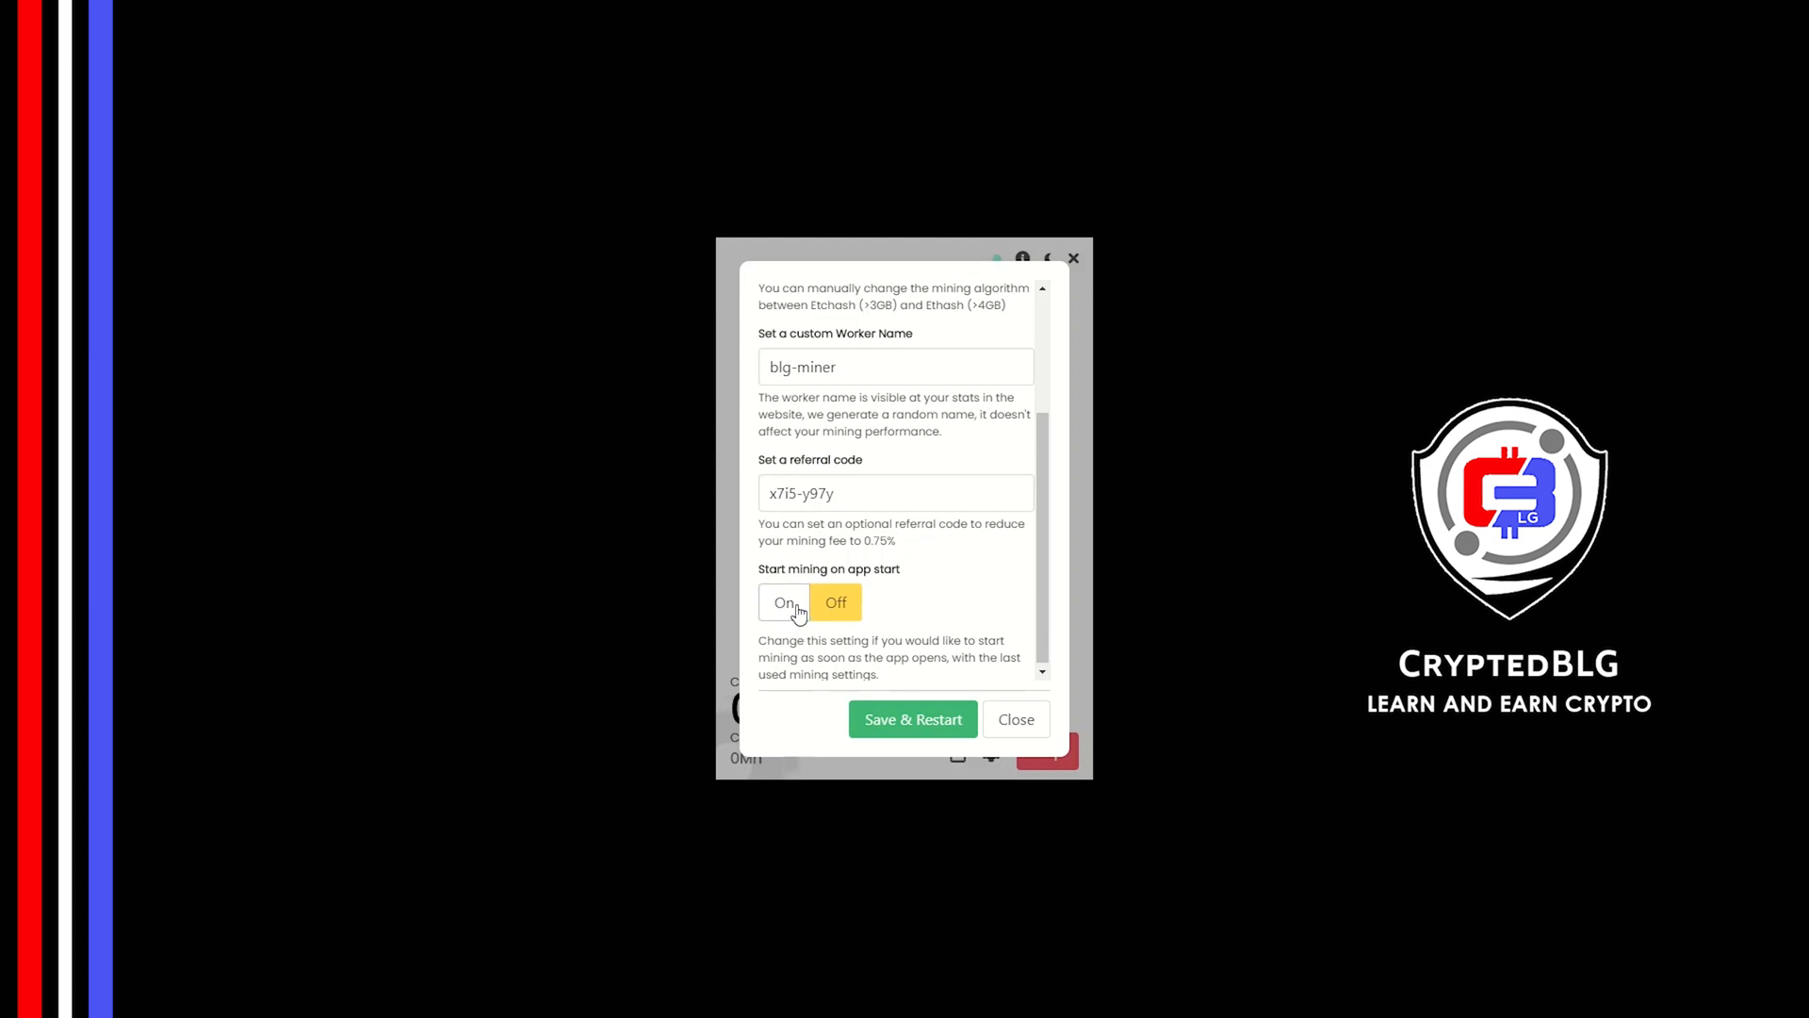
pyautogui.click(911, 719)
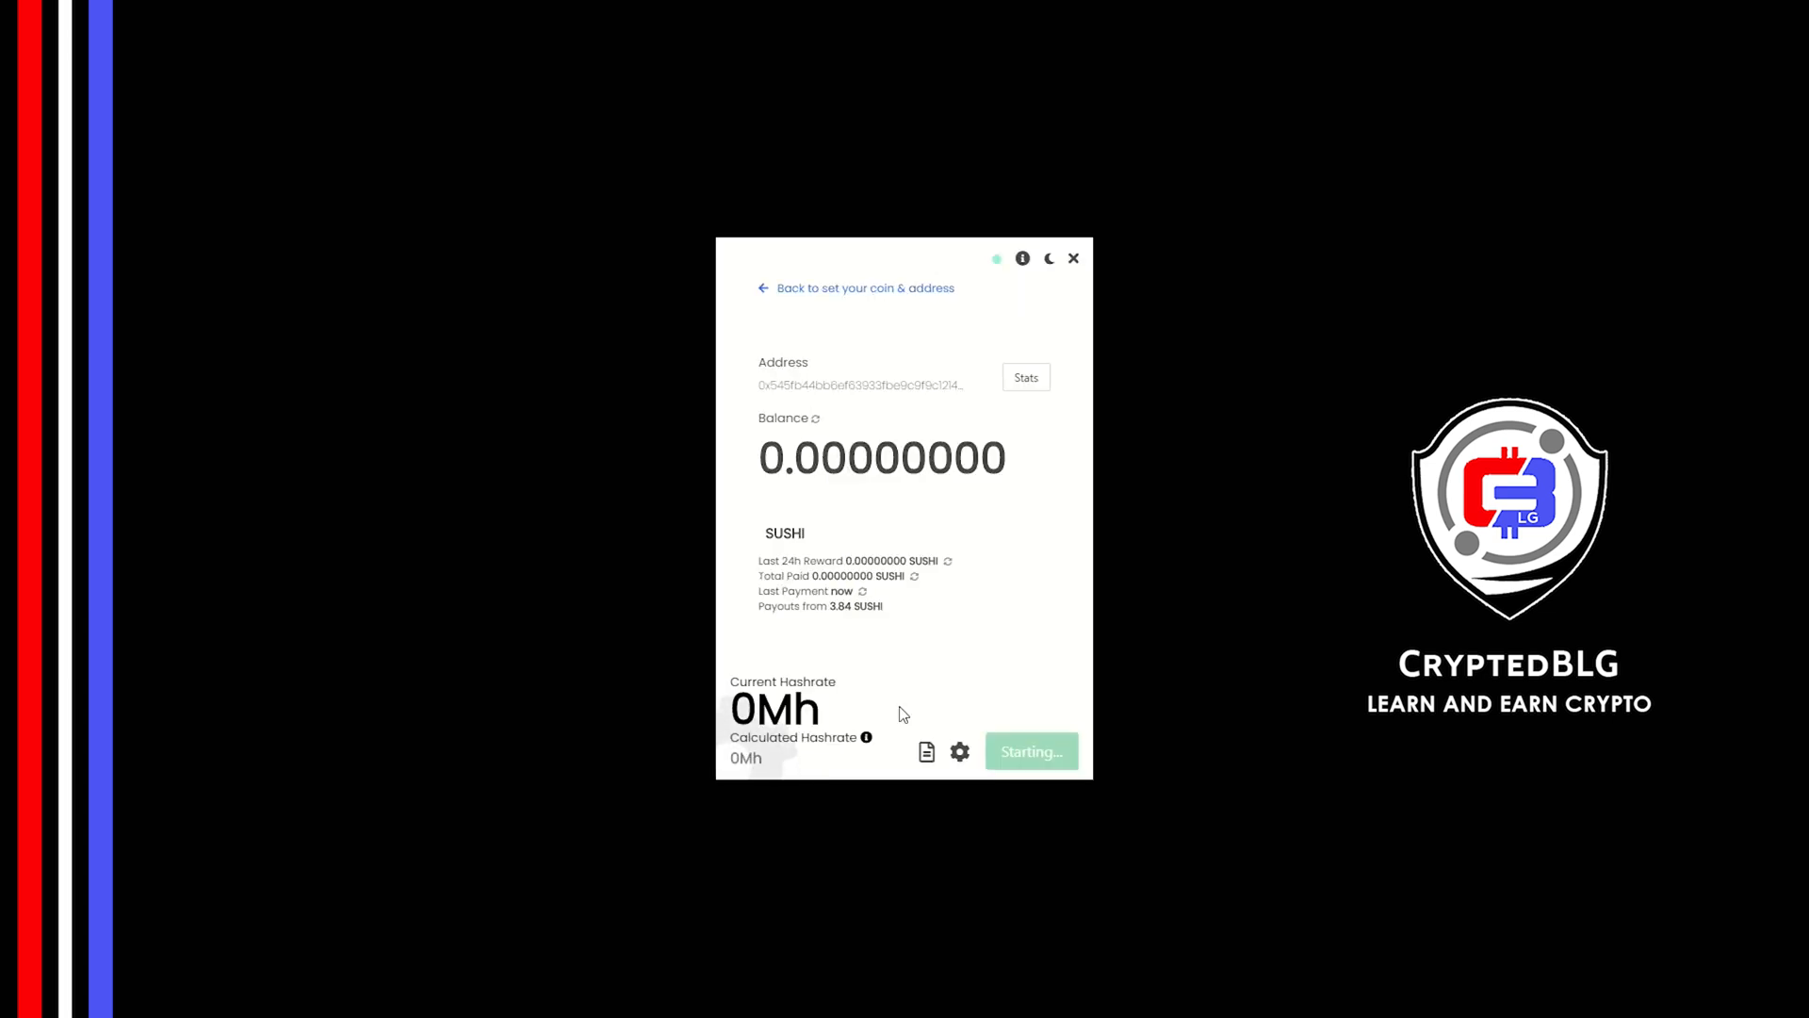
pyautogui.moveTo(900, 697)
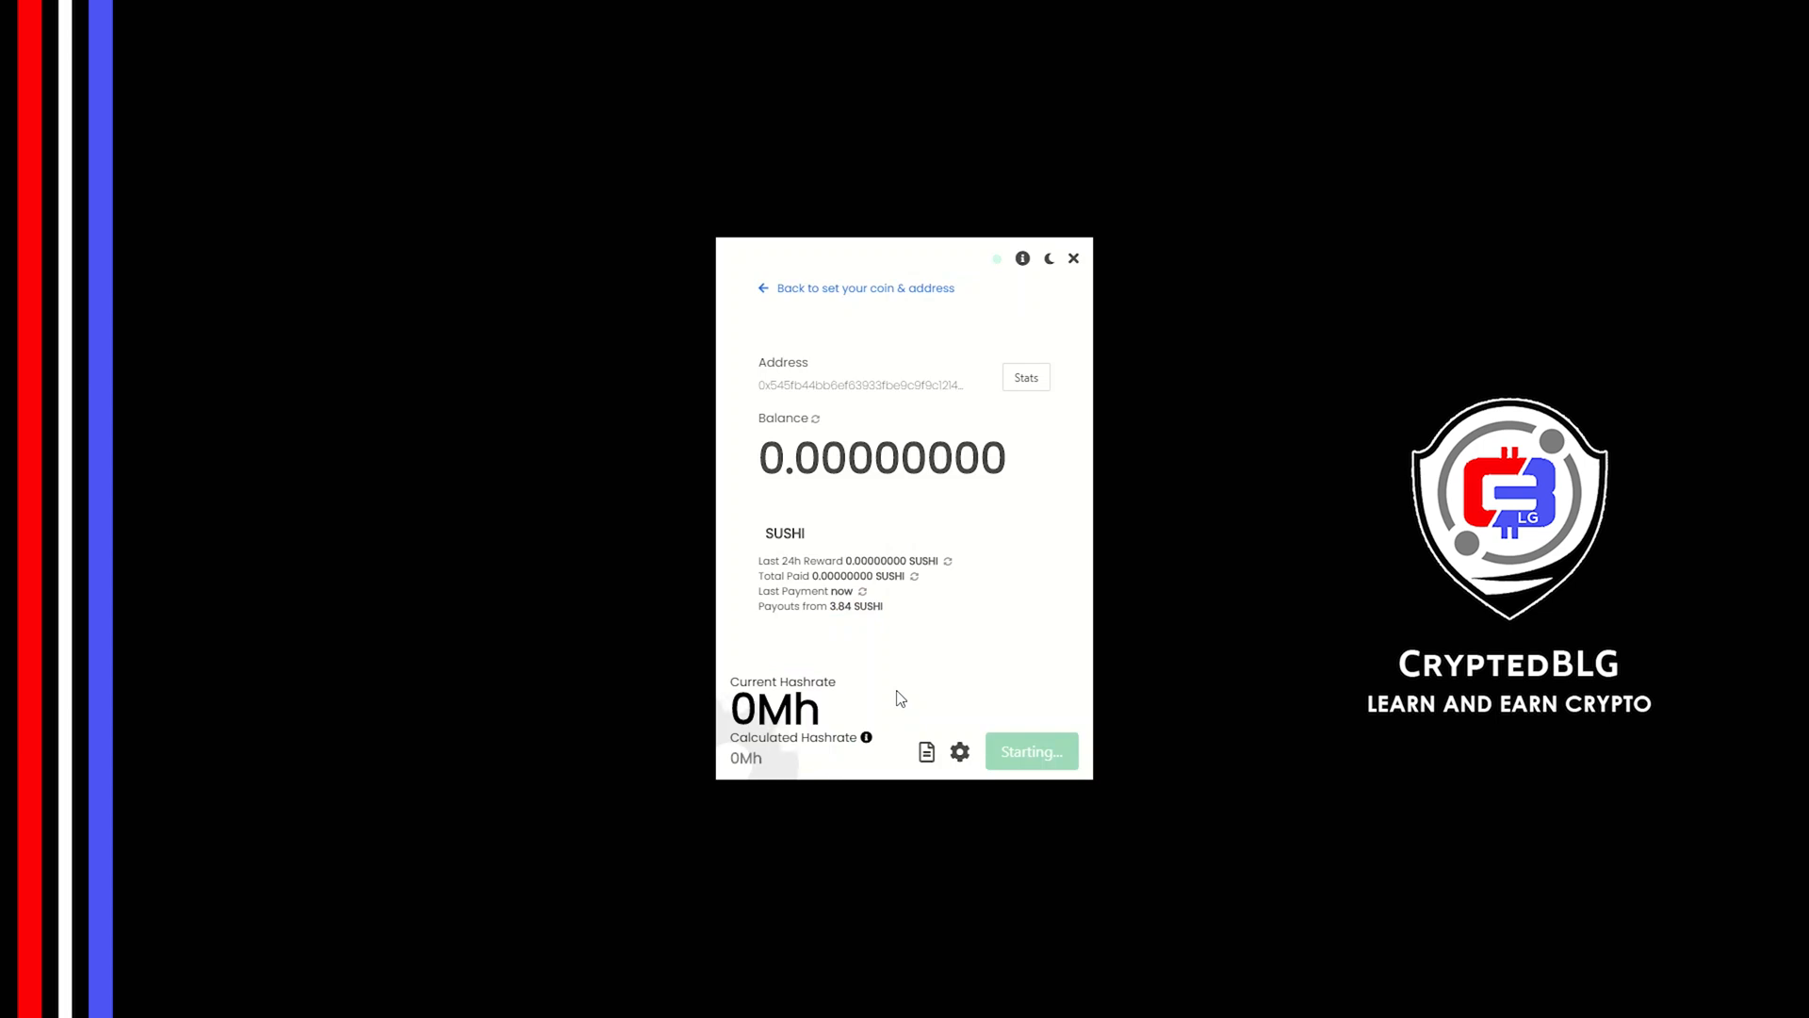
pyautogui.click(1028, 751)
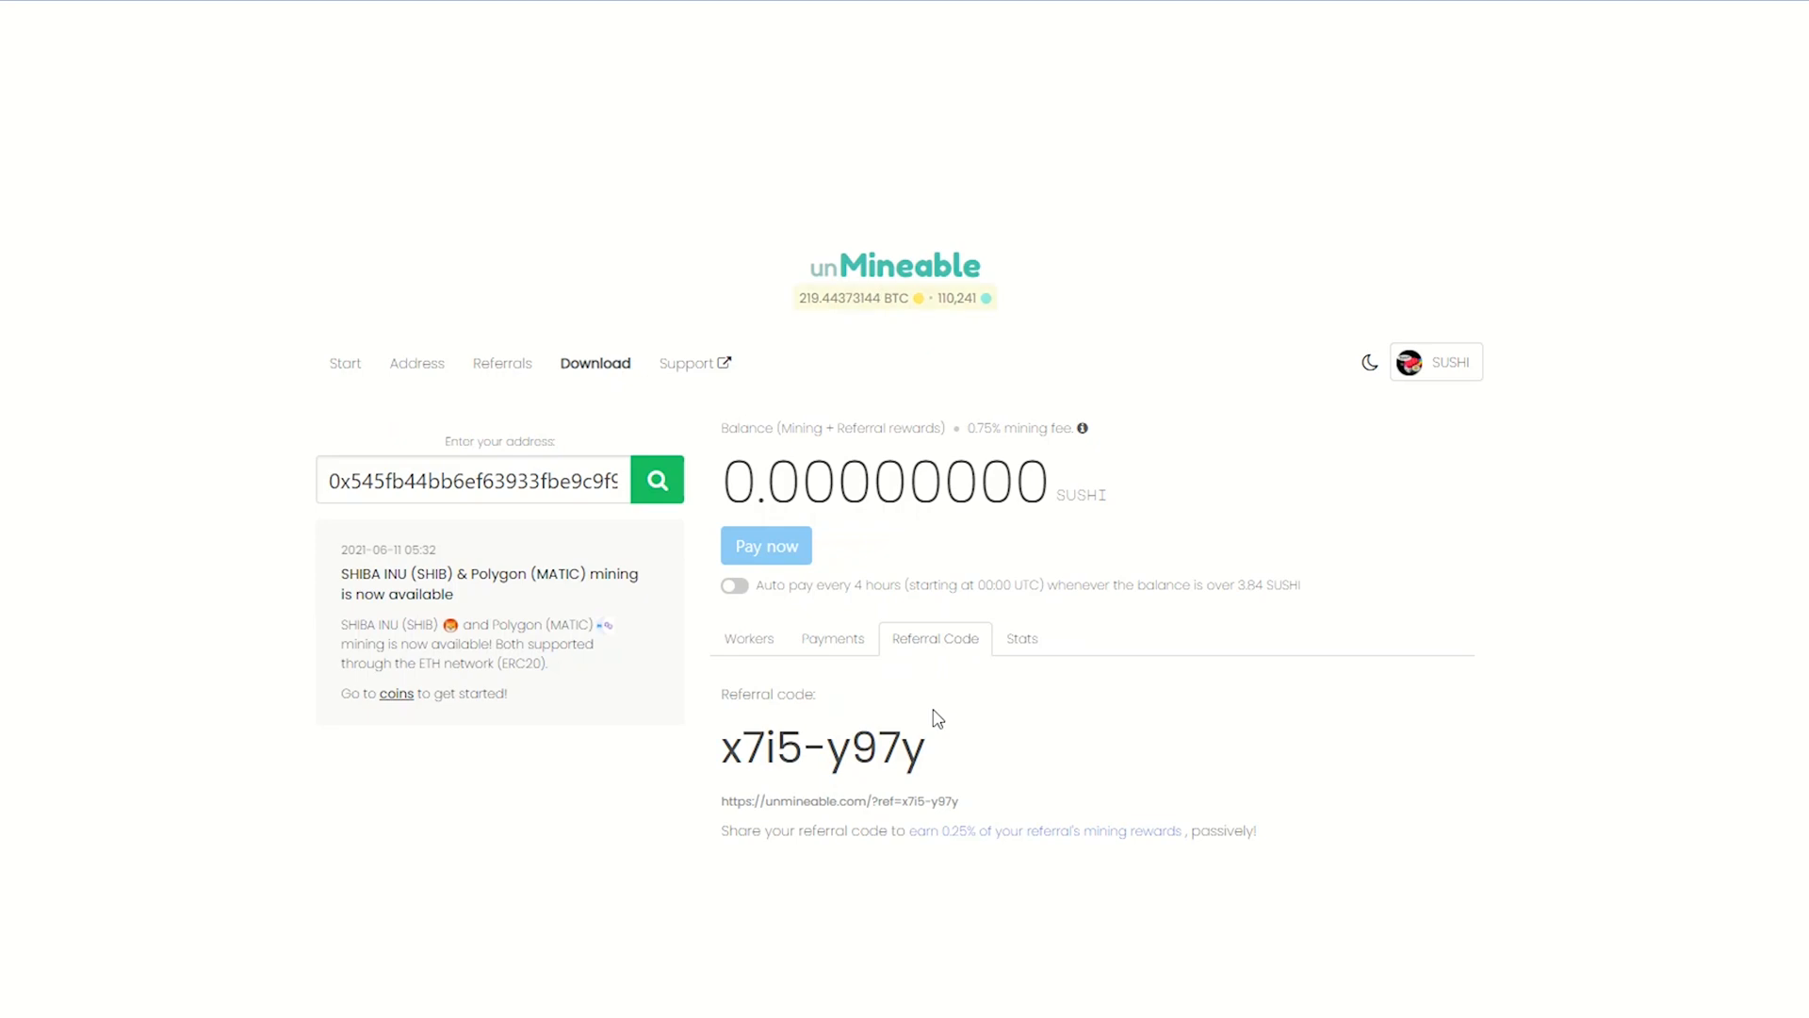
# View the address Stats tab: zero balances, 3.84 payment threshold, 0.75% fee
pyautogui.click(1020, 638)
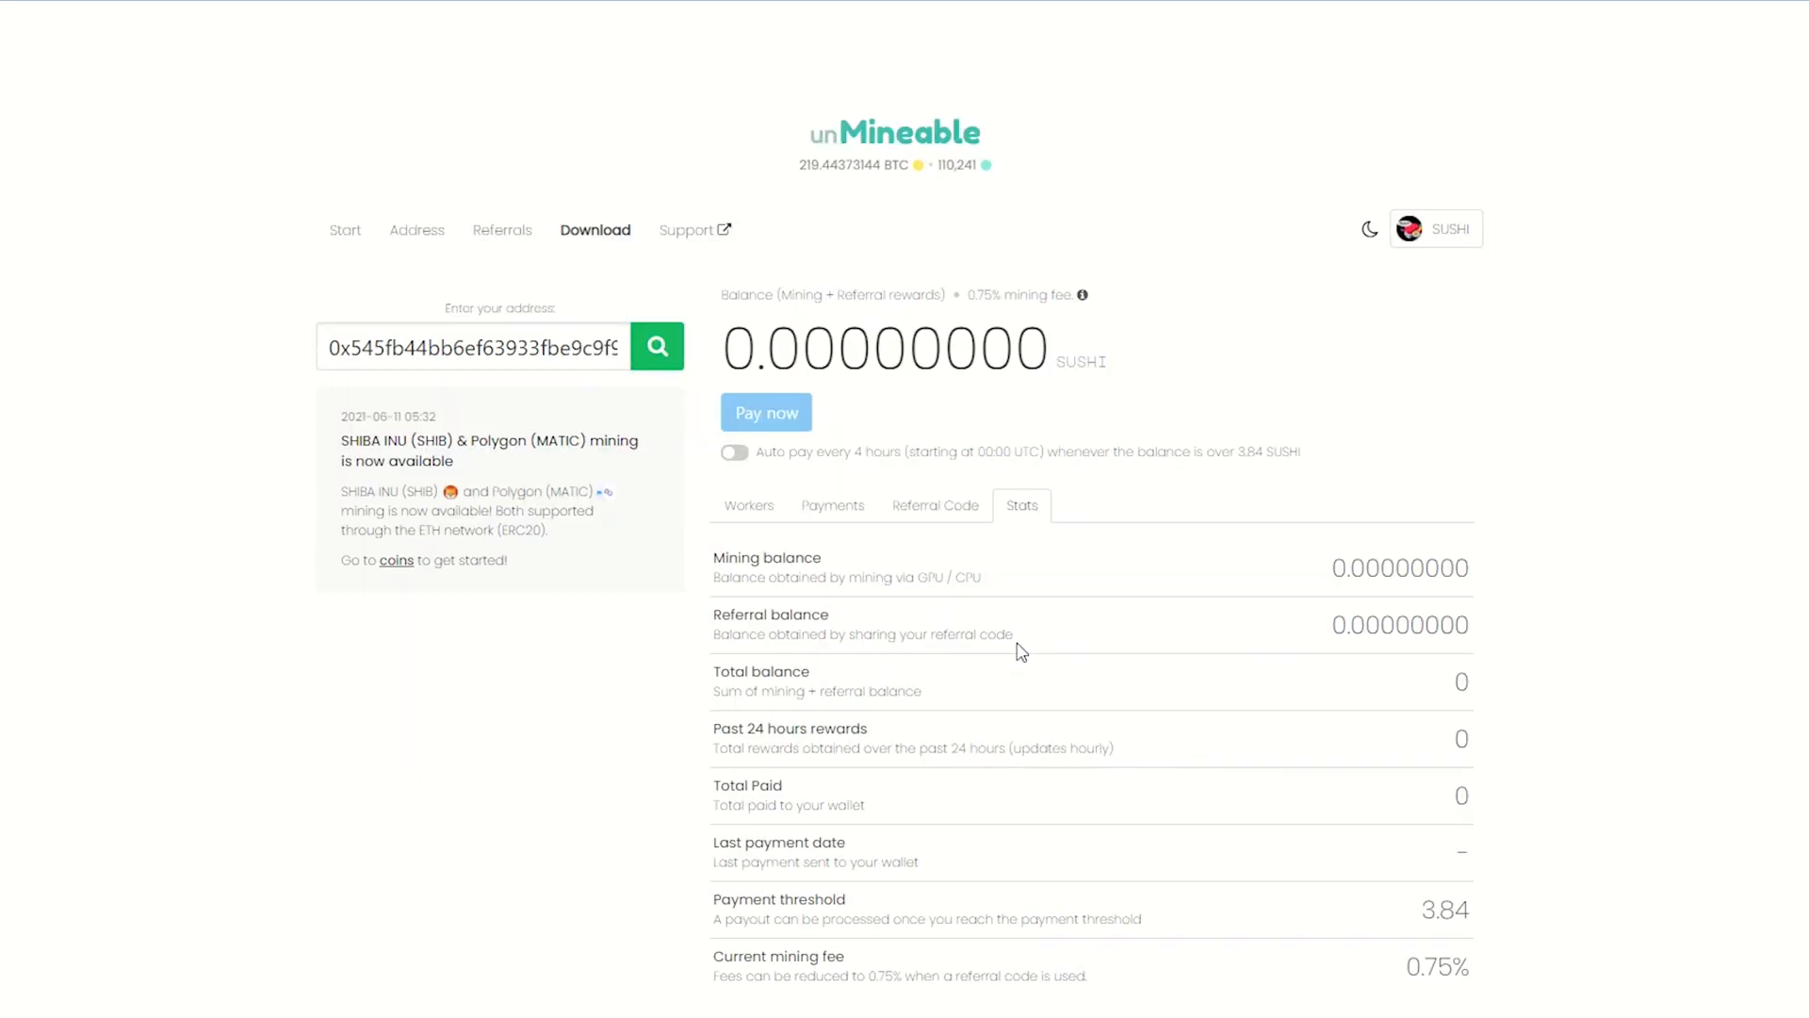